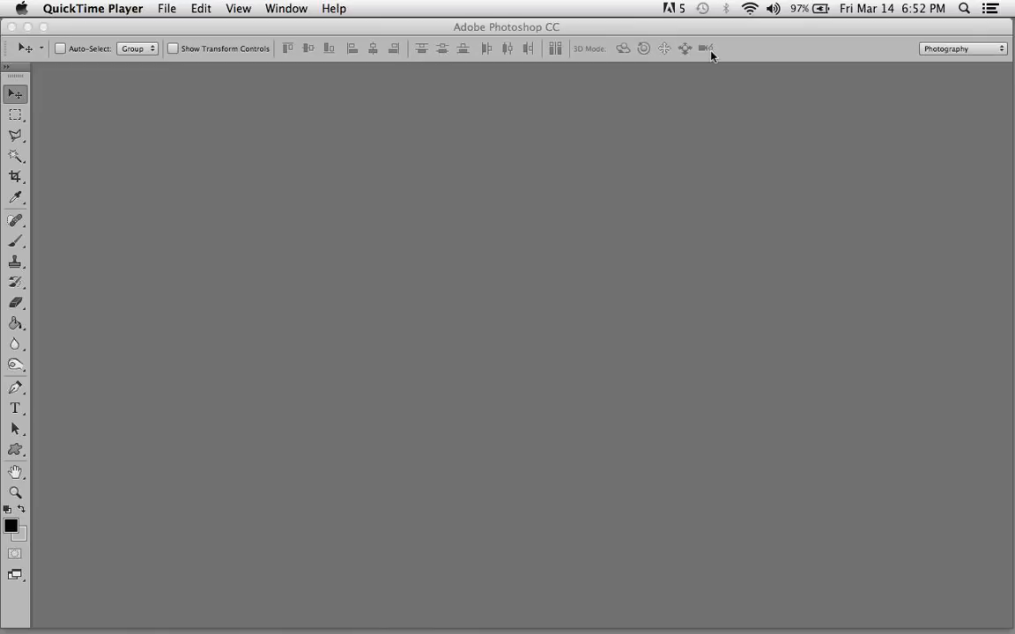
{"action": "mouse_move", "coordinate": [722, 44]}
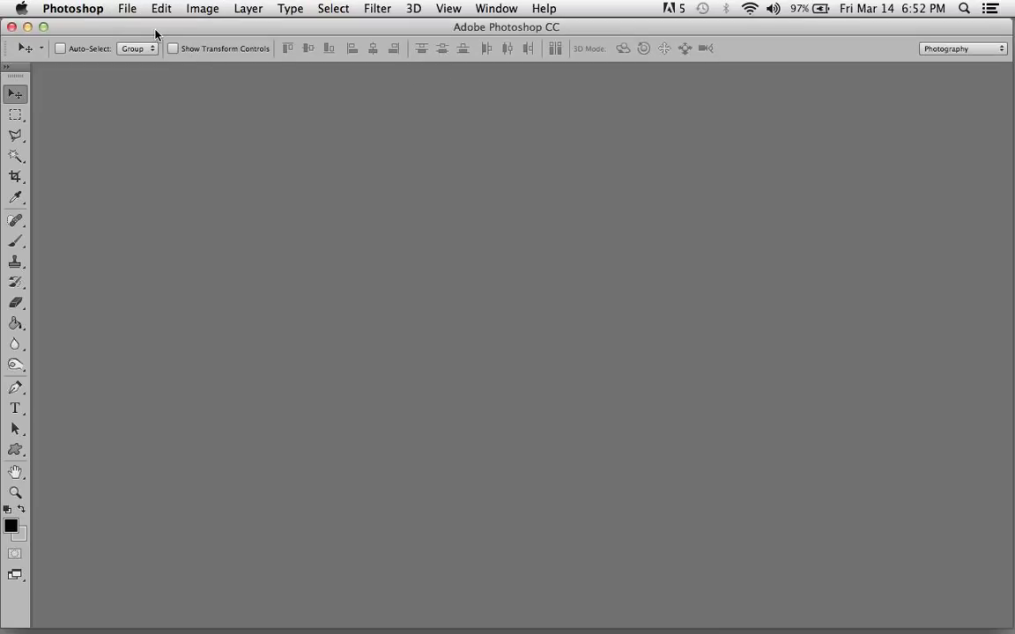
Step: Set up a new 11 × 3 in, 300 ppi RGB document with Adobe RGB (1998), named 11-step-wedge
{"action": "left_click", "coordinate": [127, 8]}
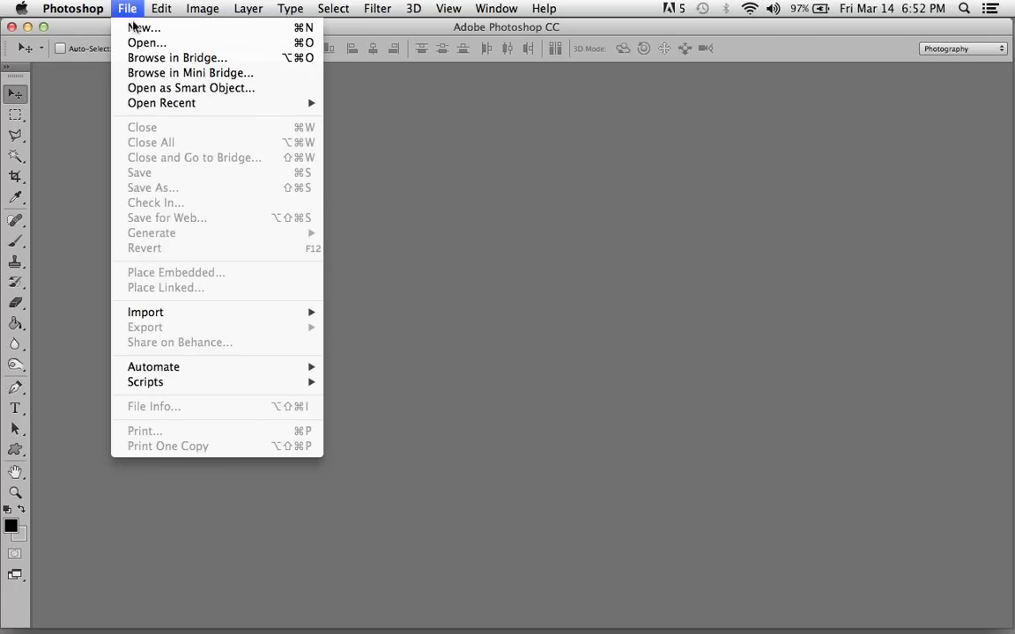
{"action": "left_click", "coordinate": [141, 27]}
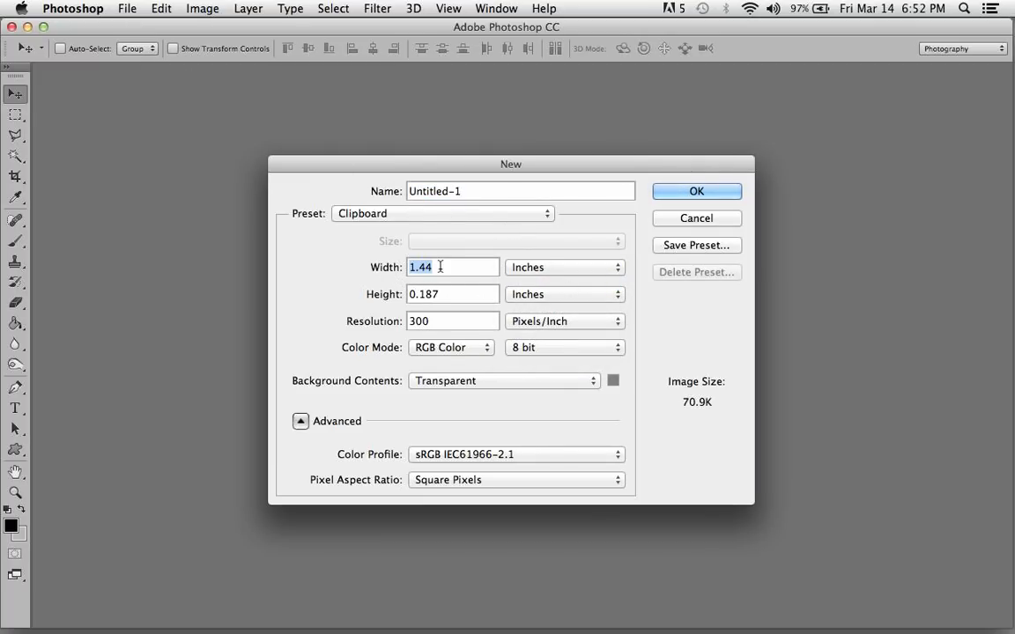
{"action": "mouse_move", "coordinate": [452, 267]}
{"action": "type", "text": "3"}
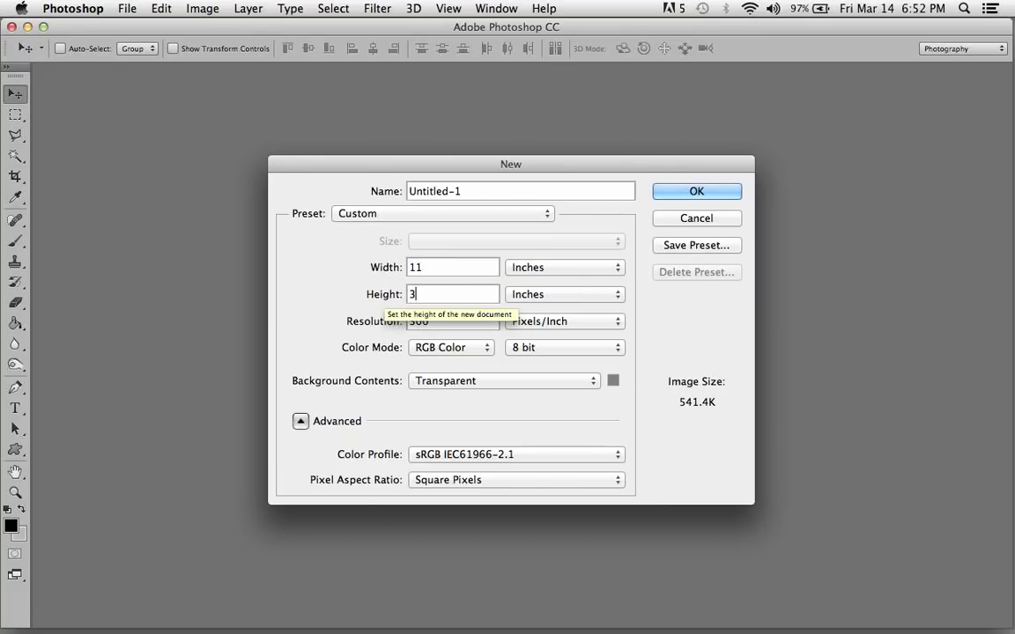
{"action": "left_click", "coordinate": [453, 321]}
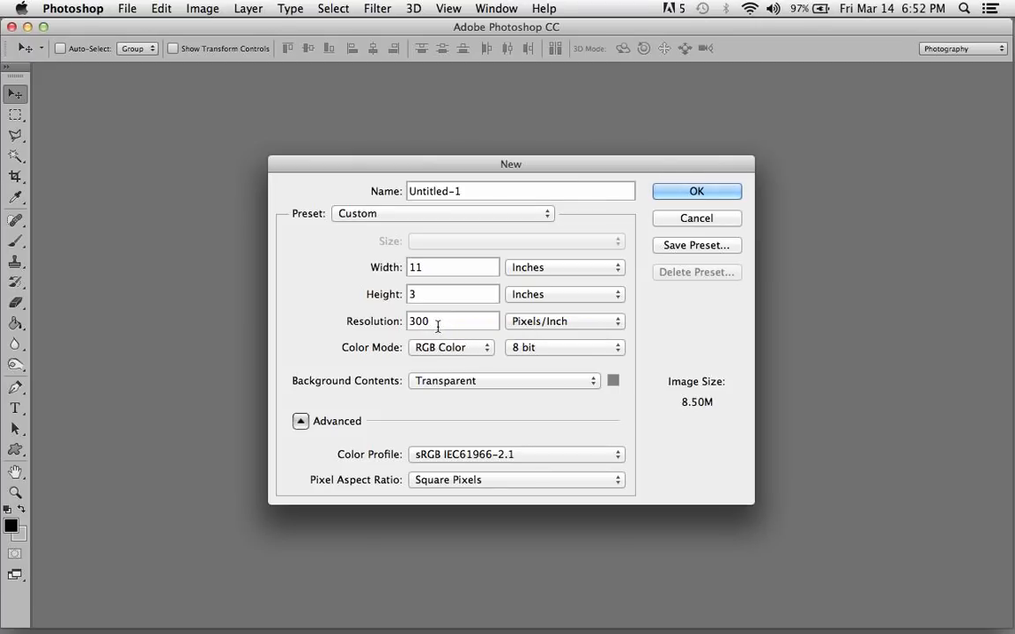
{"action": "left_click", "coordinate": [451, 347]}
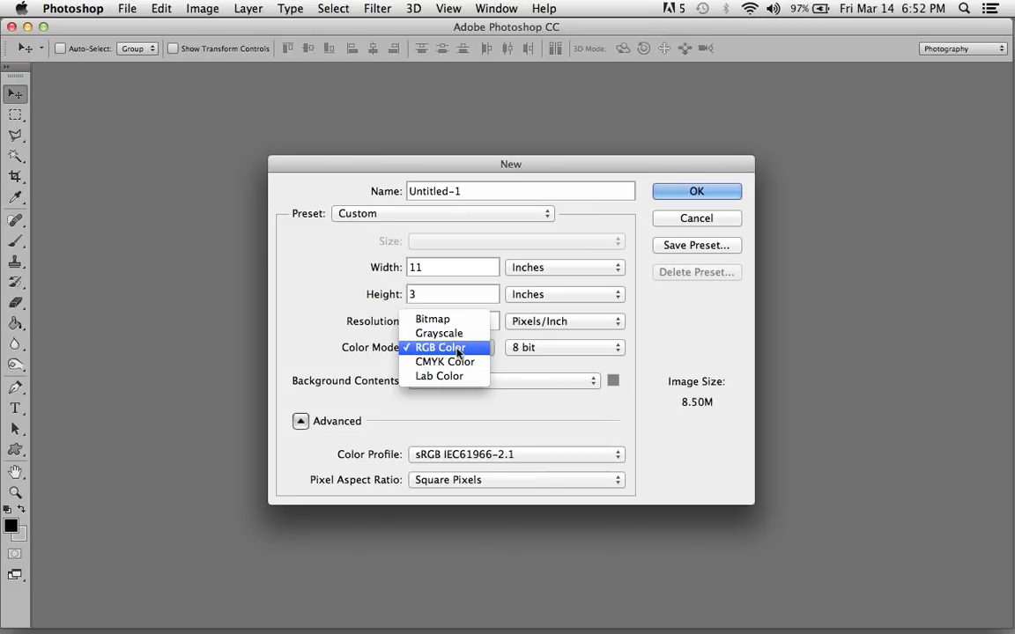
{"action": "left_click", "coordinate": [442, 347]}
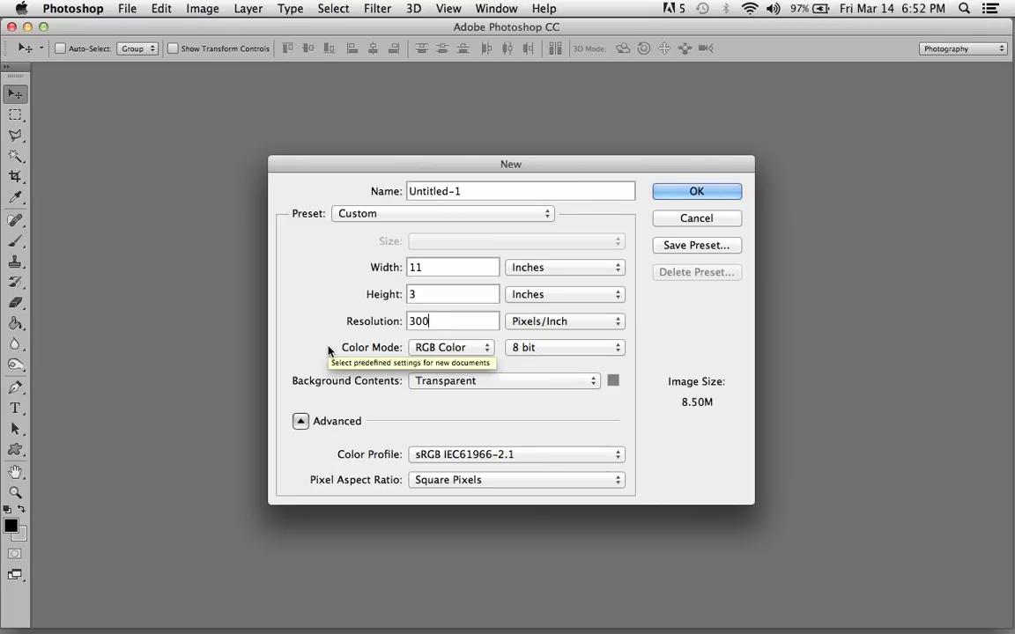
{"action": "mouse_move", "coordinate": [327, 354]}
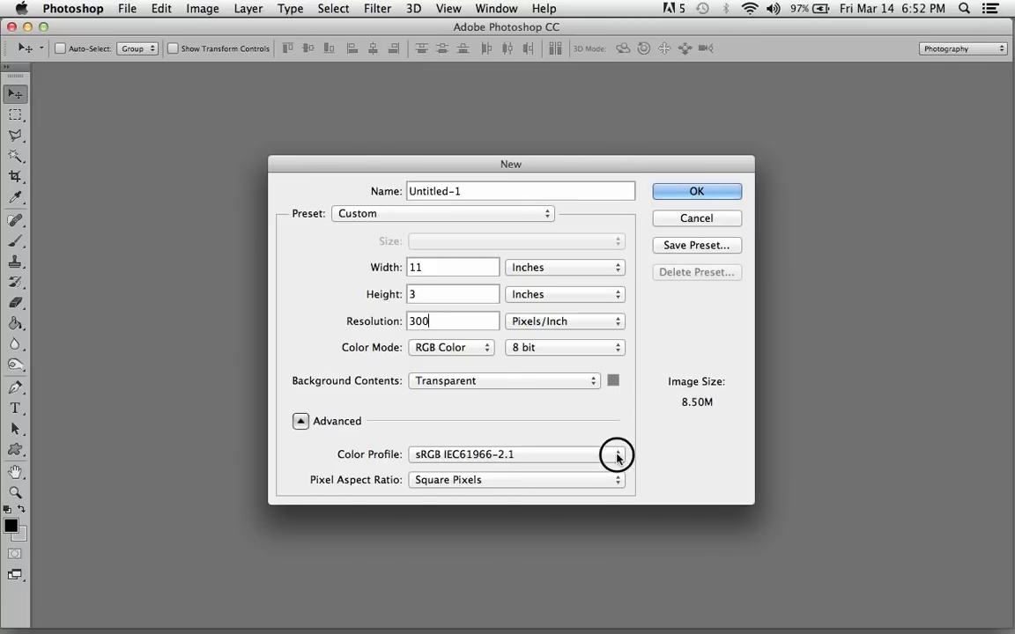
{"action": "left_click", "coordinate": [616, 454]}
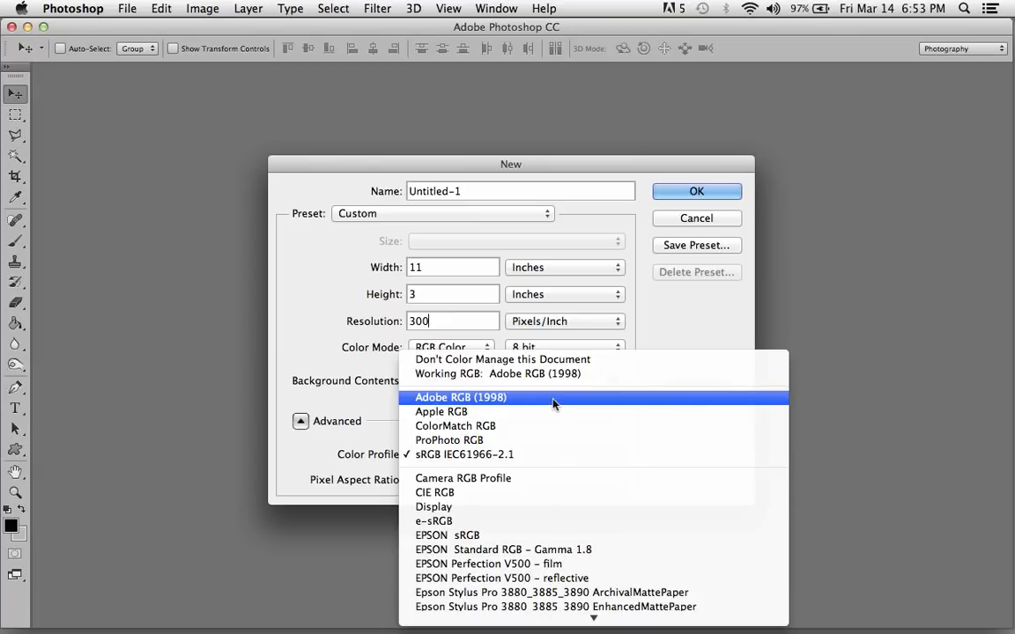
{"action": "left_click", "coordinate": [460, 398]}
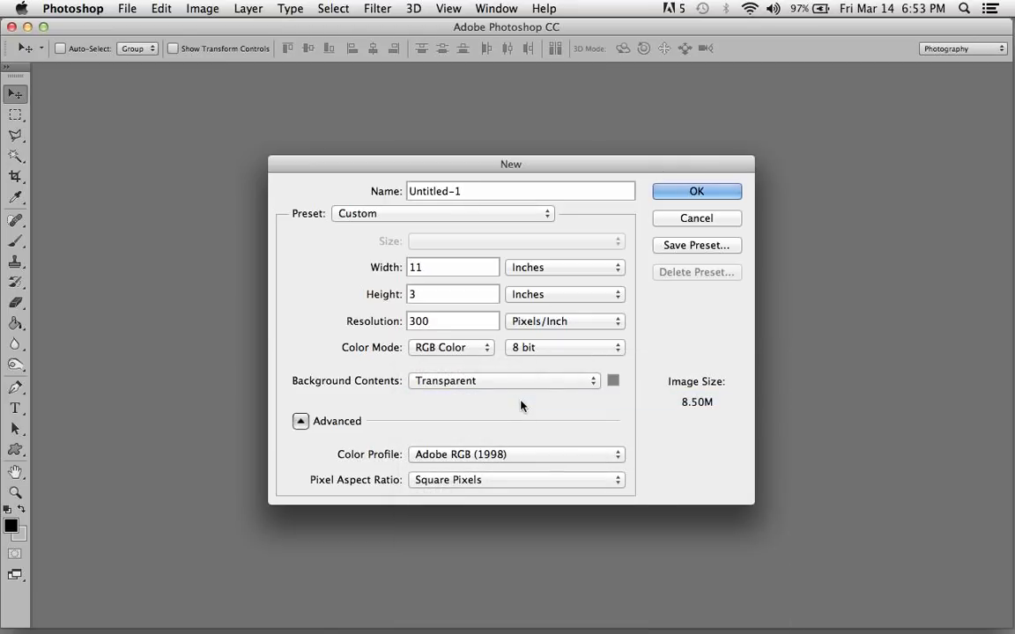
{"action": "mouse_move", "coordinate": [520, 405]}
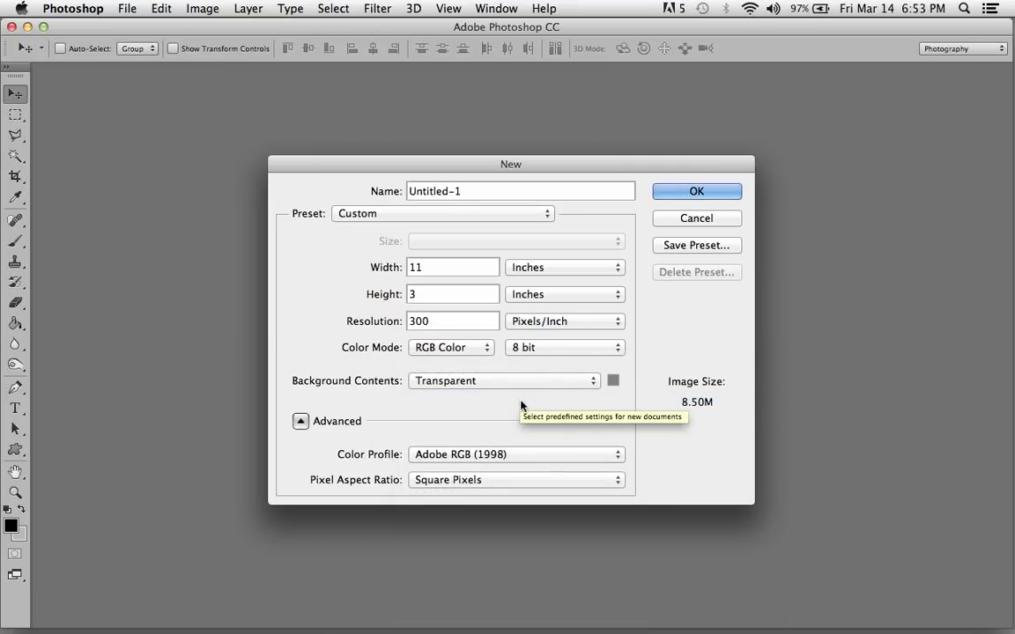
{"action": "mouse_move", "coordinate": [696, 191]}
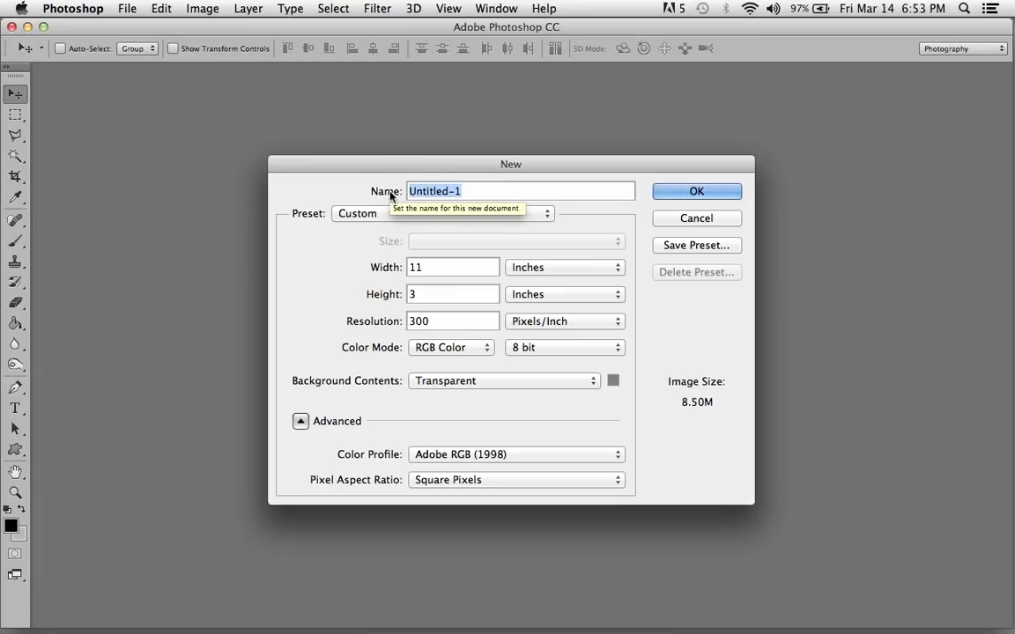
{"action": "type", "text": "11-"}
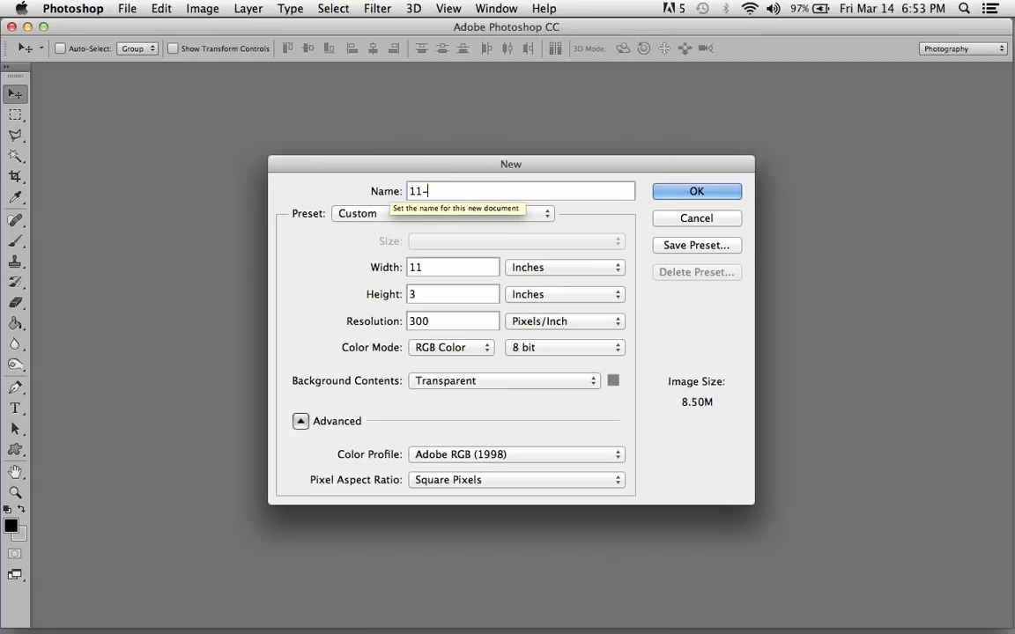
{"action": "type", "text": "step-wedge"}
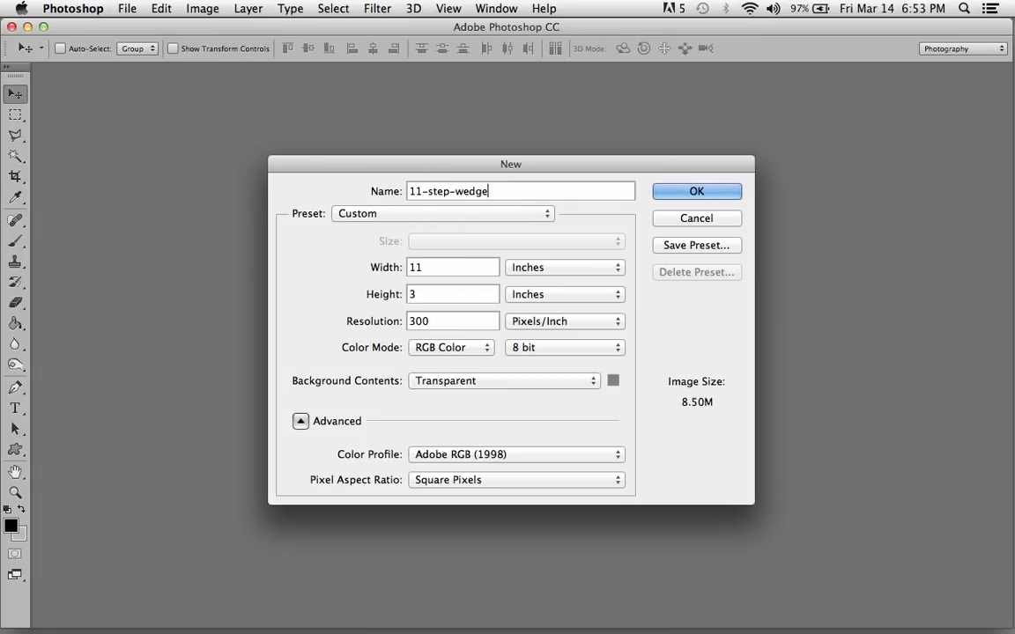
Step: Create the transparent document, check grid and snapping options, and show the Layers panel
{"action": "left_click", "coordinate": [696, 191]}
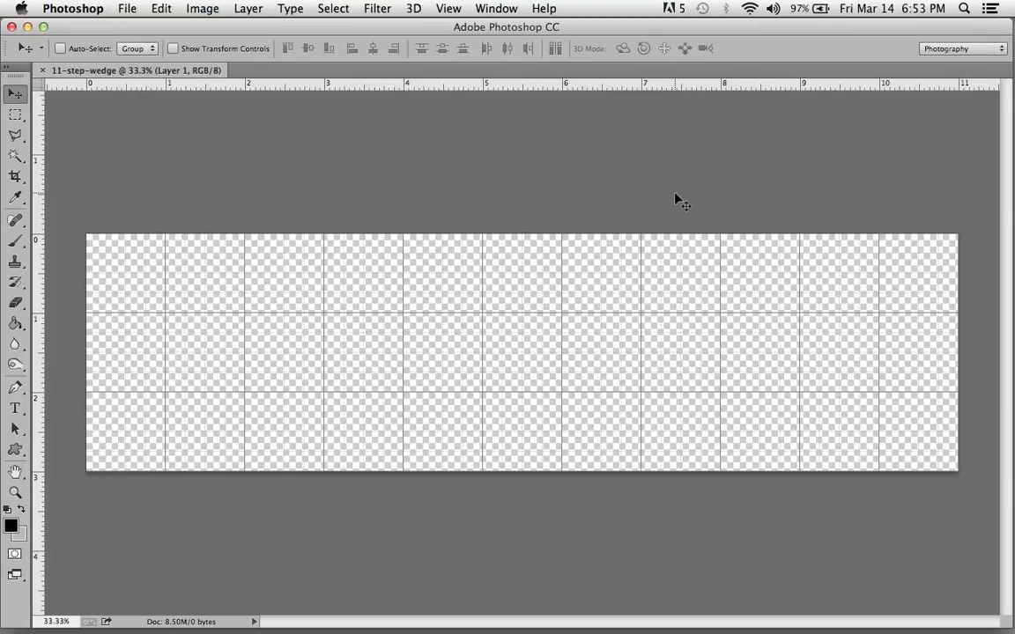
{"action": "mouse_move", "coordinate": [496, 291]}
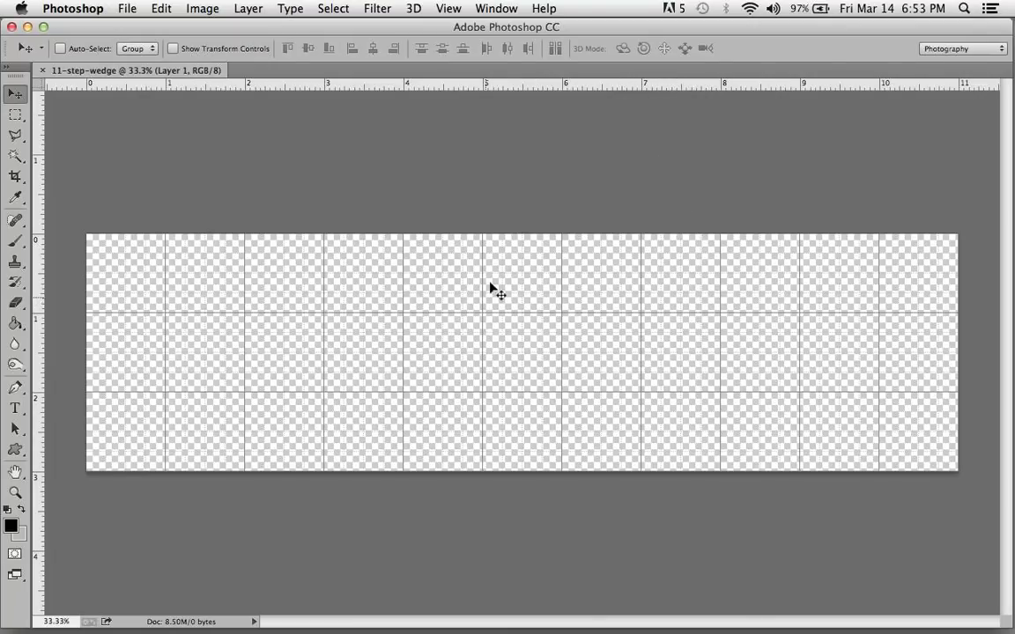
{"action": "left_click", "coordinate": [448, 8]}
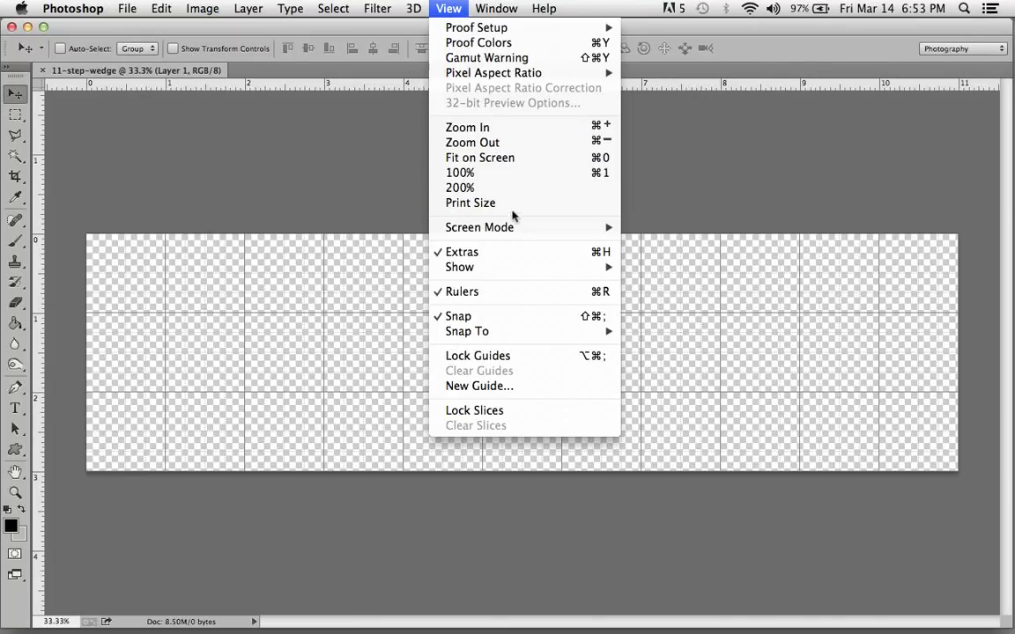
{"action": "mouse_move", "coordinate": [459, 267]}
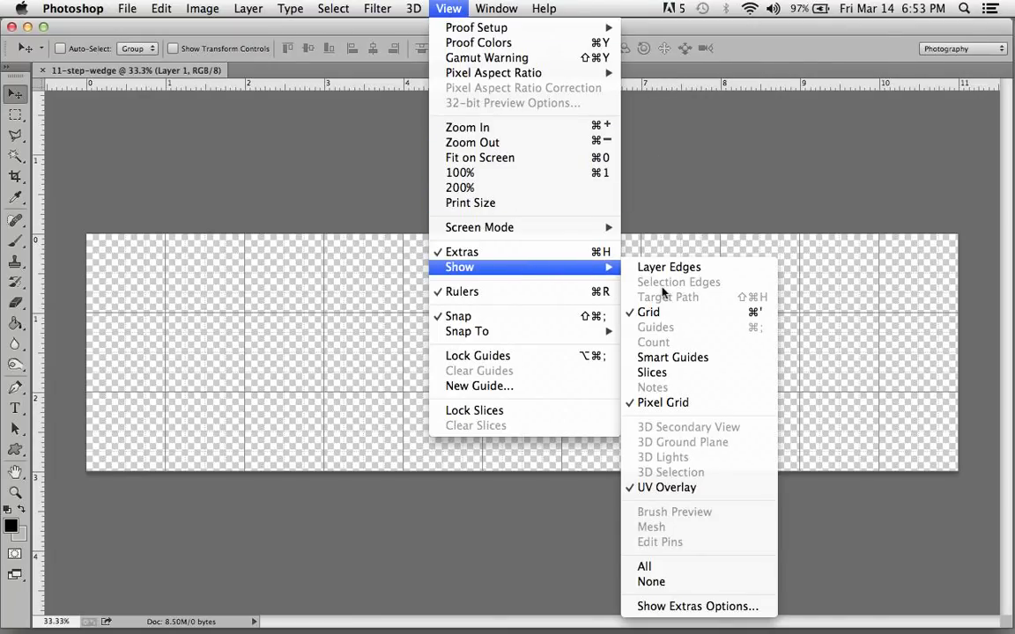
{"action": "mouse_move", "coordinate": [648, 312]}
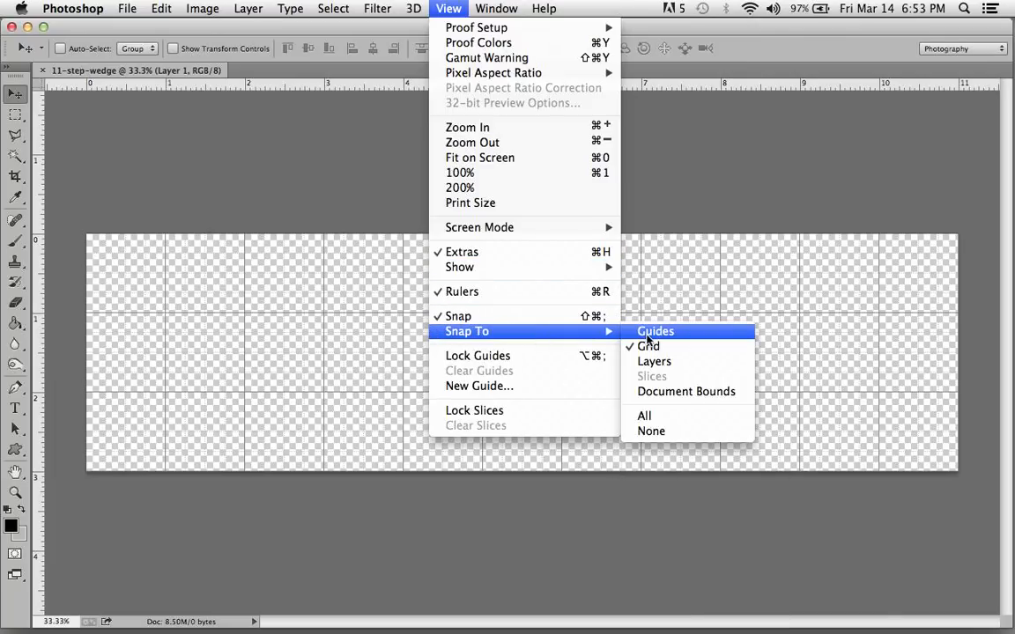
{"action": "mouse_move", "coordinate": [647, 345]}
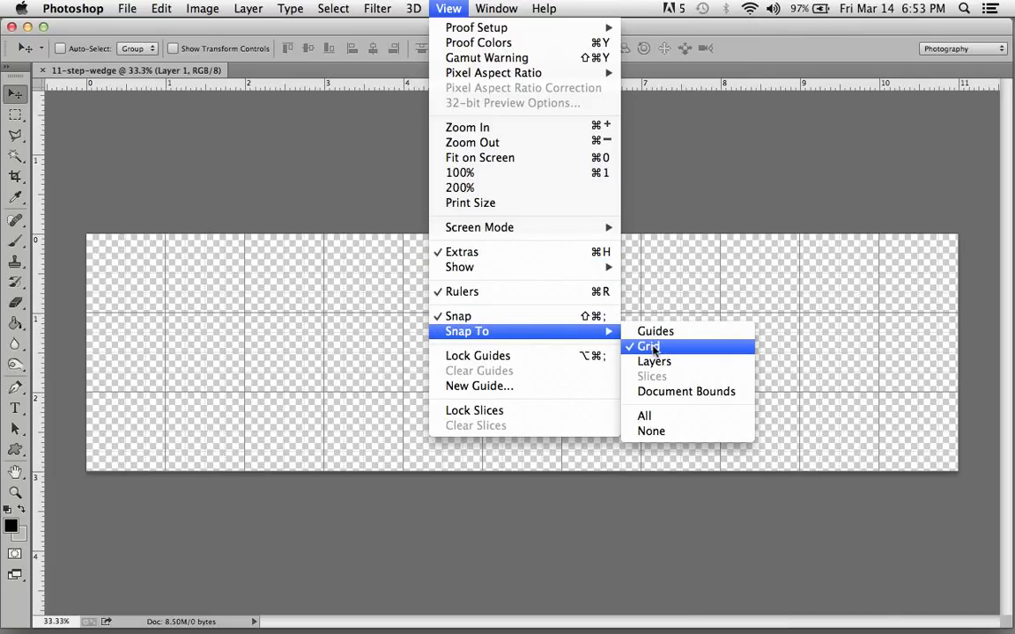
{"action": "mouse_move", "coordinate": [470, 202]}
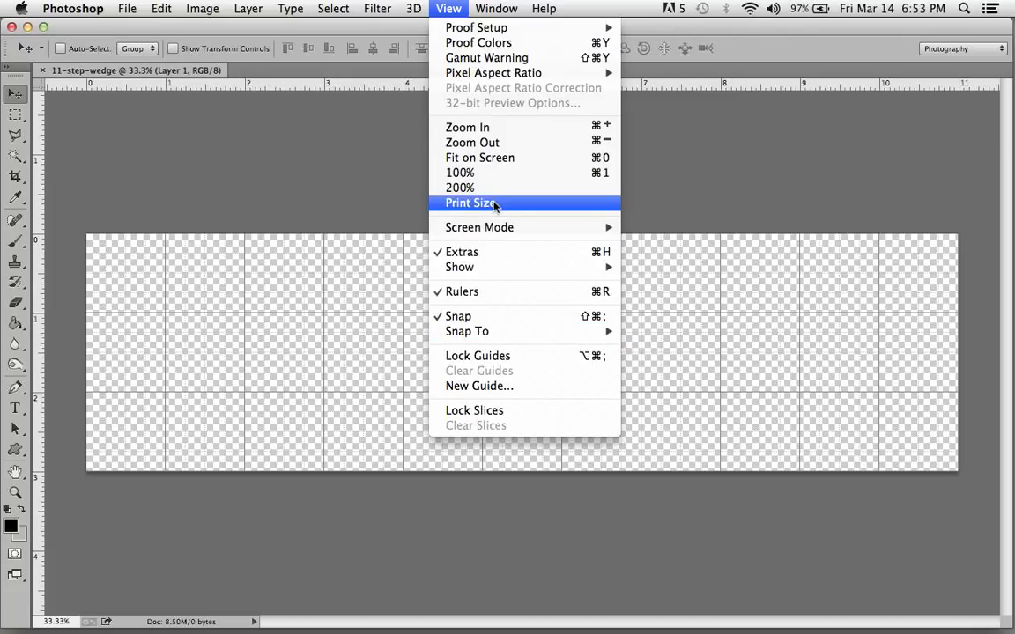
{"action": "left_click", "coordinate": [496, 8]}
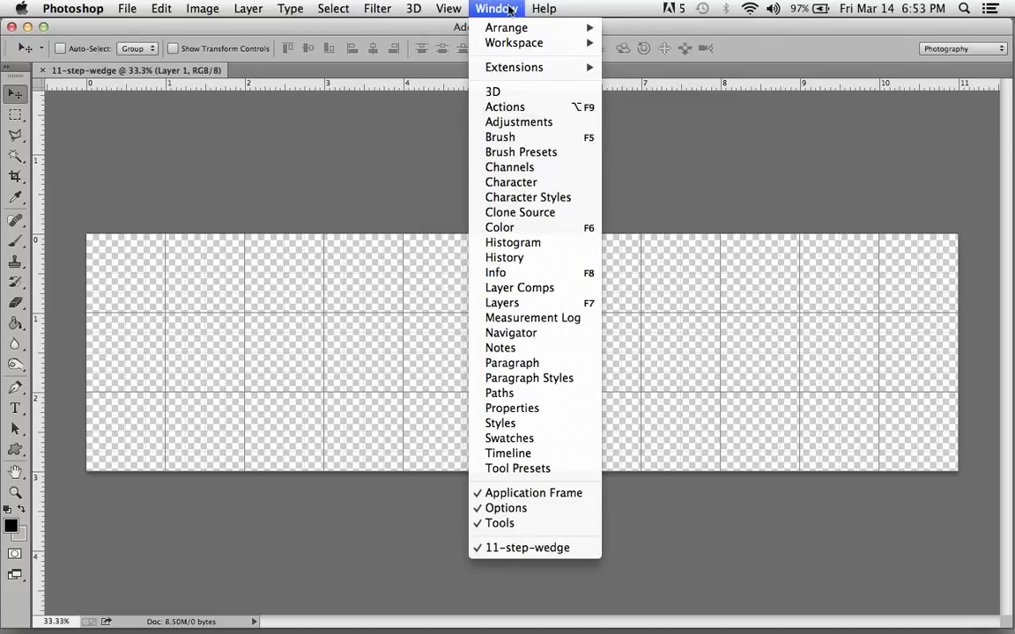
{"action": "mouse_move", "coordinate": [501, 302]}
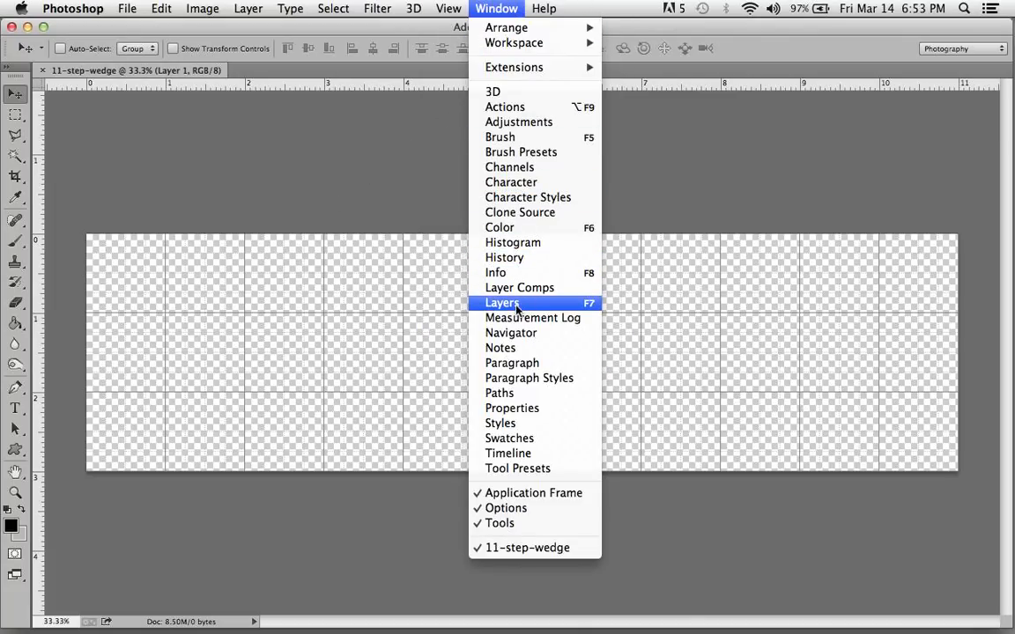
{"action": "left_click", "coordinate": [502, 302]}
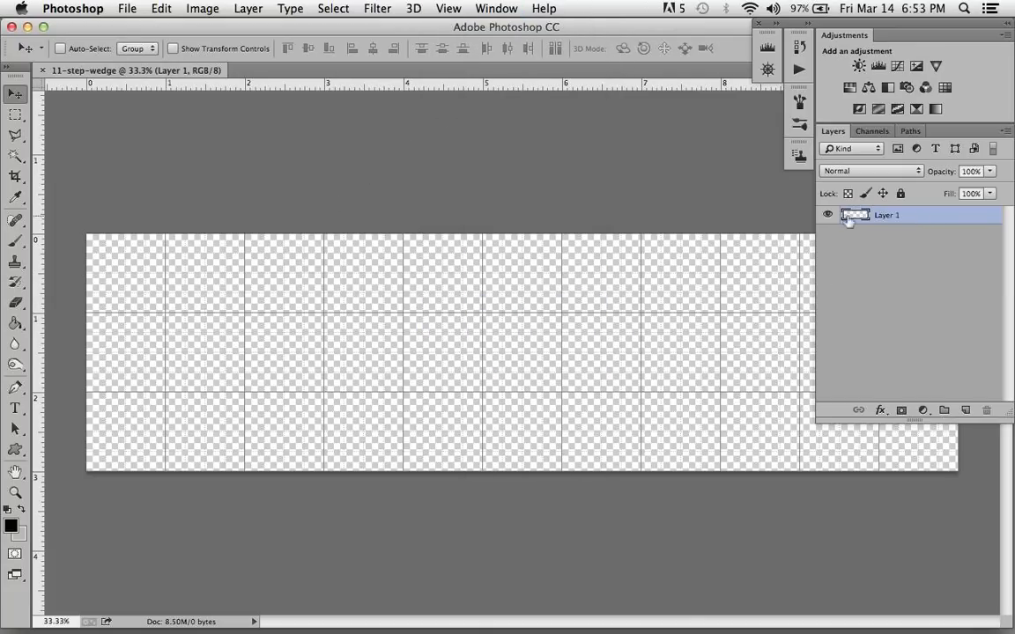
Step: Place a fixed-size 300 × 600 px rectangular selection at the canvas top-left corner
{"action": "left_click", "coordinate": [15, 115]}
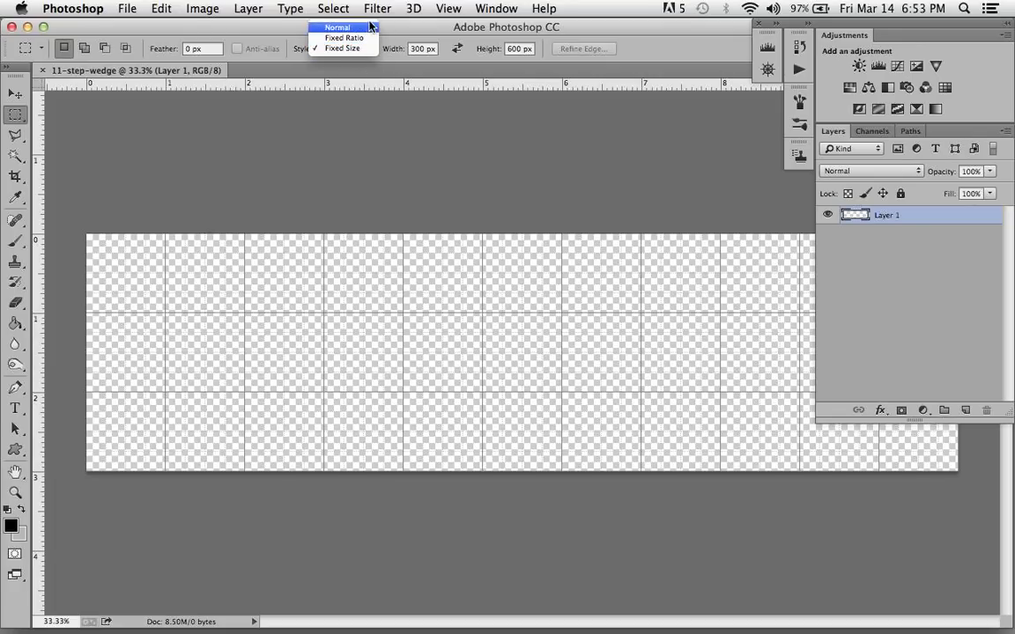
{"action": "left_click", "coordinate": [342, 47]}
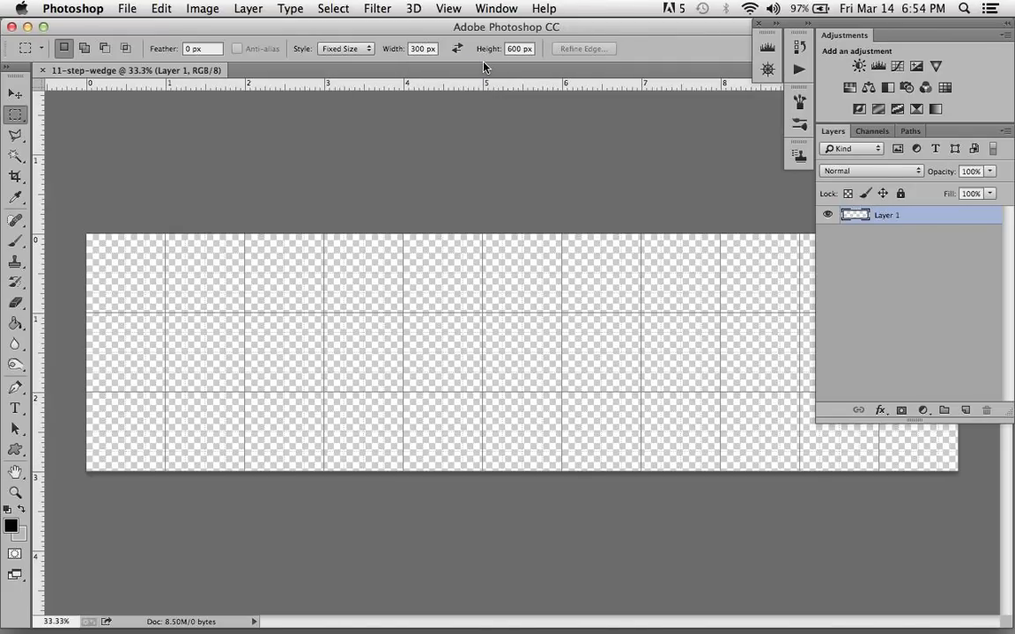
{"action": "mouse_move", "coordinate": [517, 49]}
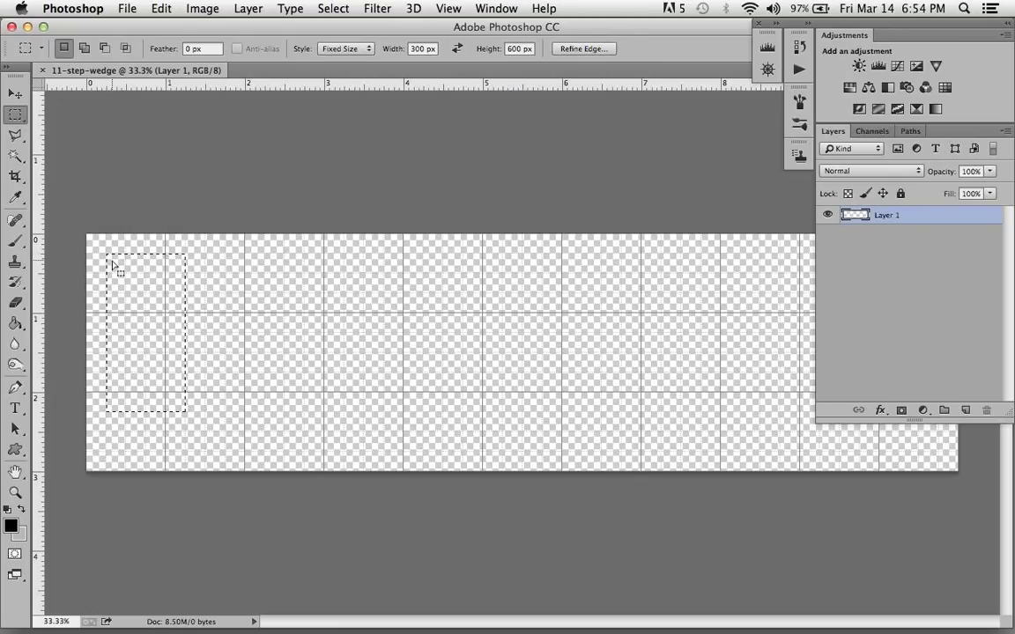
{"action": "left_click_drag", "start_coordinate": [145, 330], "coordinate": [101, 247]}
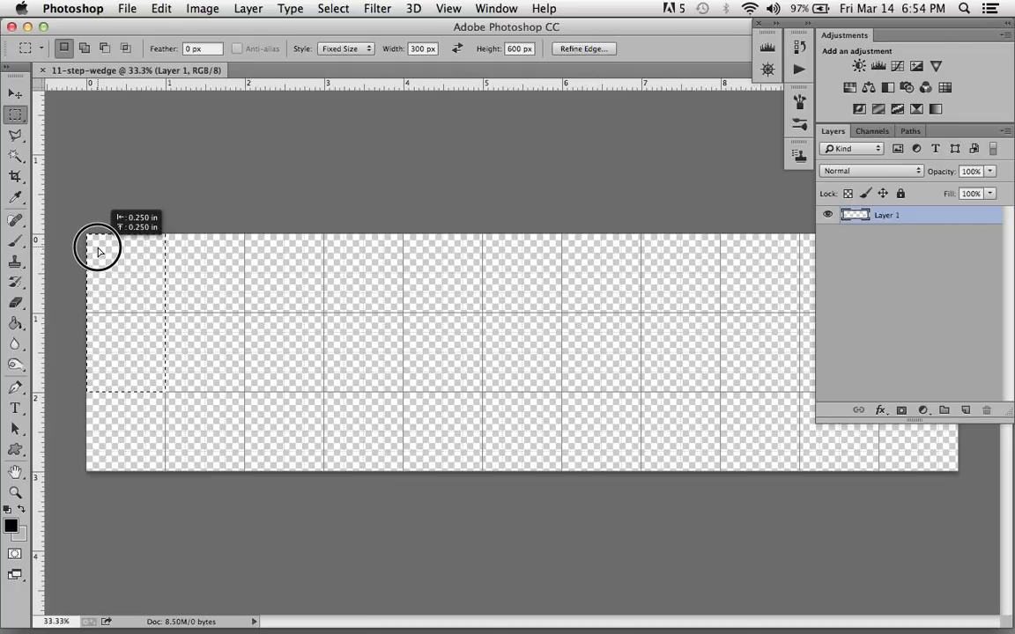
{"action": "left_click_drag", "start_coordinate": [99, 251], "coordinate": [100, 262]}
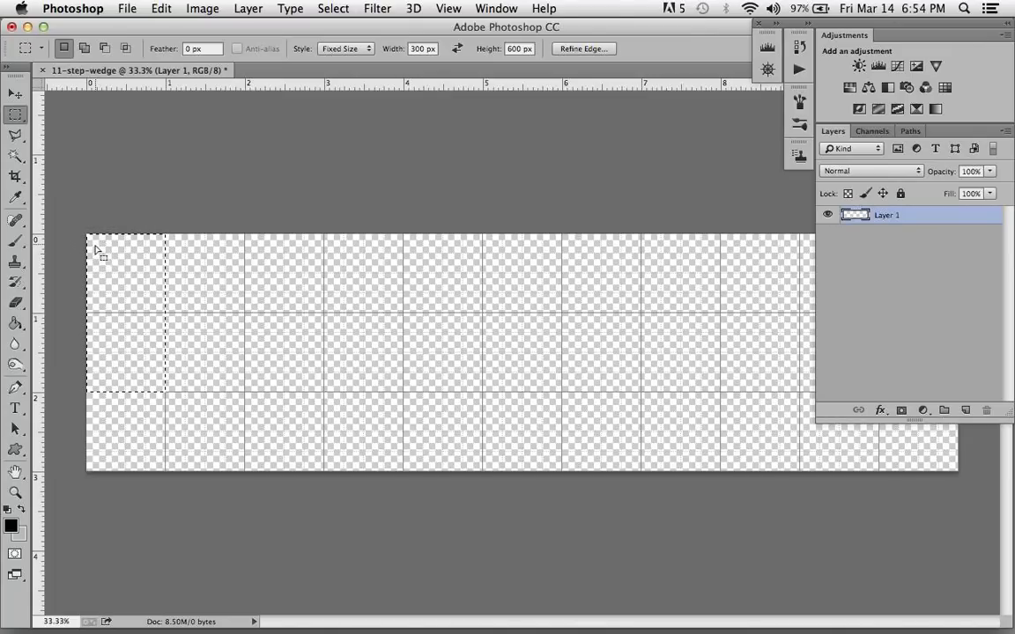
{"action": "mouse_move", "coordinate": [77, 374]}
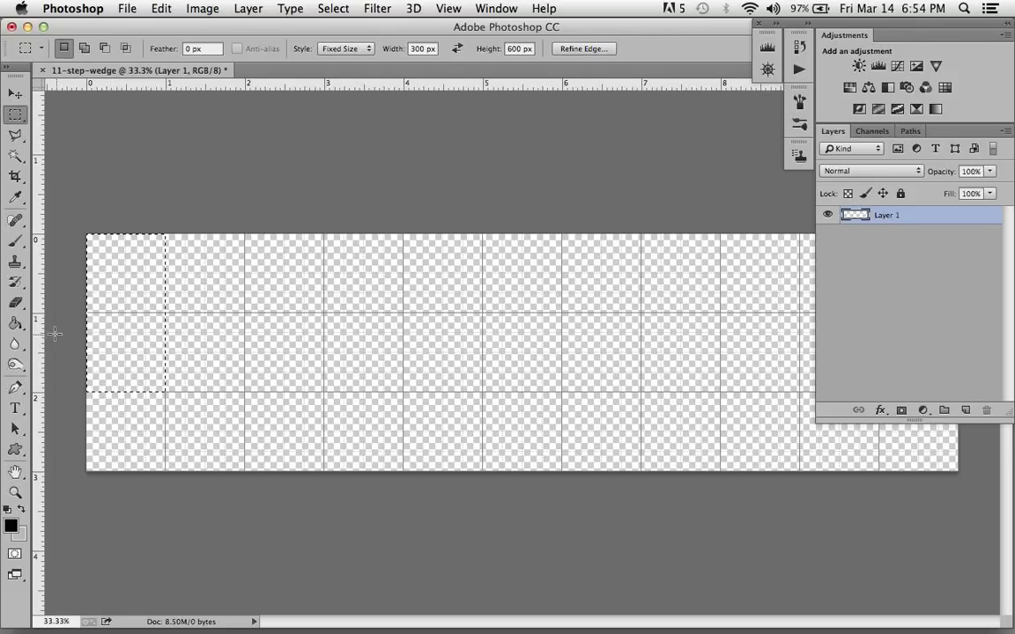
Step: Fill the first wedge cell with black using the Paint Bucket and name its layer 100%
{"action": "left_click", "coordinate": [16, 324]}
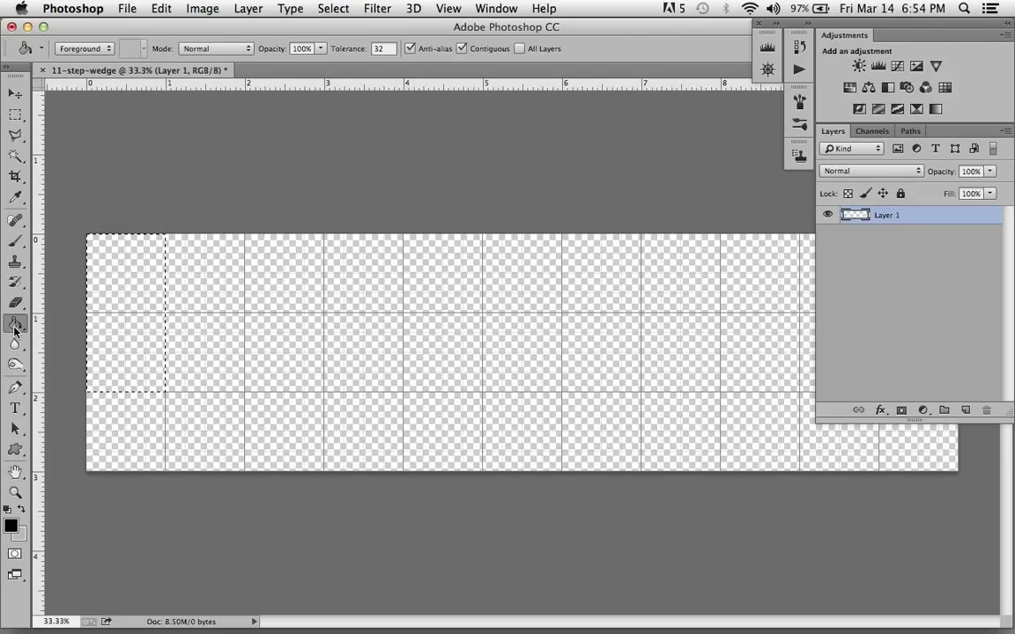
{"action": "left_click", "coordinate": [11, 525]}
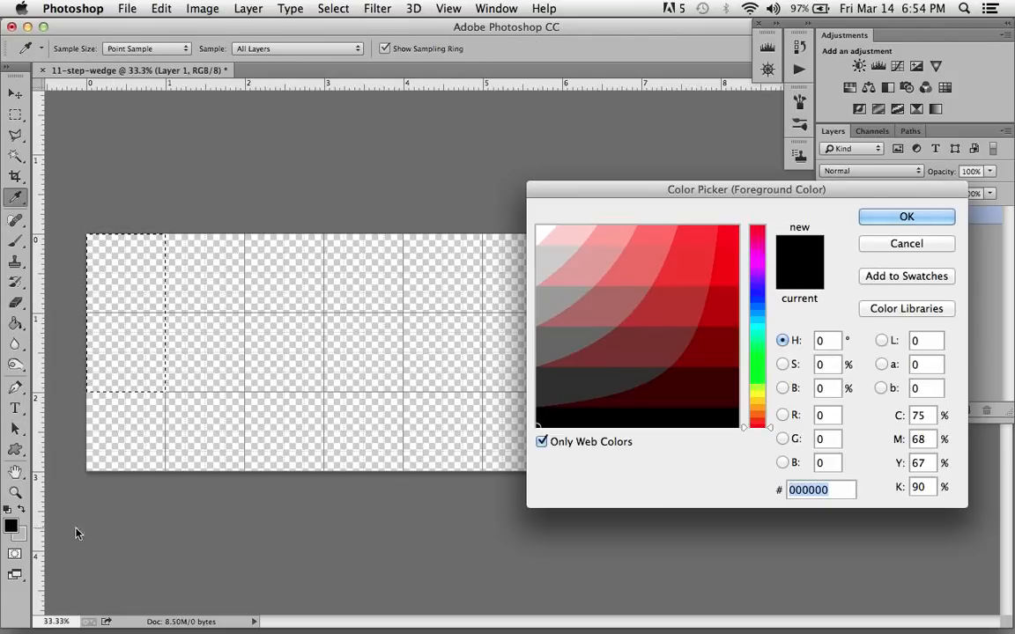
{"action": "left_click", "coordinate": [542, 442]}
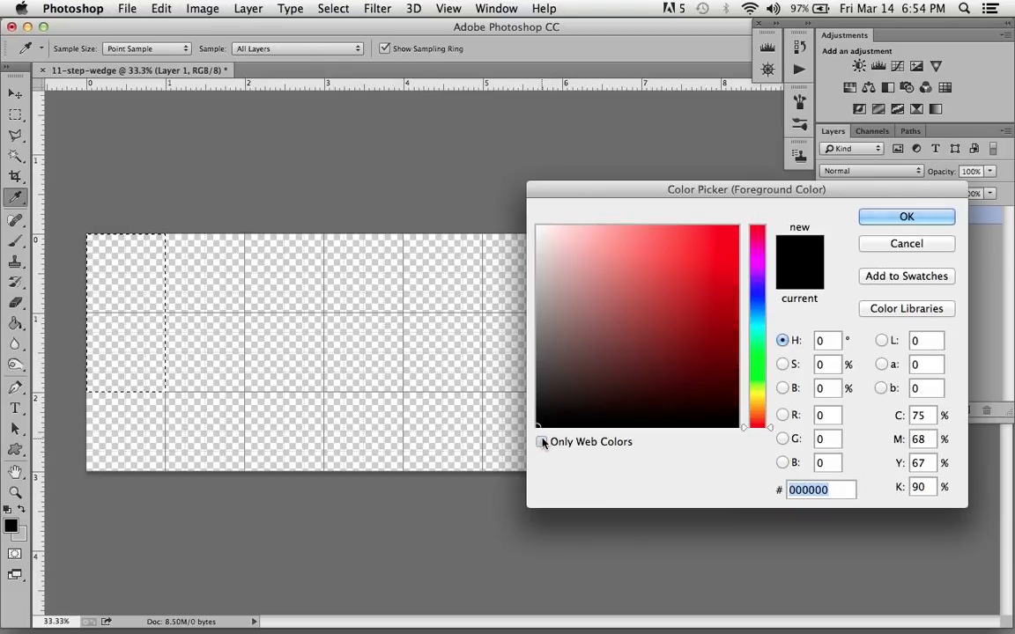
{"action": "left_click", "coordinate": [542, 441]}
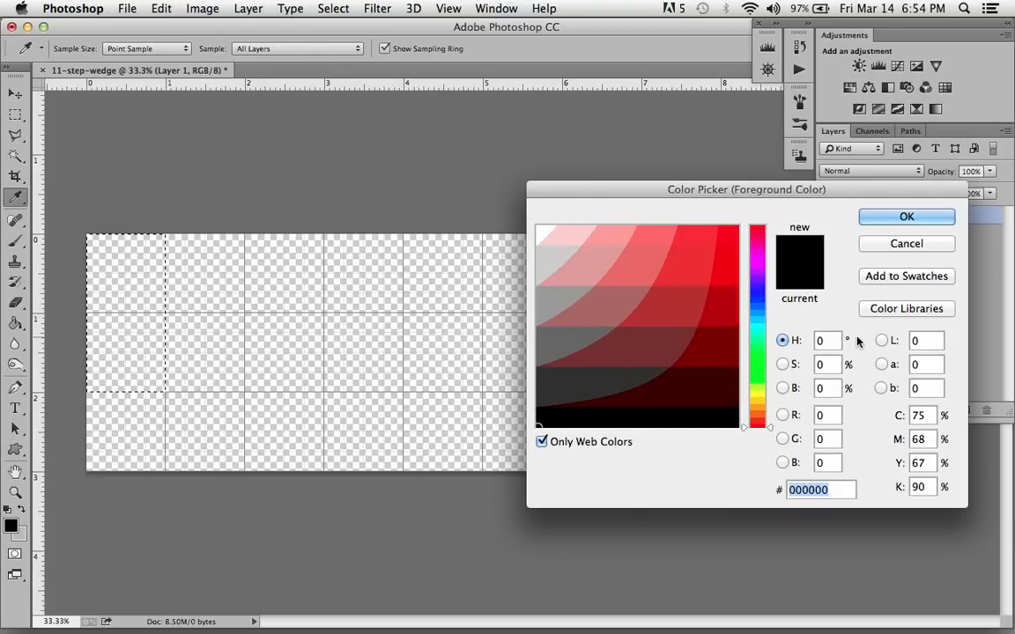
{"action": "mouse_move", "coordinate": [852, 471]}
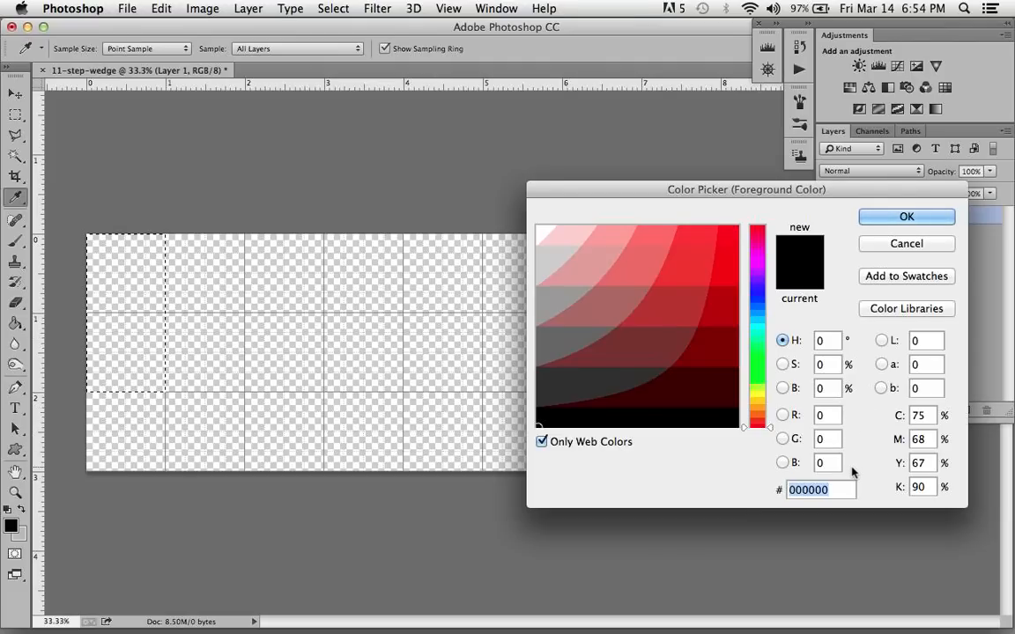
{"action": "mouse_move", "coordinate": [861, 332]}
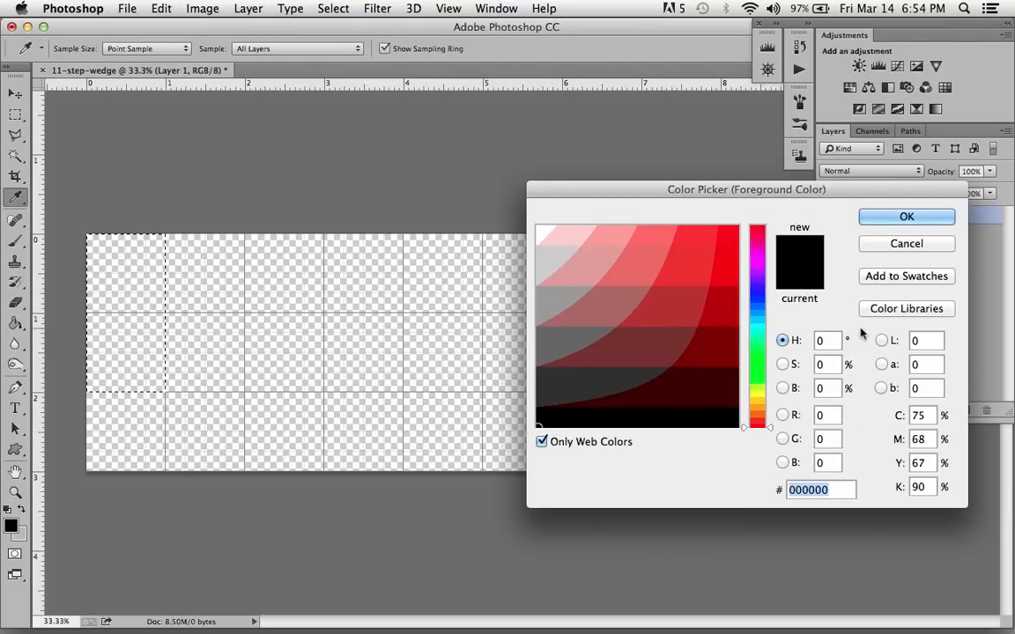
{"action": "left_click", "coordinate": [905, 216]}
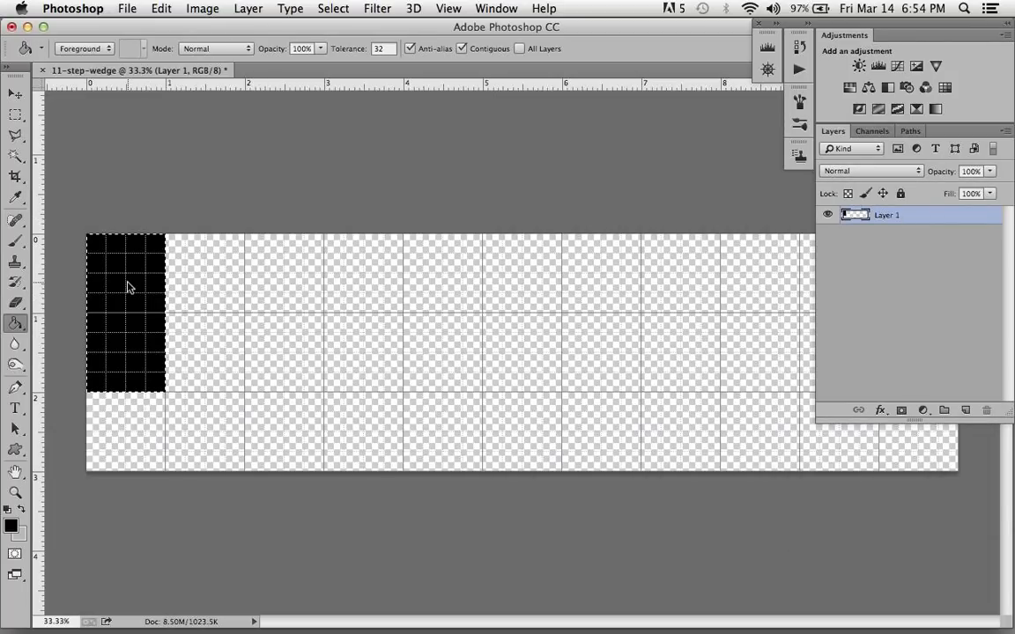
{"action": "mouse_move", "coordinate": [115, 199]}
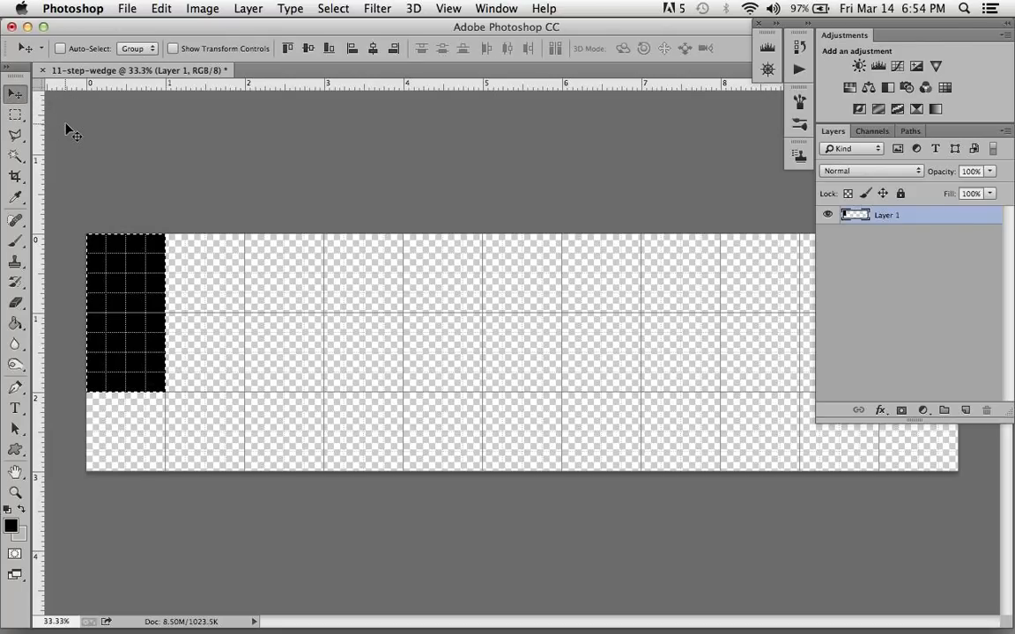
{"action": "left_click", "coordinate": [15, 115]}
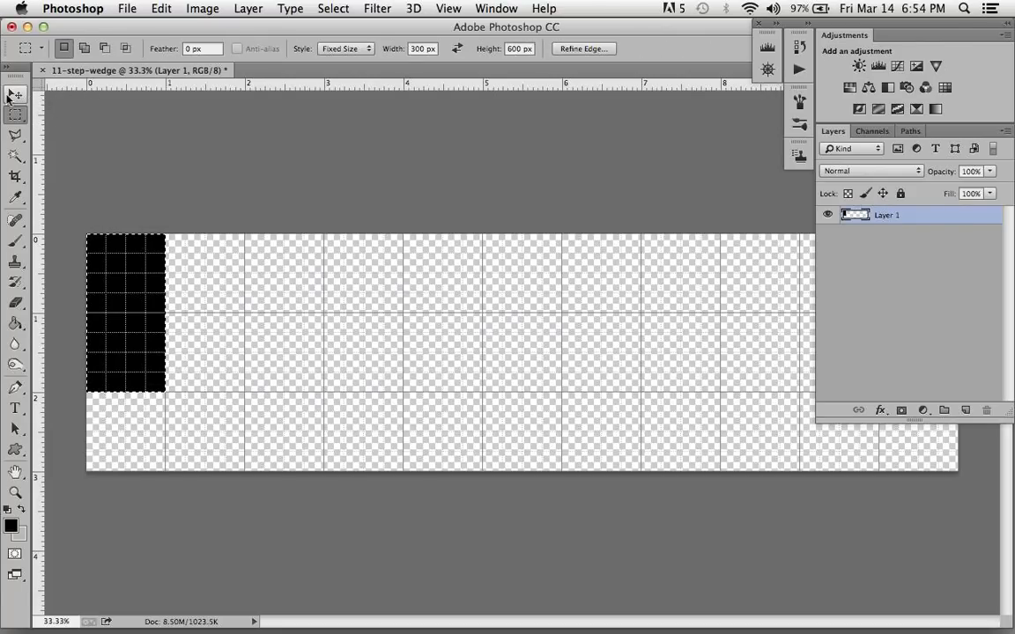
{"action": "left_click", "coordinate": [15, 94]}
{"action": "type", "text": "100"}
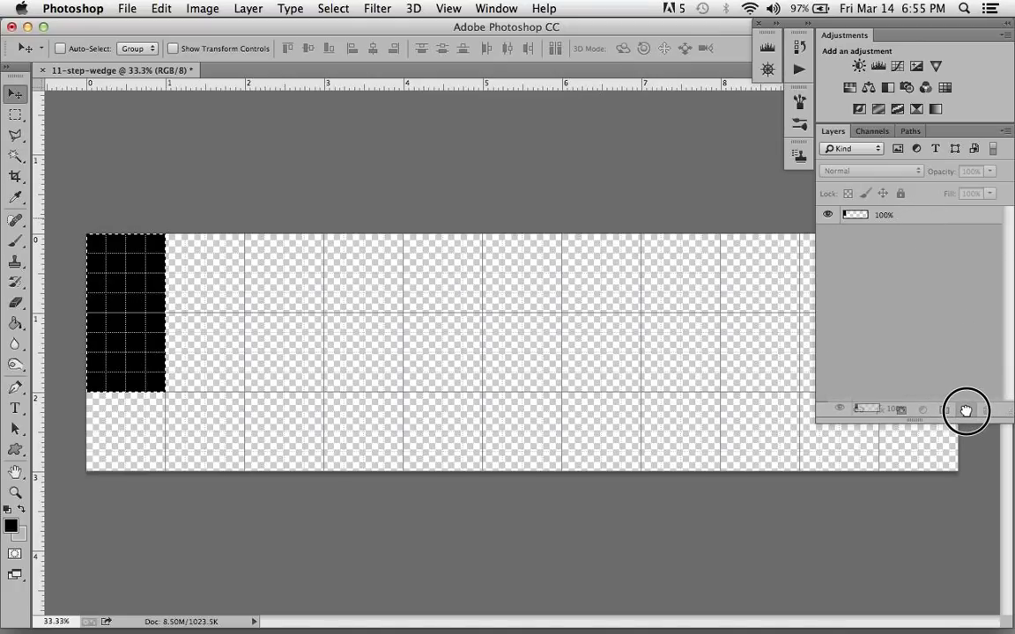
Step: Duplicate the 100% layer ten times and enlarge the Layers list to show all eleven
{"action": "left_click", "coordinate": [965, 410]}
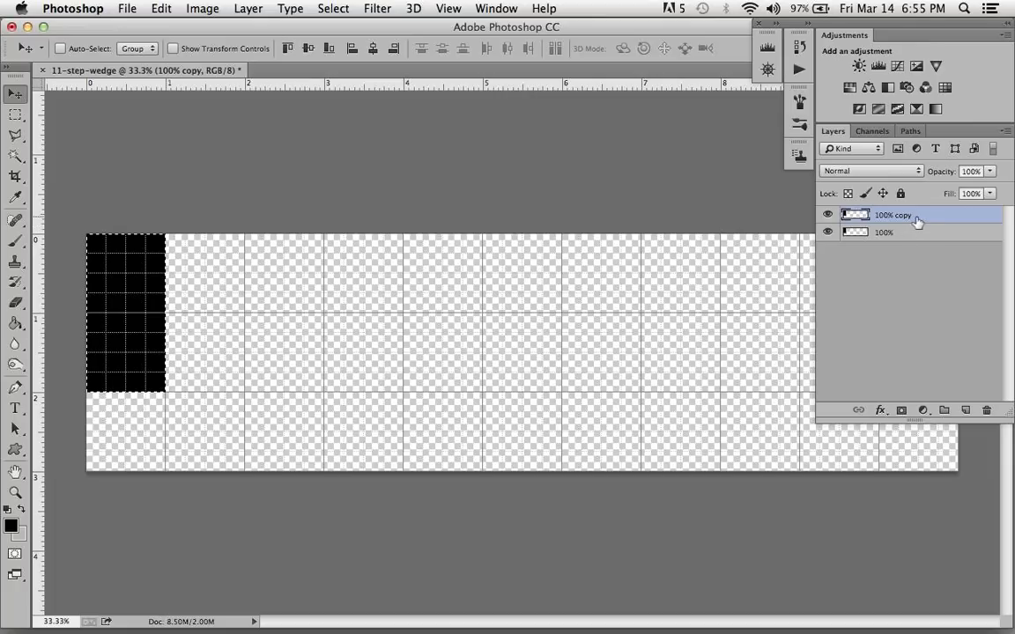
{"action": "left_click_drag", "start_coordinate": [892, 214], "coordinate": [904, 346]}
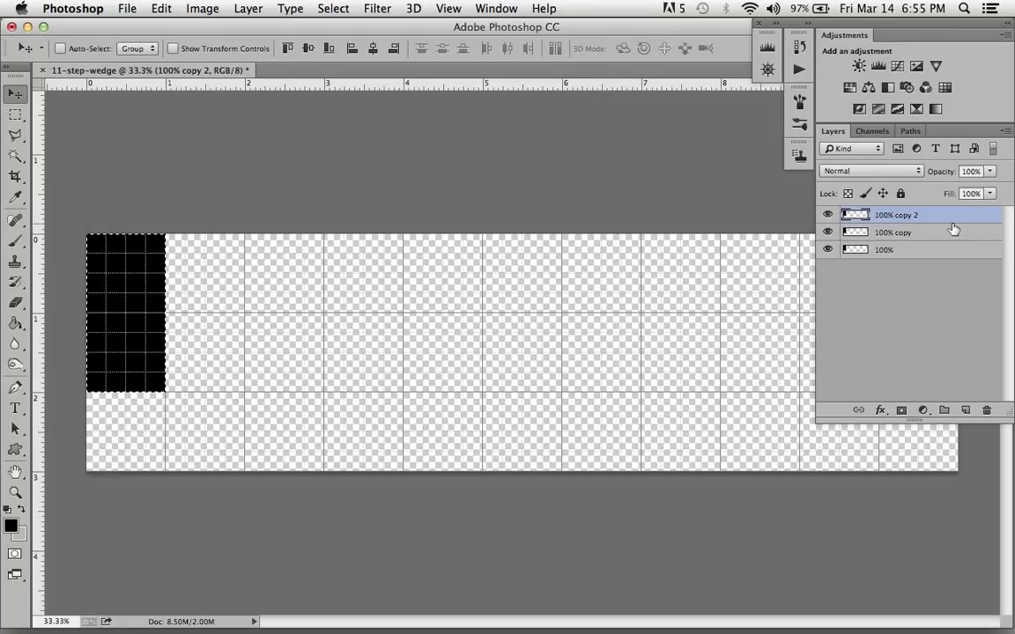
{"action": "left_click", "coordinate": [966, 410]}
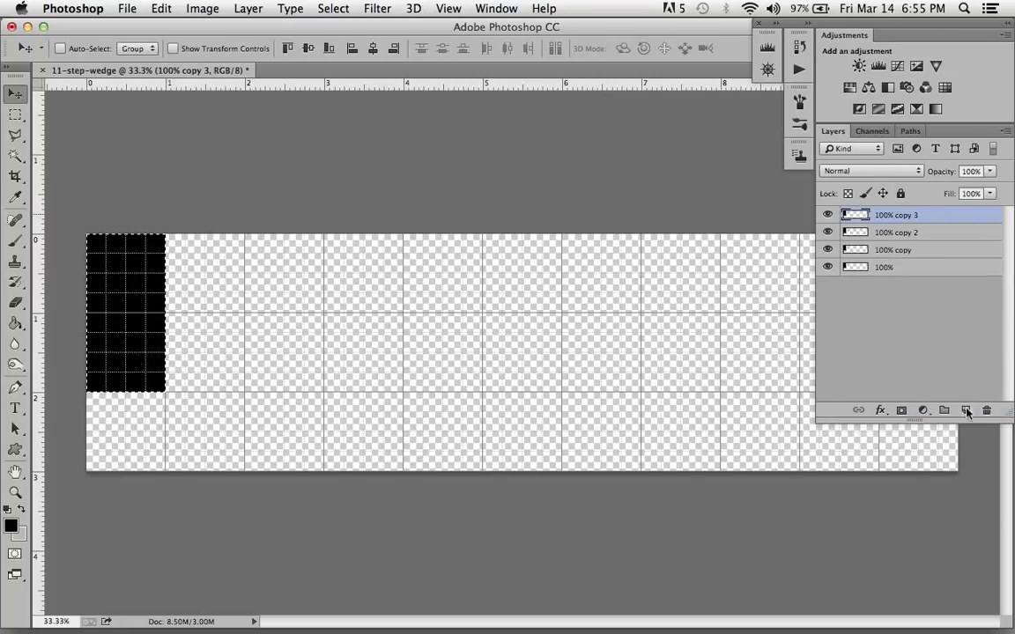
{"action": "left_click", "coordinate": [966, 409]}
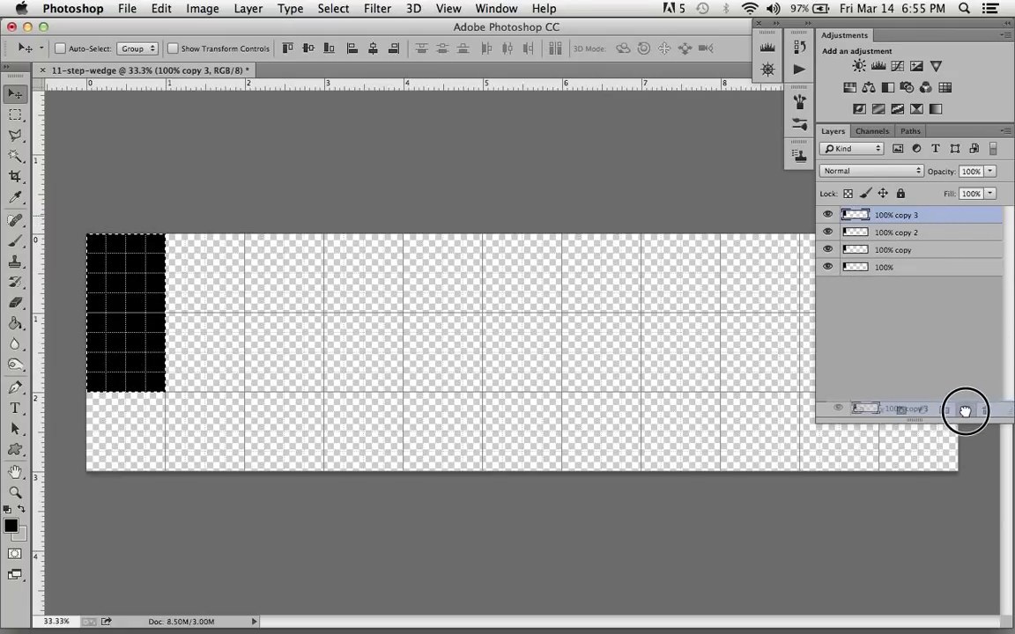
{"action": "left_click", "coordinate": [965, 410]}
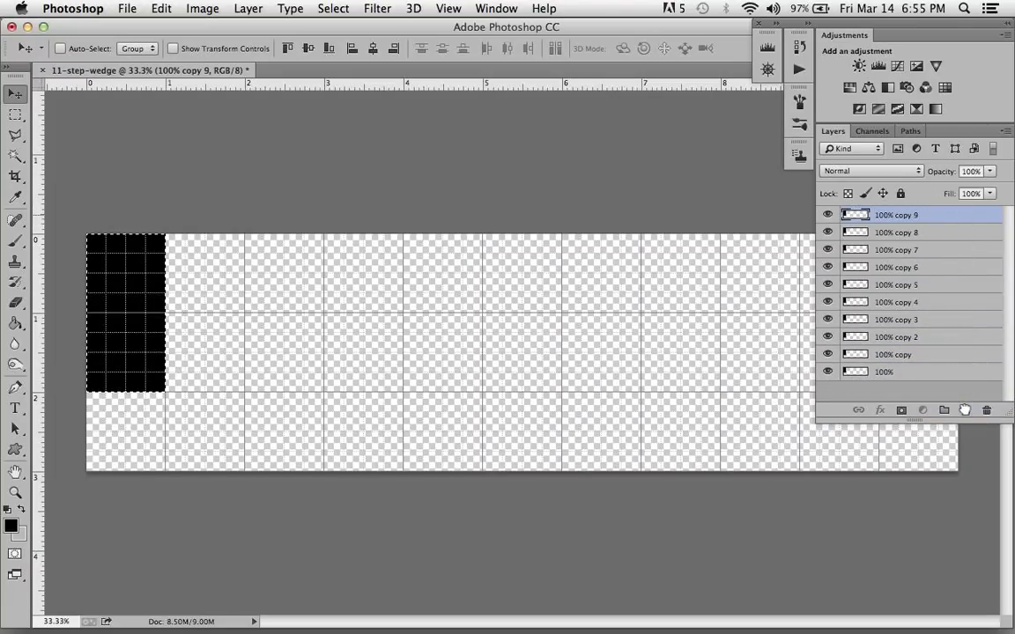
{"action": "left_click", "coordinate": [964, 420]}
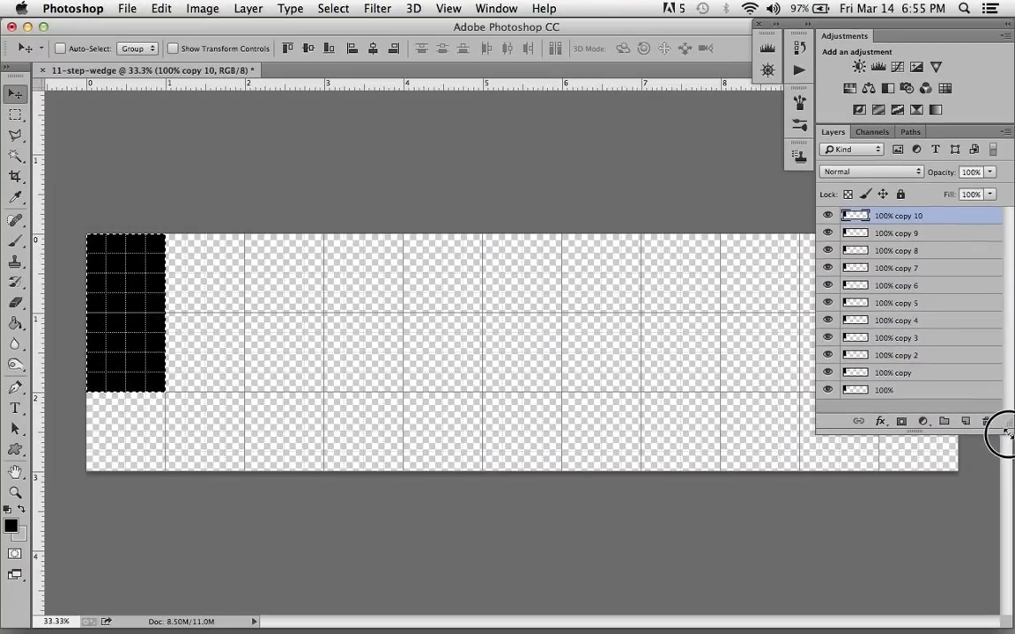
{"action": "left_click", "coordinate": [893, 372]}
{"action": "type", "text": "80"}
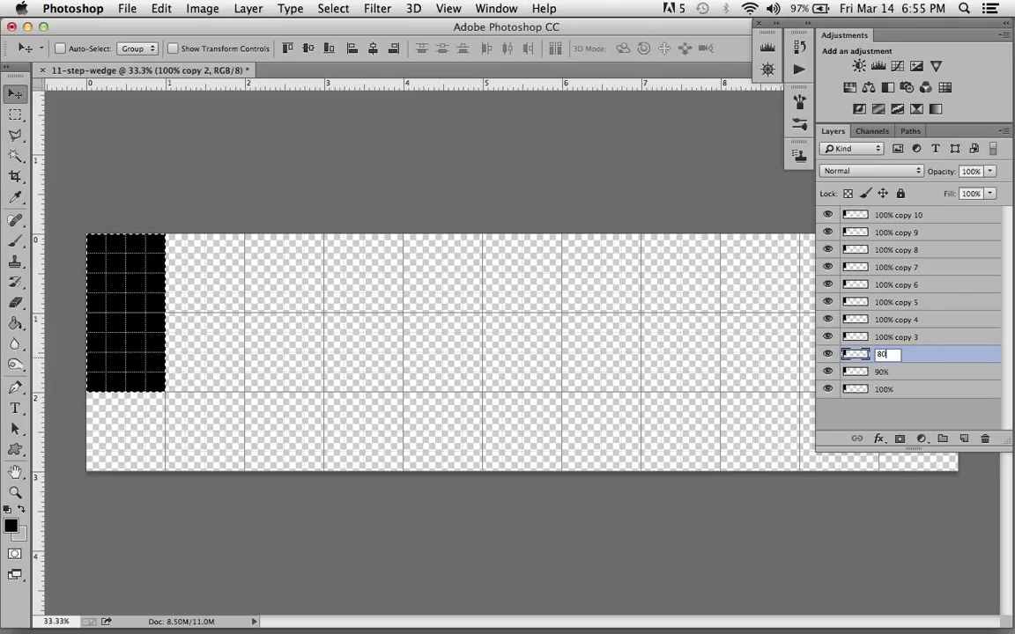
Step: Rename the copy layers 90%, 80%, and so on down to 0%
{"action": "type", "text": "%"}
{"action": "left_click", "coordinate": [935, 249]}
{"action": "type", "text": "2"}
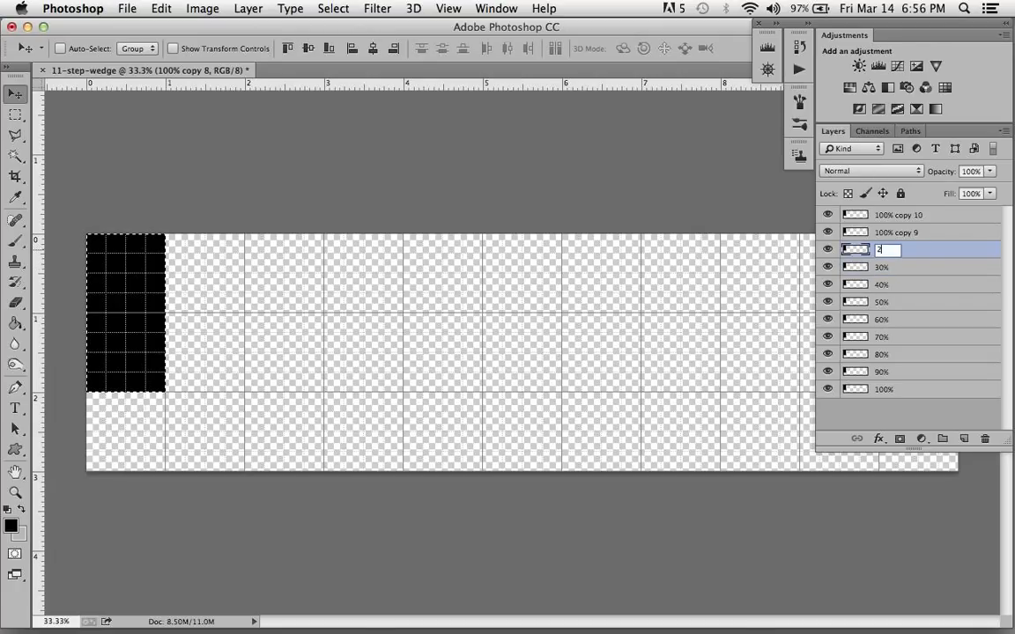
{"action": "type", "text": "0%"}
{"action": "left_click", "coordinate": [903, 232]}
{"action": "type", "text": "1"}
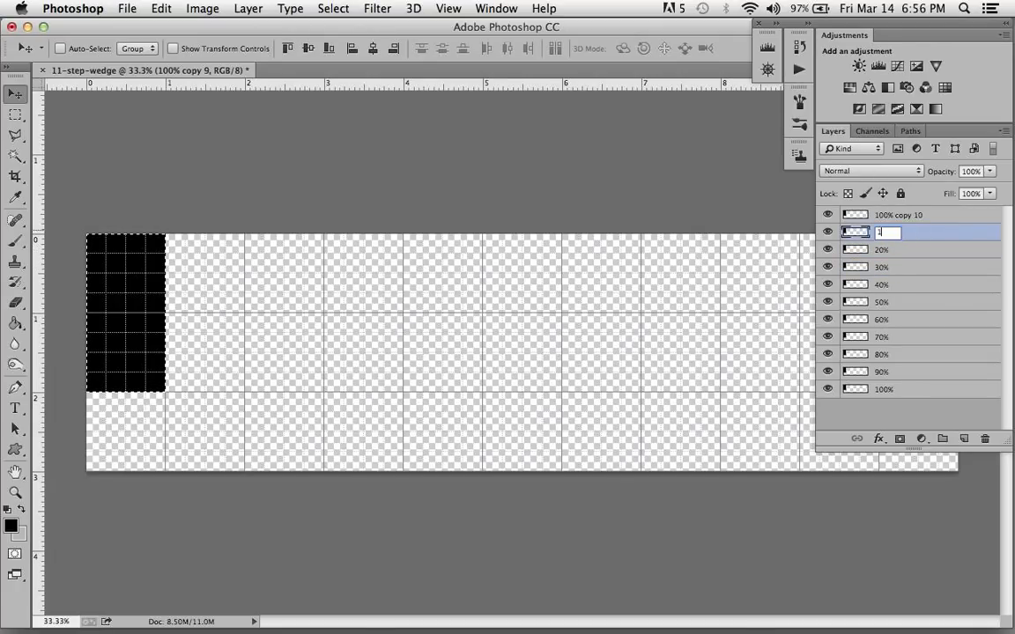
{"action": "type", "text": "0%"}
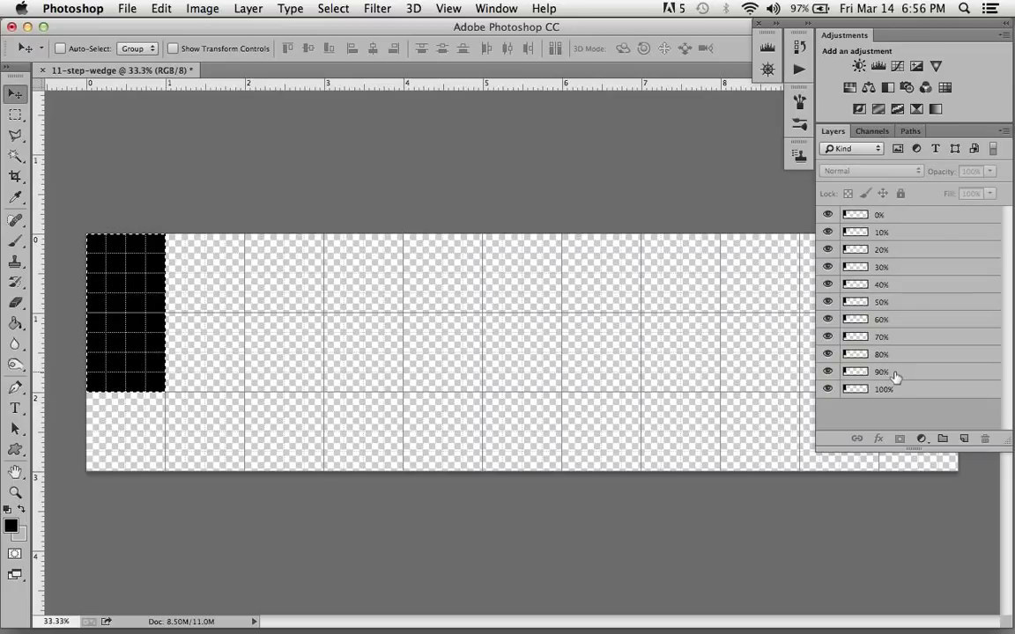
Step: Move the 90% and 80% layer squares into wedge steps two and three
{"action": "left_click", "coordinate": [880, 370]}
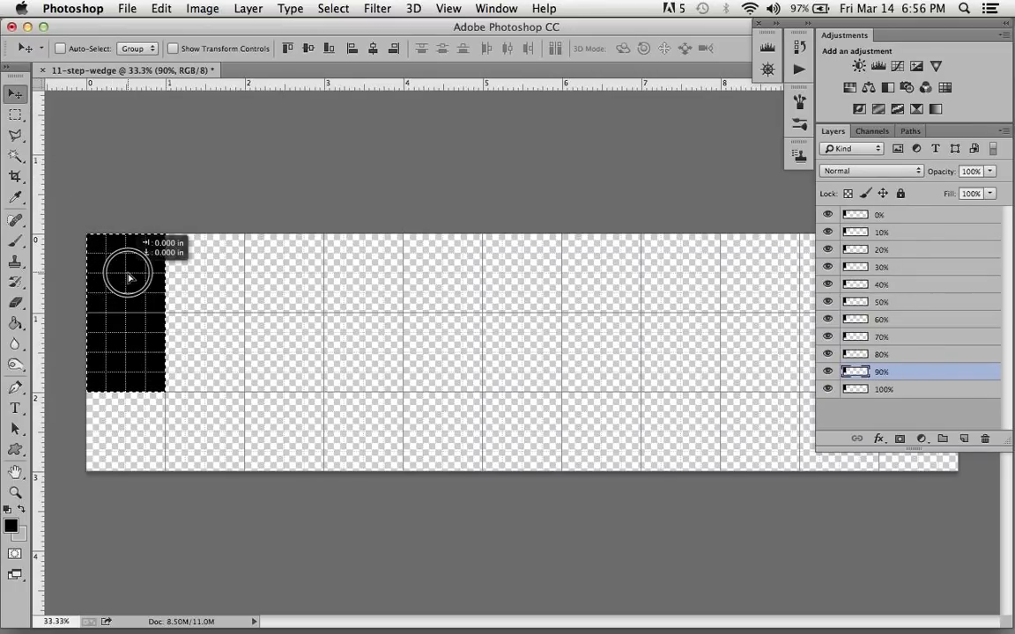
{"action": "left_click_drag", "start_coordinate": [127, 279], "coordinate": [185, 282]}
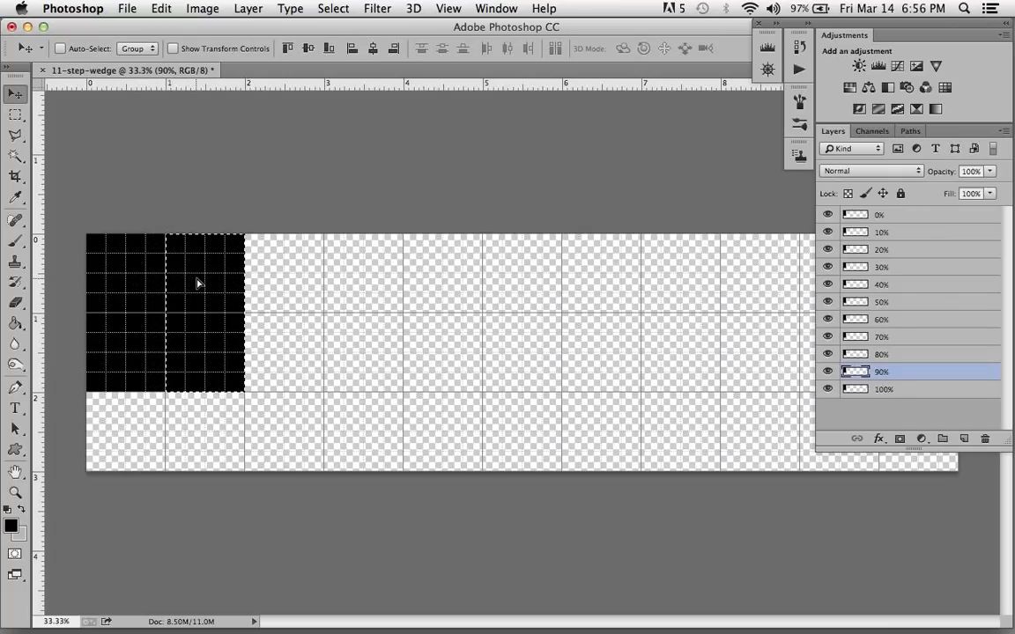
{"action": "mouse_move", "coordinate": [167, 280]}
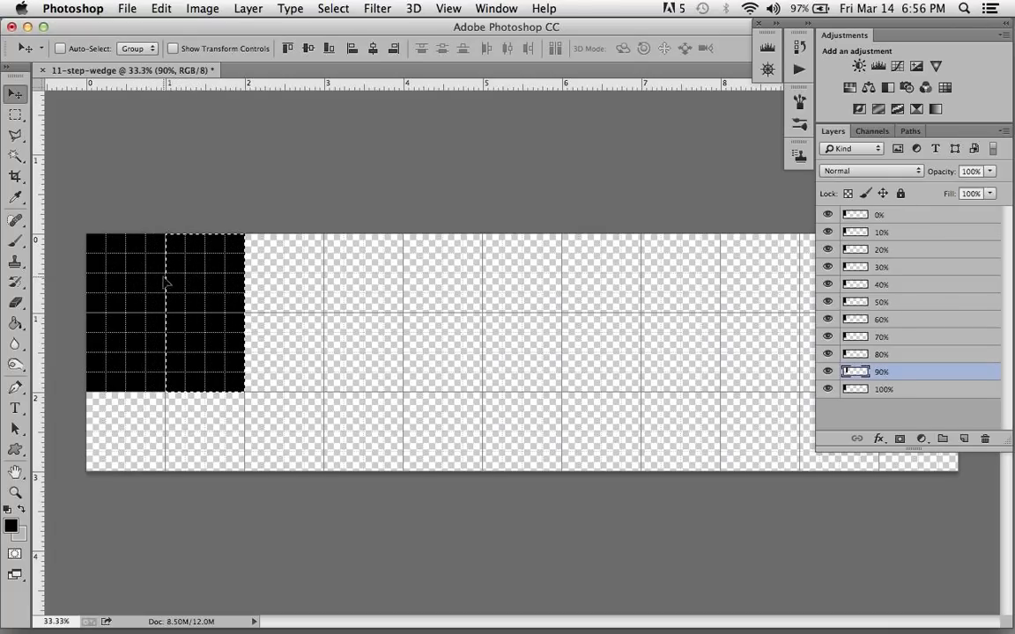
{"action": "mouse_move", "coordinate": [549, 306]}
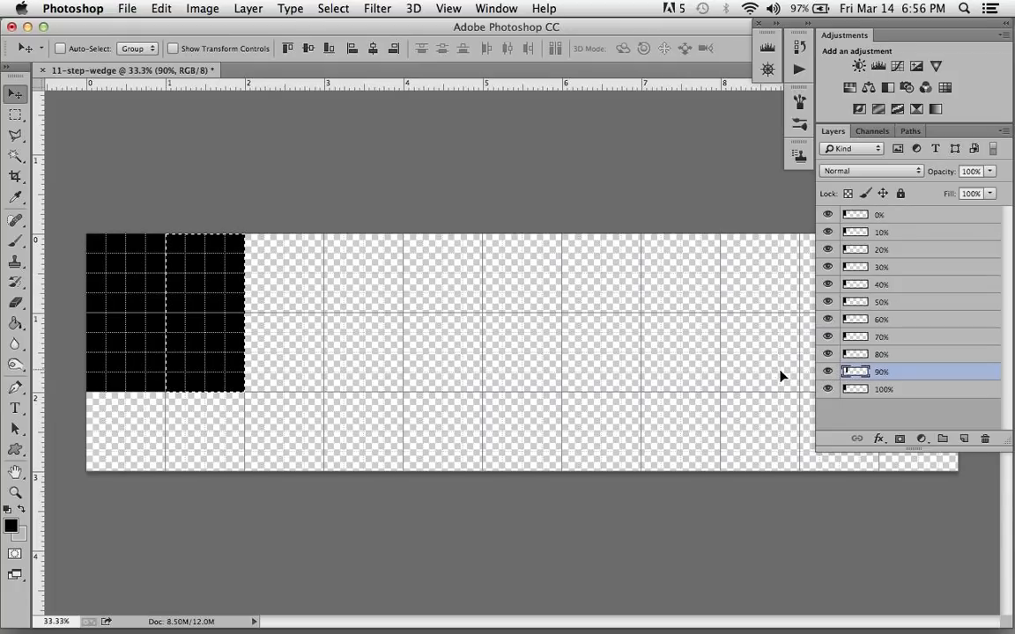
{"action": "mouse_move", "coordinate": [947, 378]}
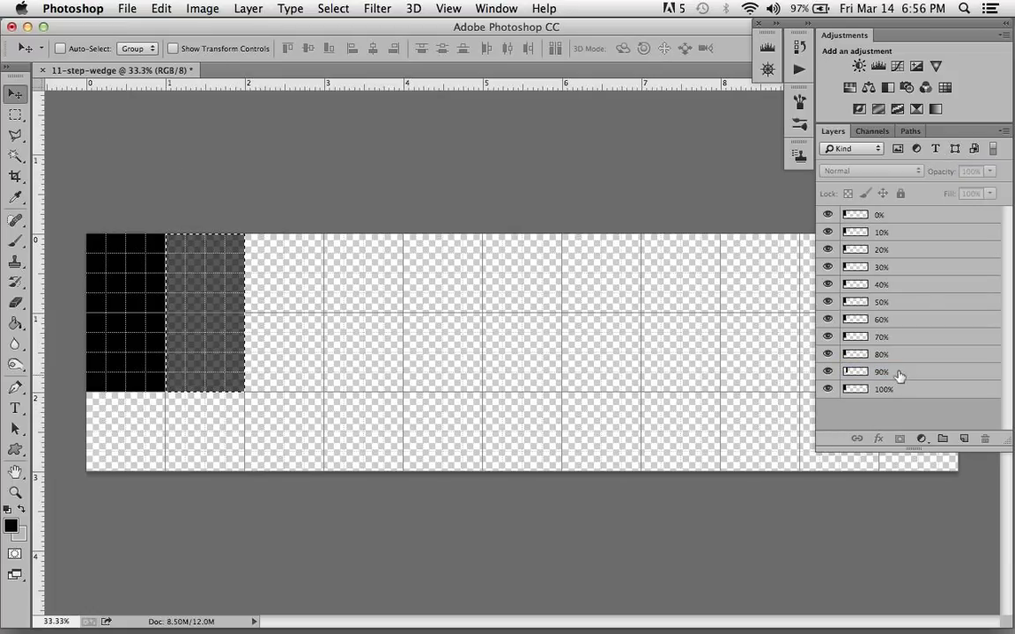
{"action": "left_click", "coordinate": [907, 354]}
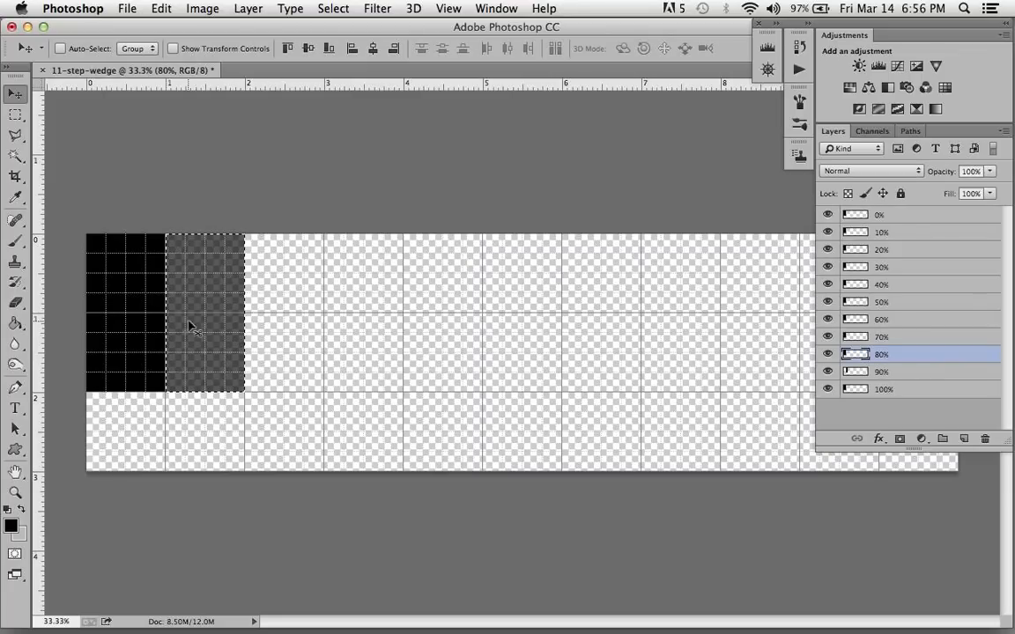
{"action": "left_click_drag", "start_coordinate": [185, 321], "coordinate": [255, 326]}
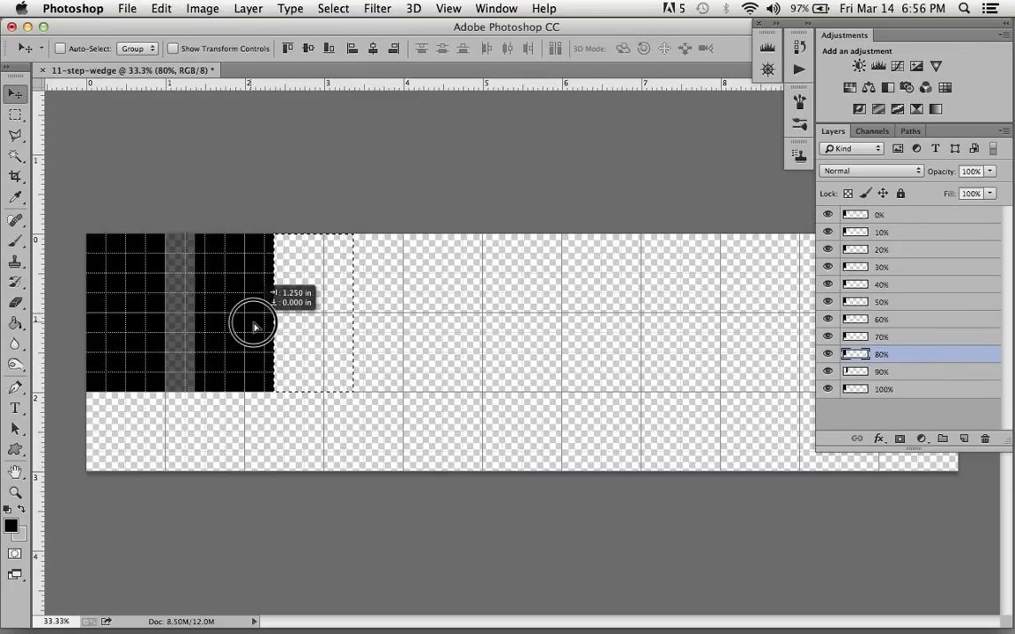
{"action": "left_click_drag", "start_coordinate": [253, 324], "coordinate": [309, 324]}
{"action": "type", "text": "80"}
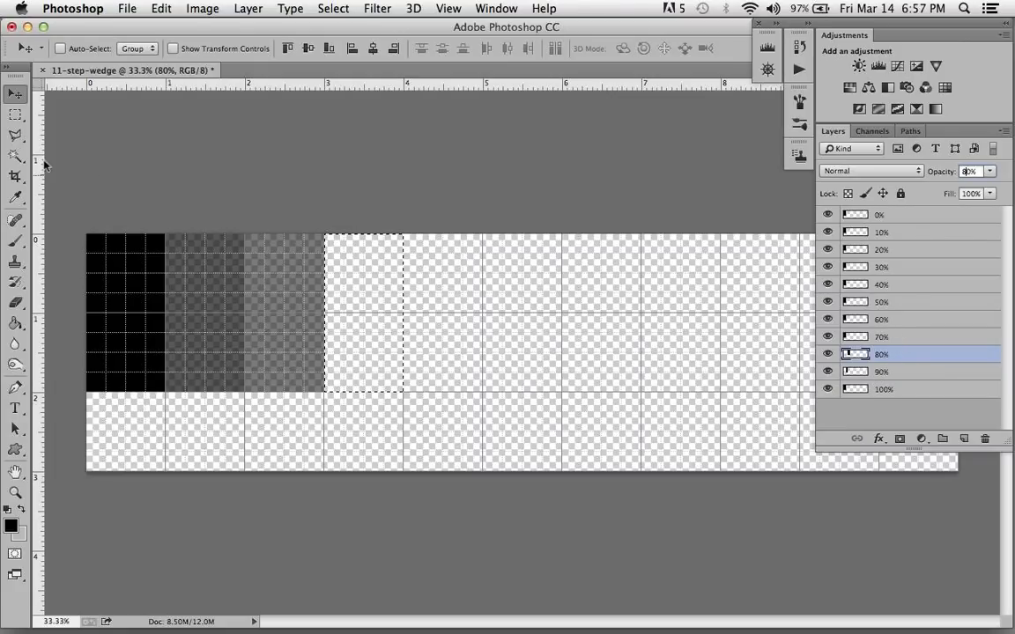
Step: Move the 70%, 60% and 50% layer squares into wedge steps four through six
{"action": "left_click", "coordinate": [343, 48]}
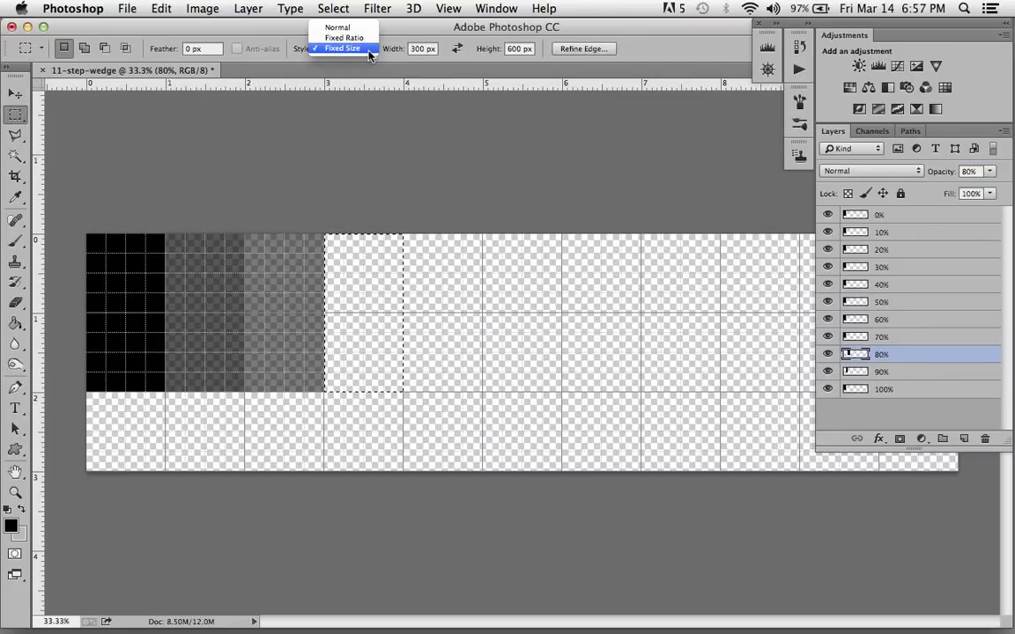
{"action": "left_click", "coordinate": [337, 27]}
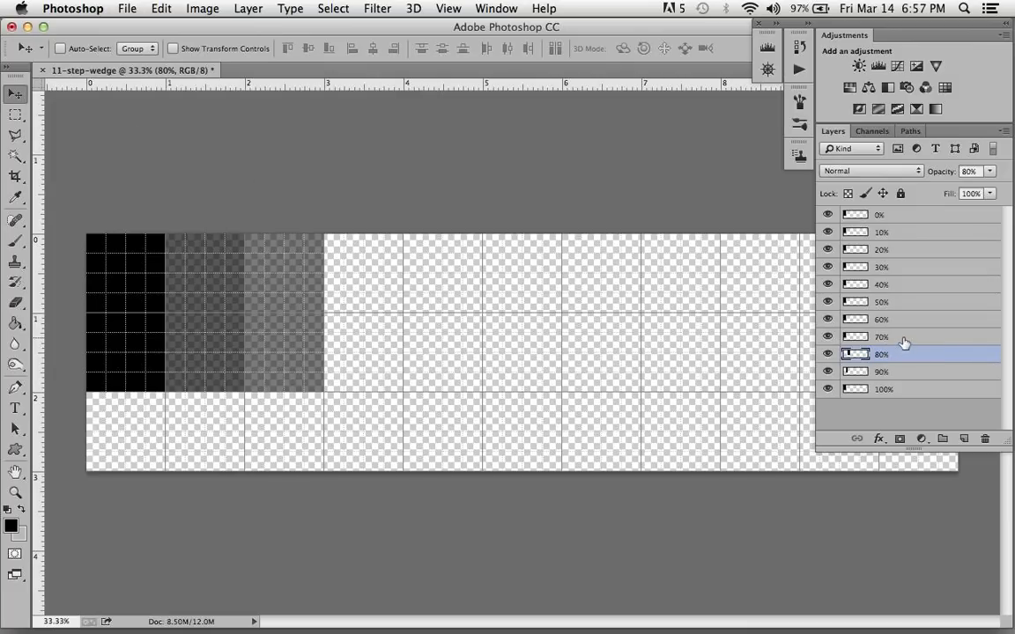
{"action": "left_click", "coordinate": [889, 336]}
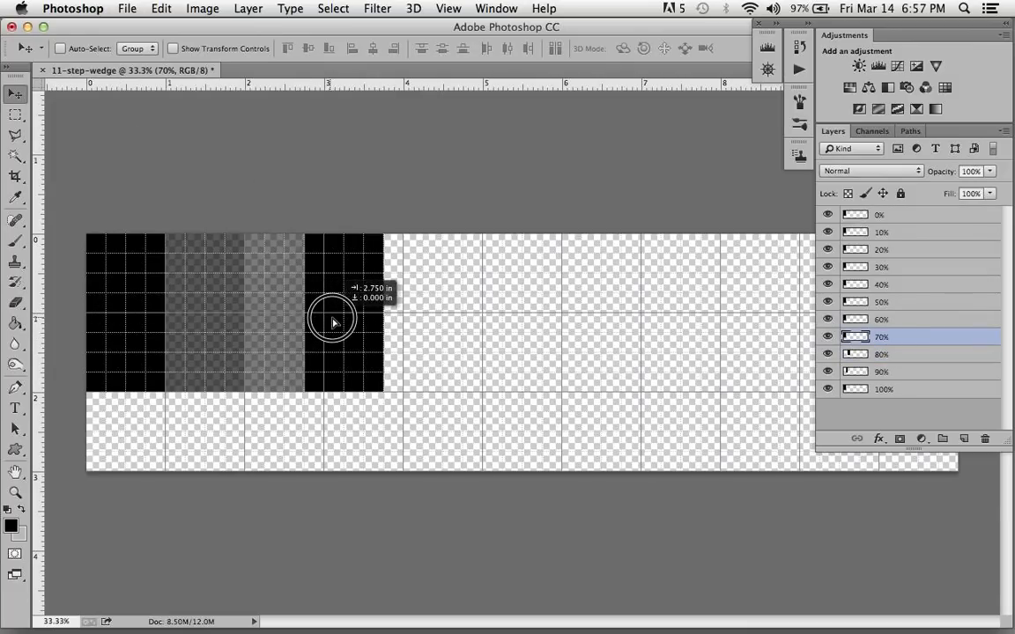
{"action": "left_click_drag", "start_coordinate": [333, 321], "coordinate": [357, 321]}
{"action": "type", "text": "0"}
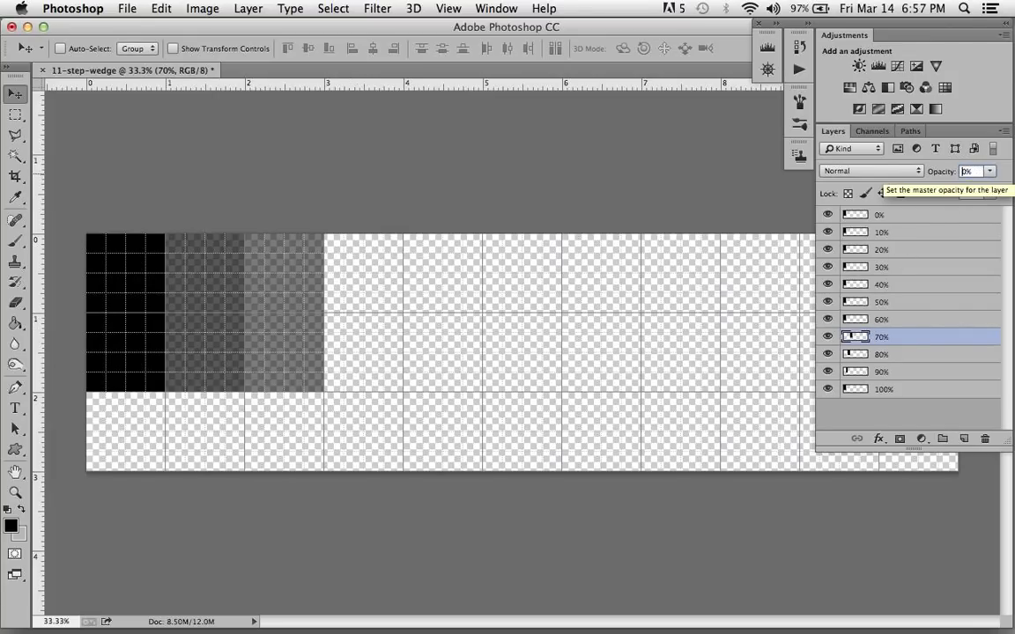
{"action": "left_click", "coordinate": [880, 318]}
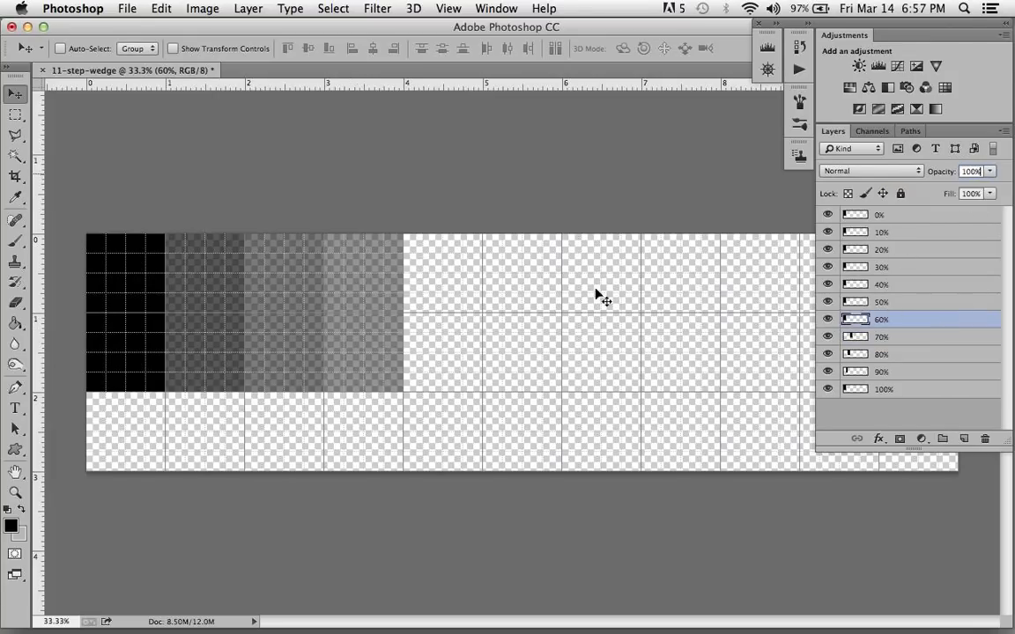
{"action": "left_click_drag", "start_coordinate": [605, 293], "coordinate": [440, 297]}
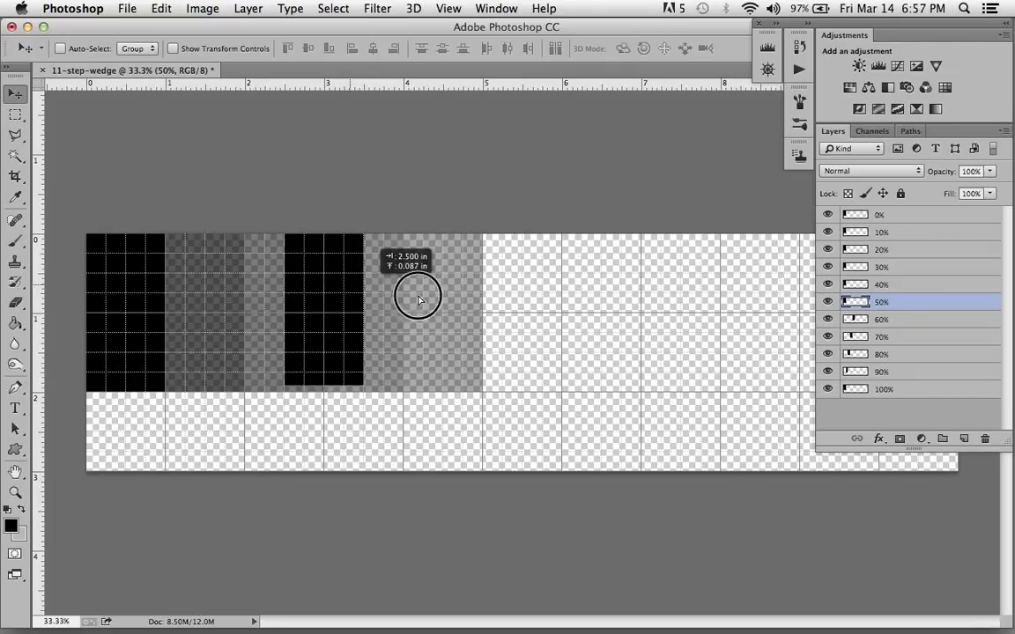
{"action": "left_click_drag", "start_coordinate": [419, 297], "coordinate": [543, 299]}
{"action": "type", "text": "50"}
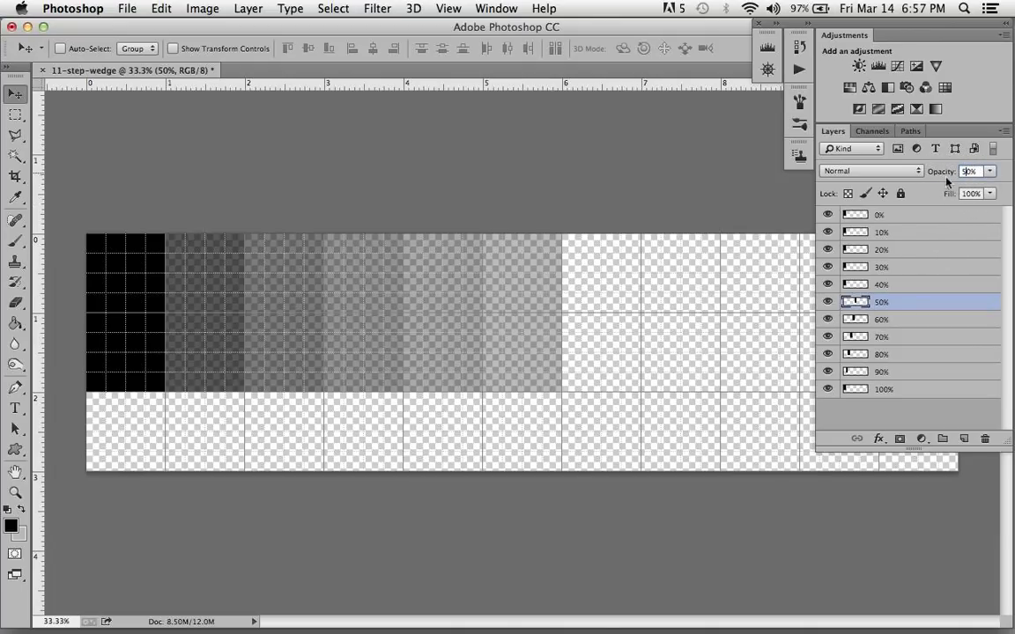
Step: Move the 40%, 30% and 20% layer squares into wedge steps seven through nine
{"action": "left_click", "coordinate": [880, 284]}
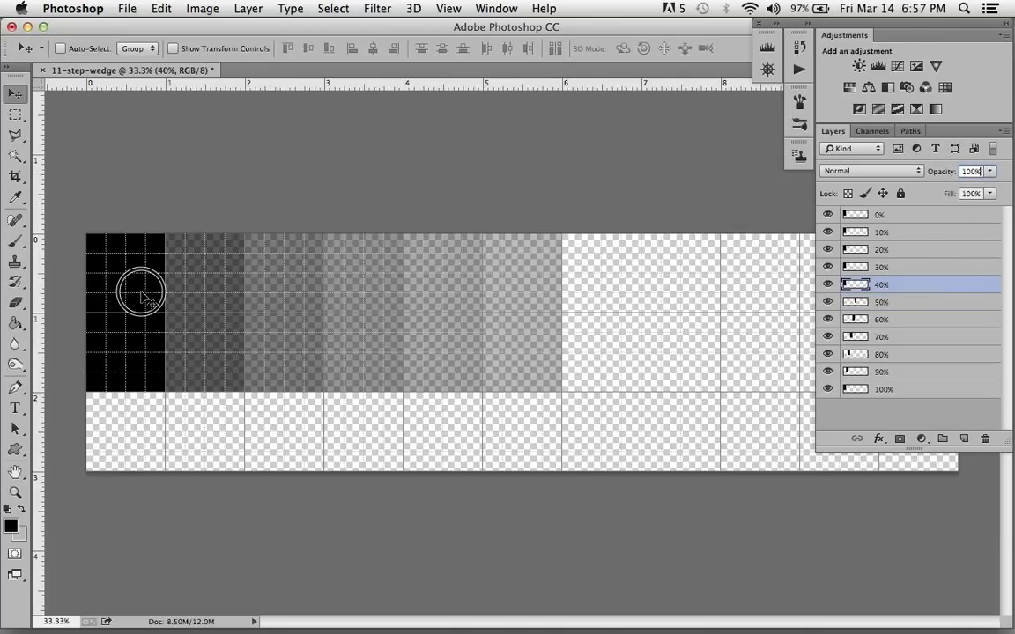
{"action": "left_click_drag", "start_coordinate": [141, 295], "coordinate": [599, 291]}
{"action": "type", "text": "40"}
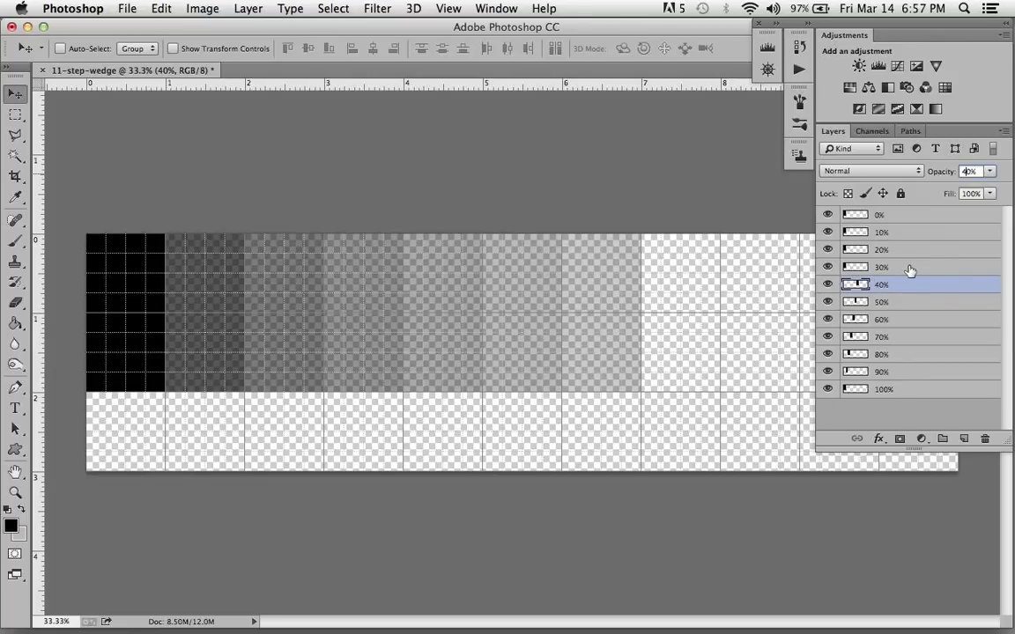
{"action": "left_click", "coordinate": [881, 267]}
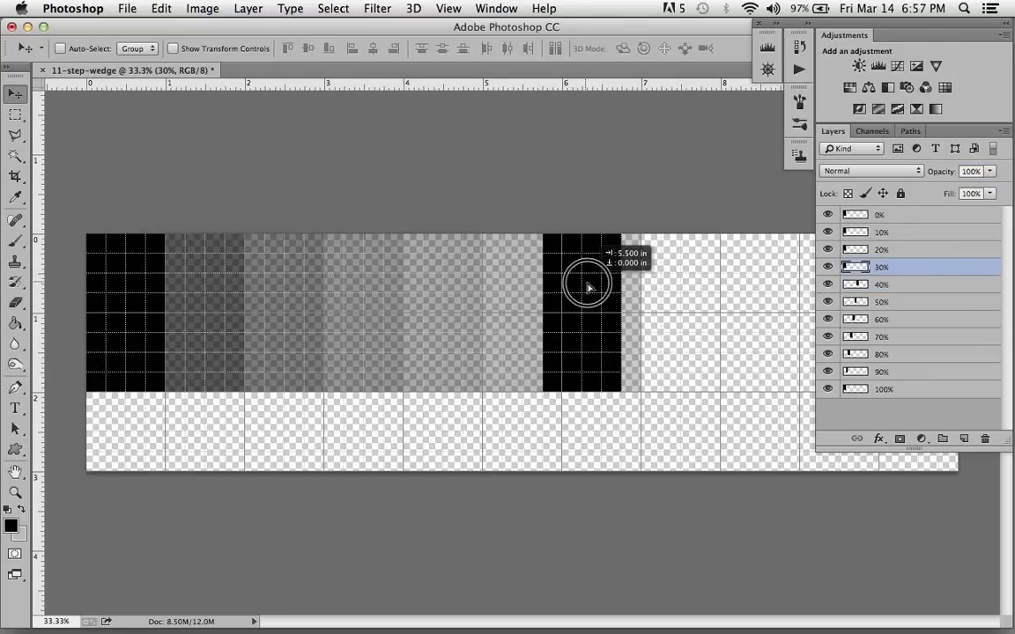
{"action": "left_click_drag", "start_coordinate": [588, 287], "coordinate": [690, 297]}
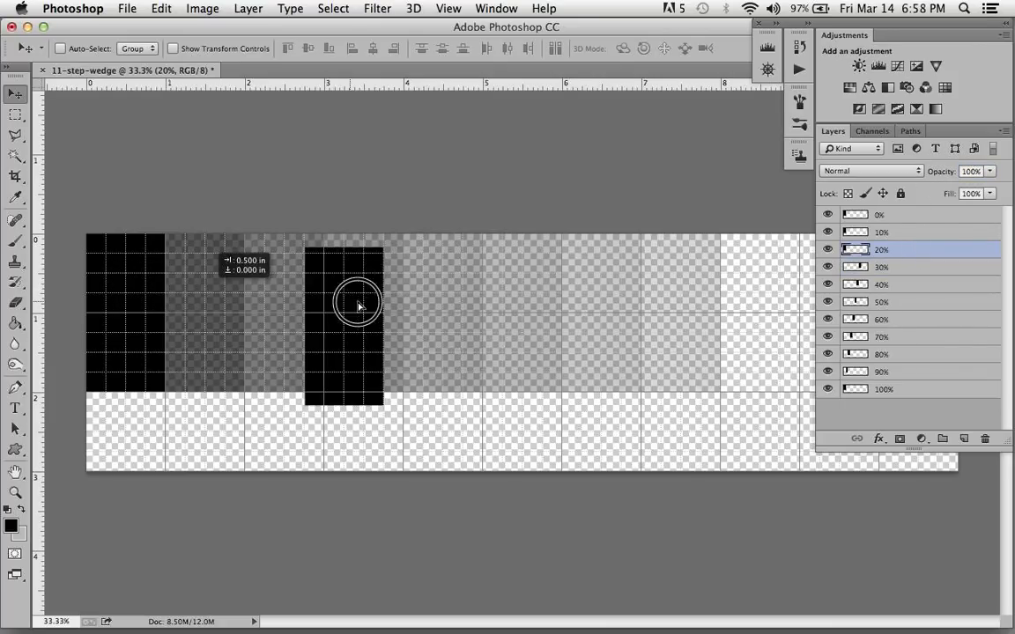
{"action": "left_click_drag", "start_coordinate": [356, 304], "coordinate": [738, 295]}
{"action": "type", "text": "20"}
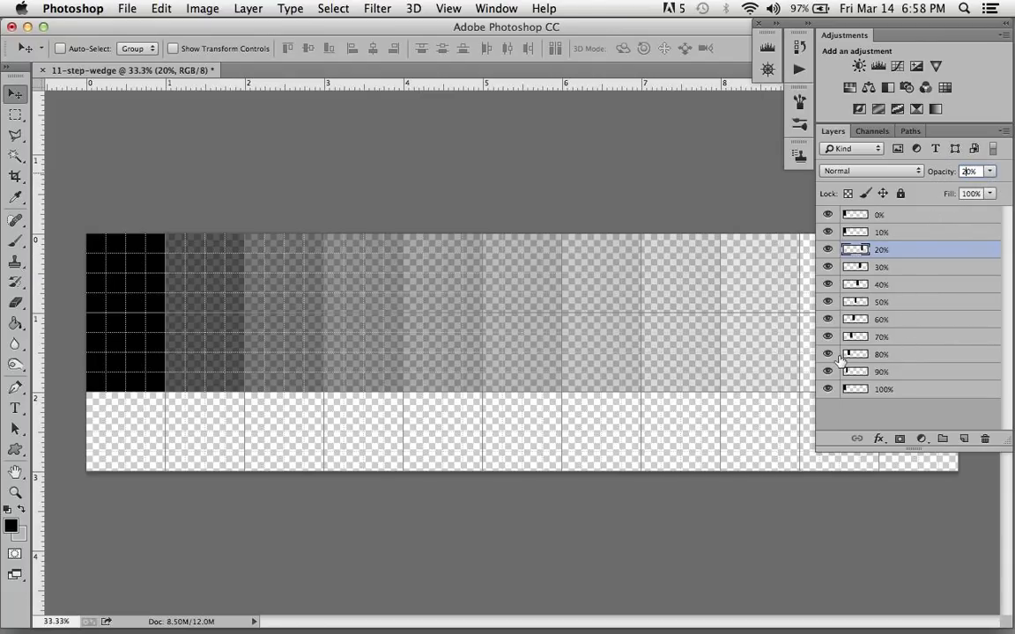
{"action": "mouse_move", "coordinate": [878, 29]}
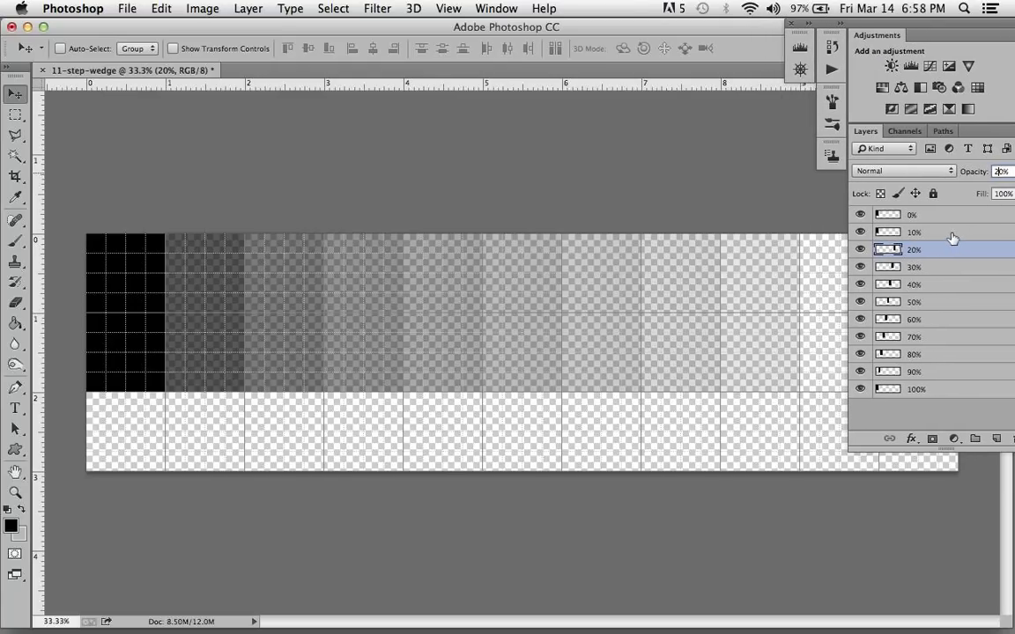
Step: Select the 10% layer in the Layers panel
{"action": "left_click", "coordinate": [913, 231]}
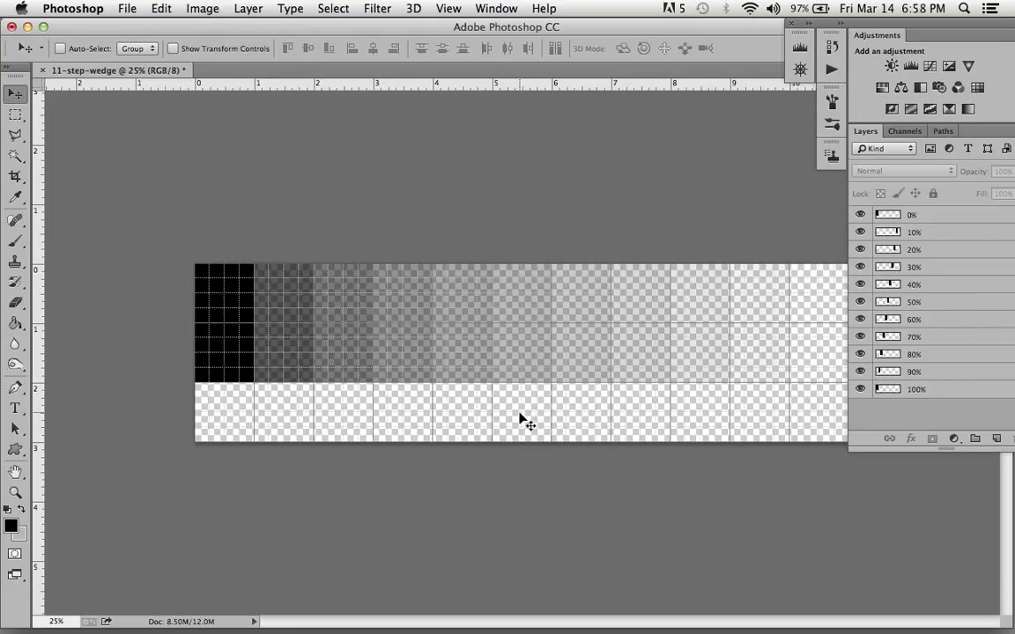
{"action": "mouse_move", "coordinate": [394, 221]}
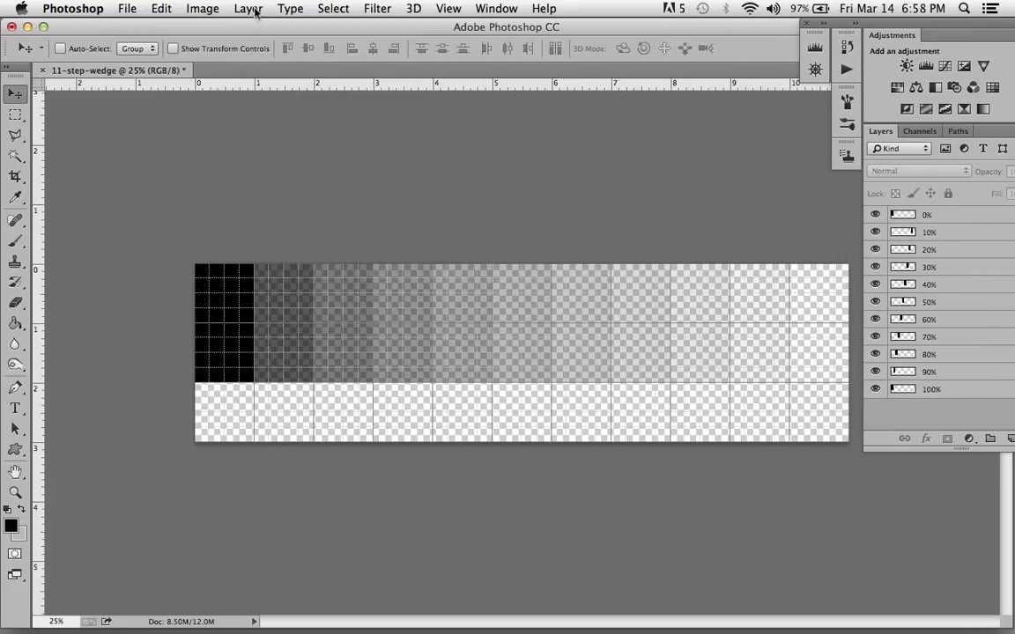
Step: Merge the visible step layers and flatten the wedge into one Background layer
{"action": "left_click", "coordinate": [247, 8]}
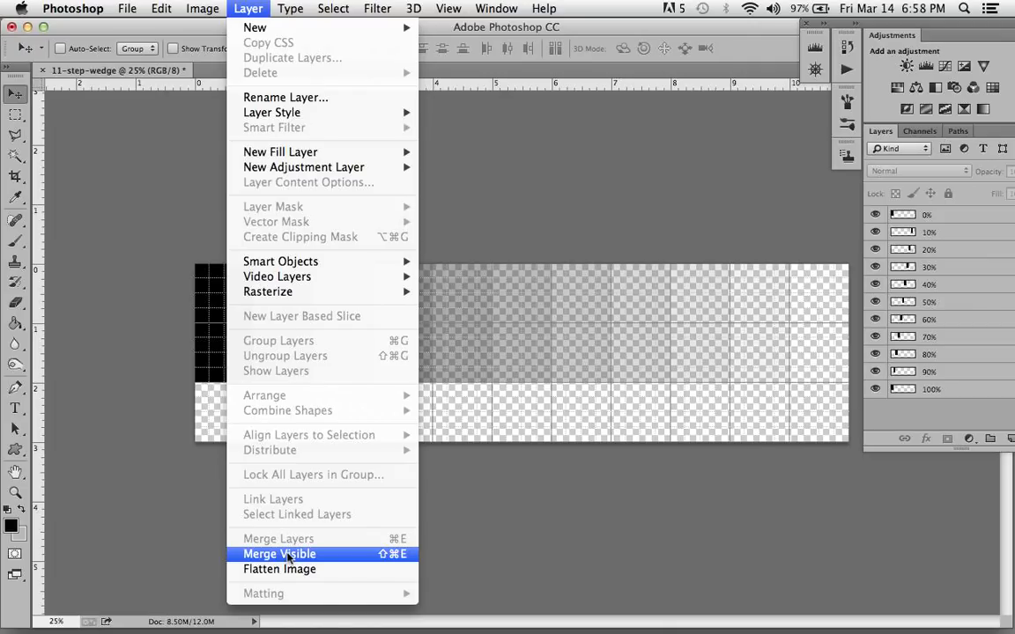
{"action": "left_click", "coordinate": [278, 553]}
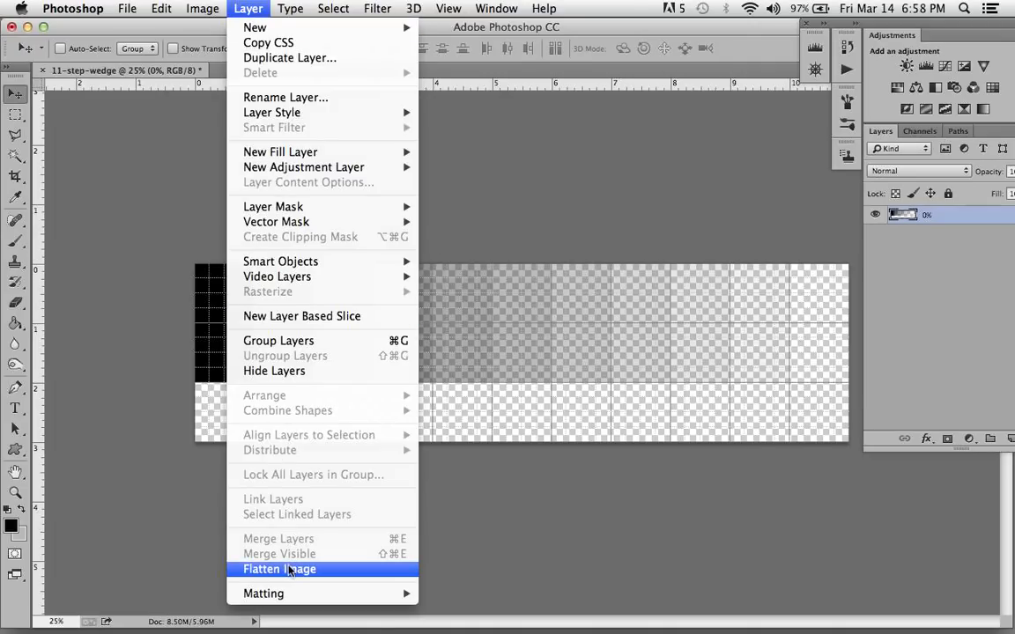
{"action": "left_click", "coordinate": [279, 569]}
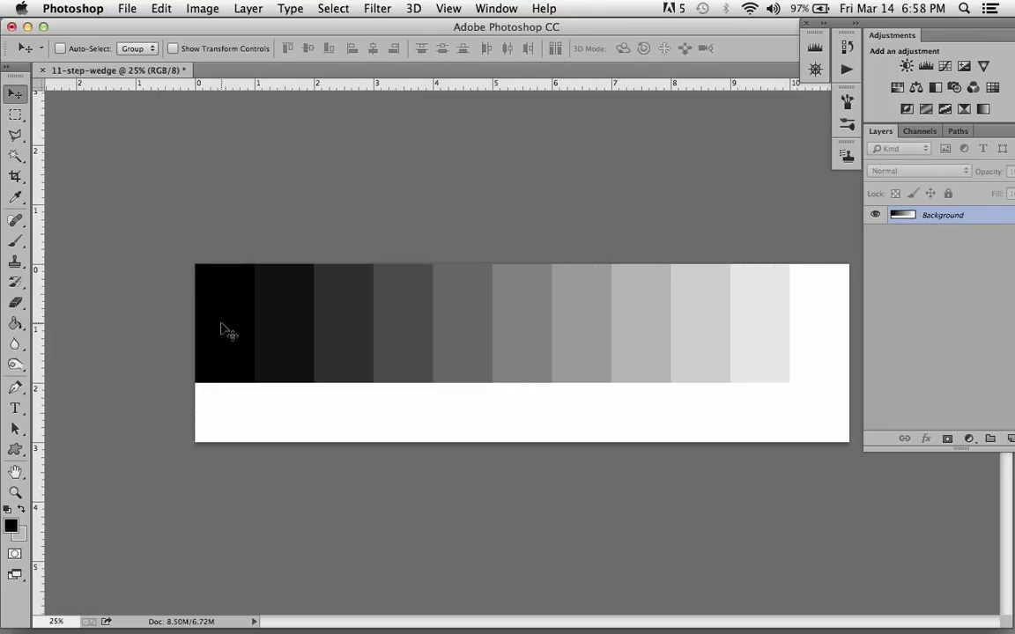
{"action": "mouse_move", "coordinate": [764, 341]}
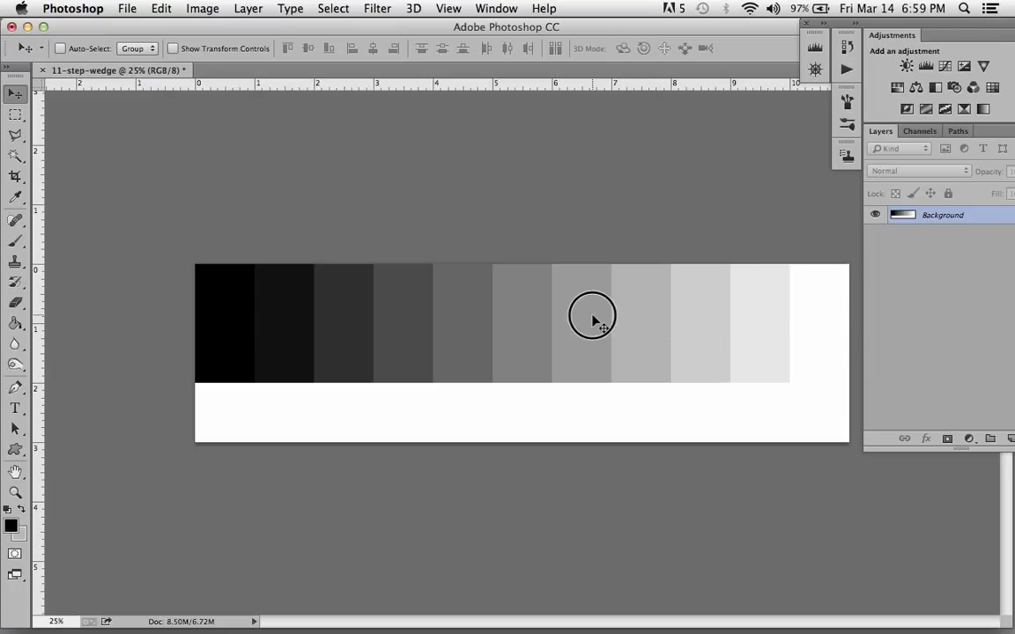
{"action": "mouse_move", "coordinate": [411, 319]}
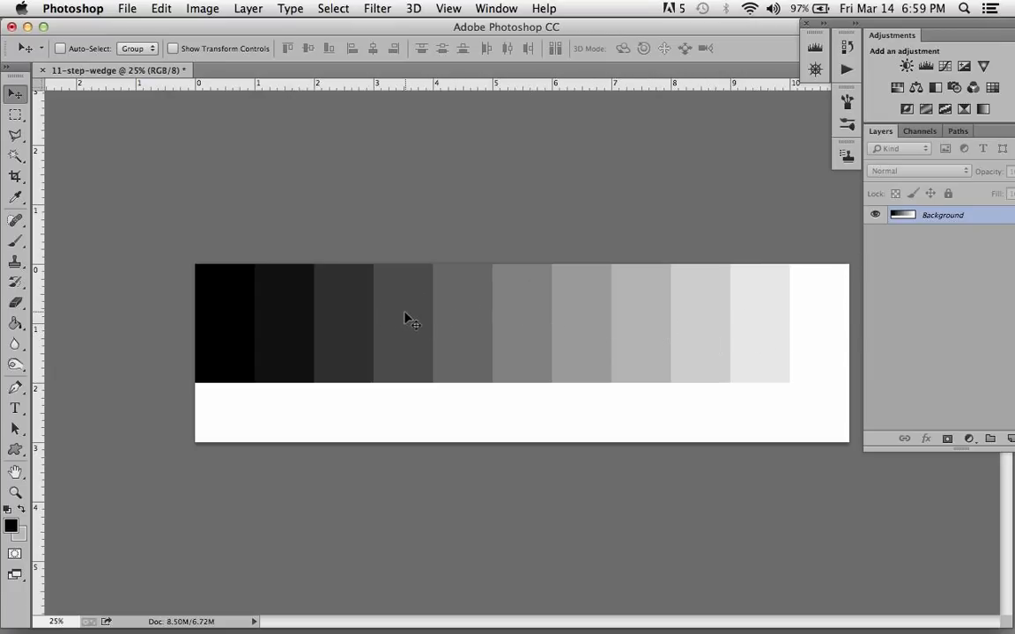
{"action": "mouse_move", "coordinate": [227, 319]}
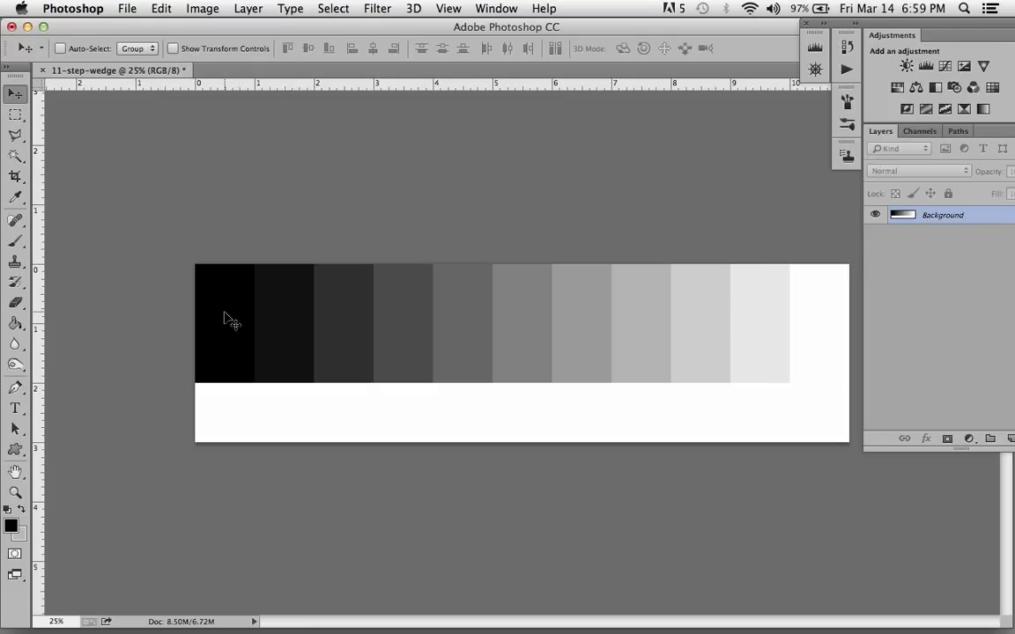
{"action": "mouse_move", "coordinate": [210, 389]}
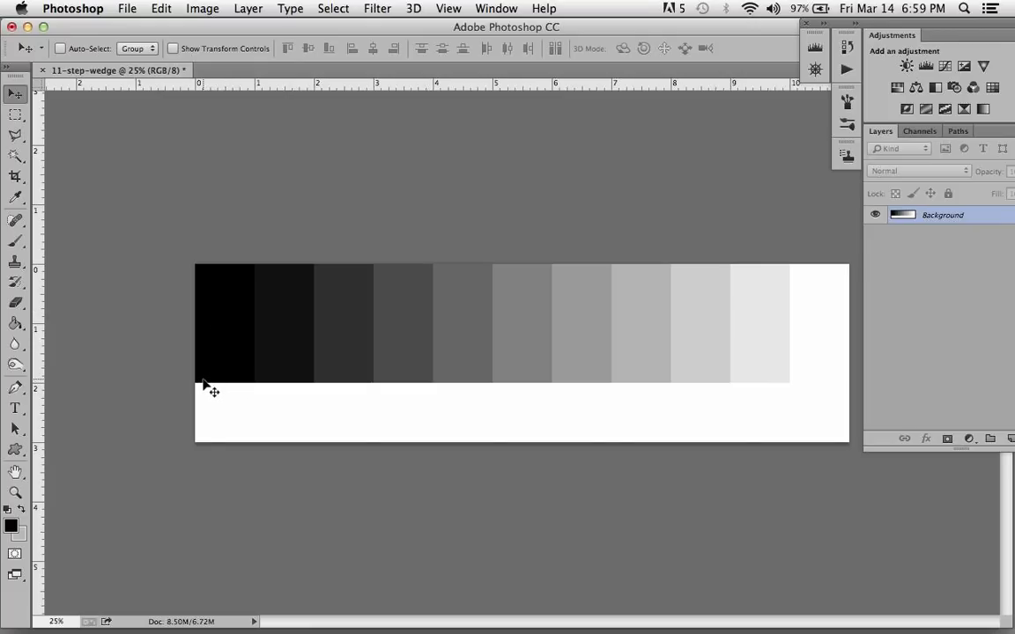
{"action": "mouse_move", "coordinate": [216, 389]}
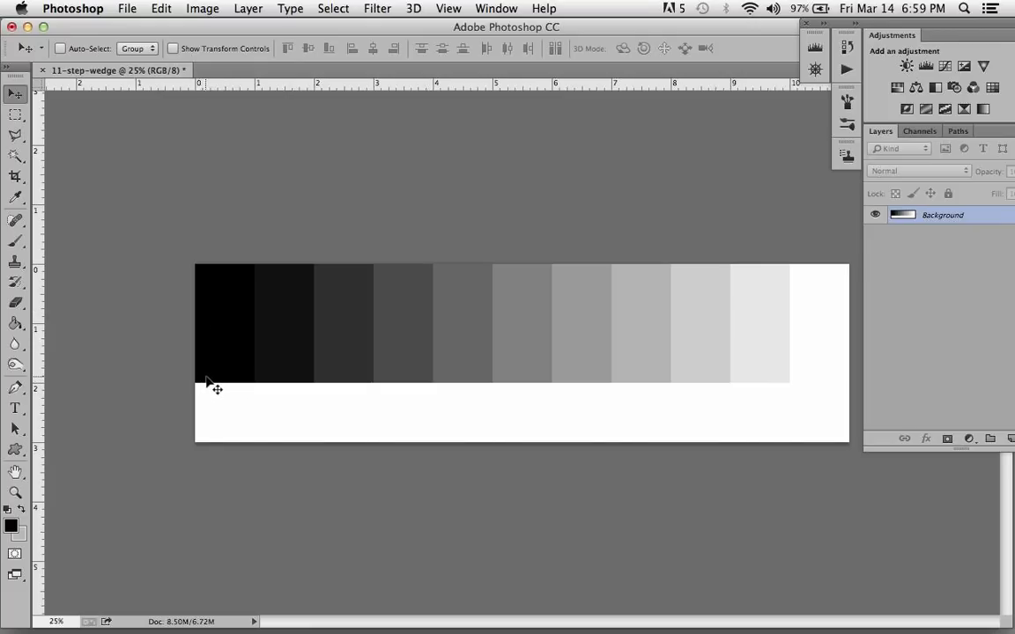
{"action": "mouse_move", "coordinate": [328, 390]}
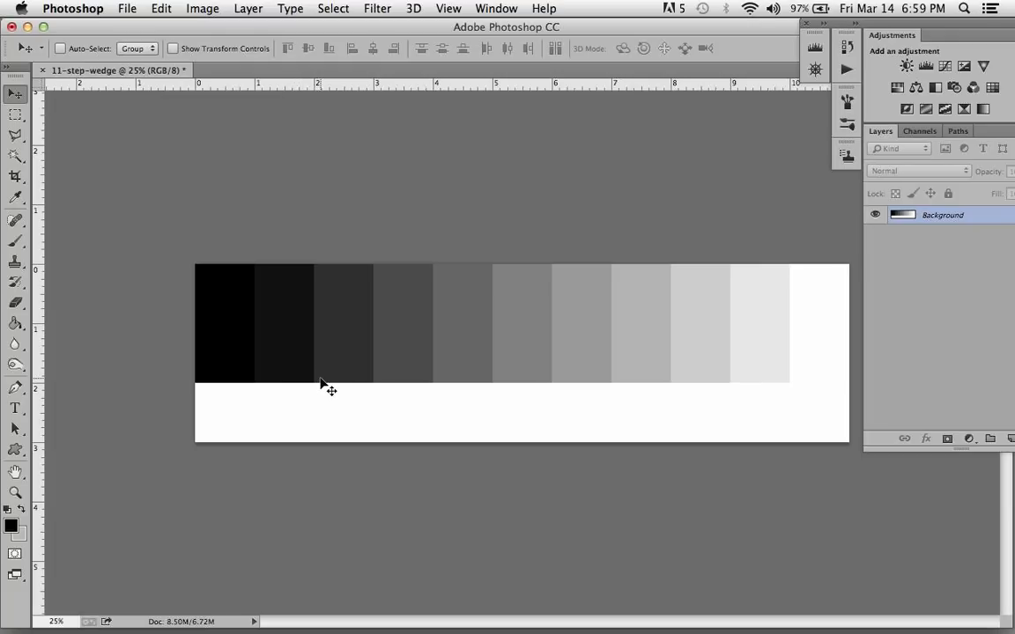
{"action": "mouse_move", "coordinate": [500, 376]}
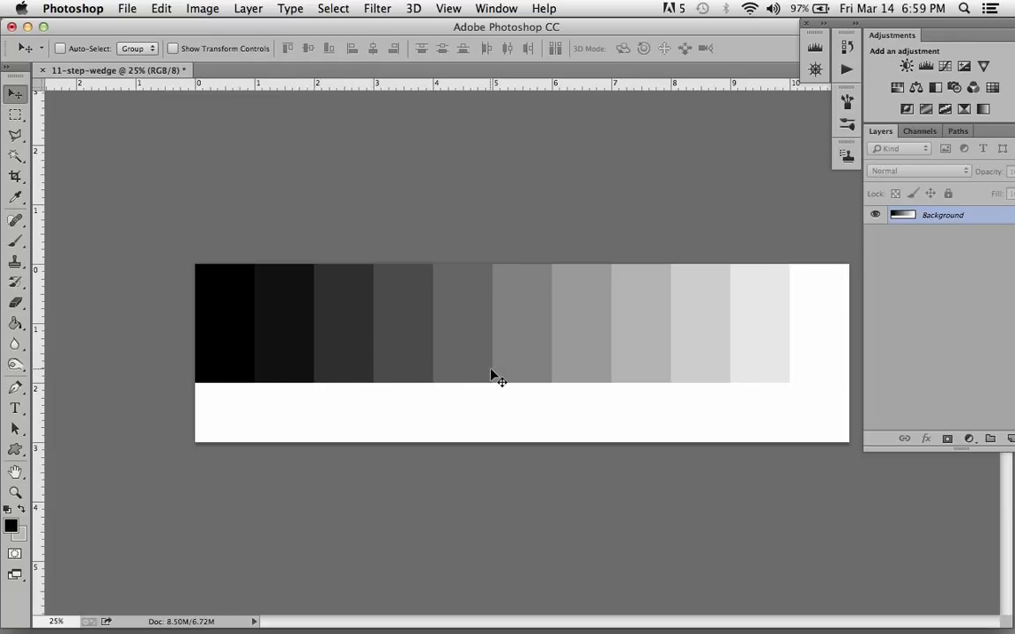
{"action": "mouse_move", "coordinate": [755, 385]}
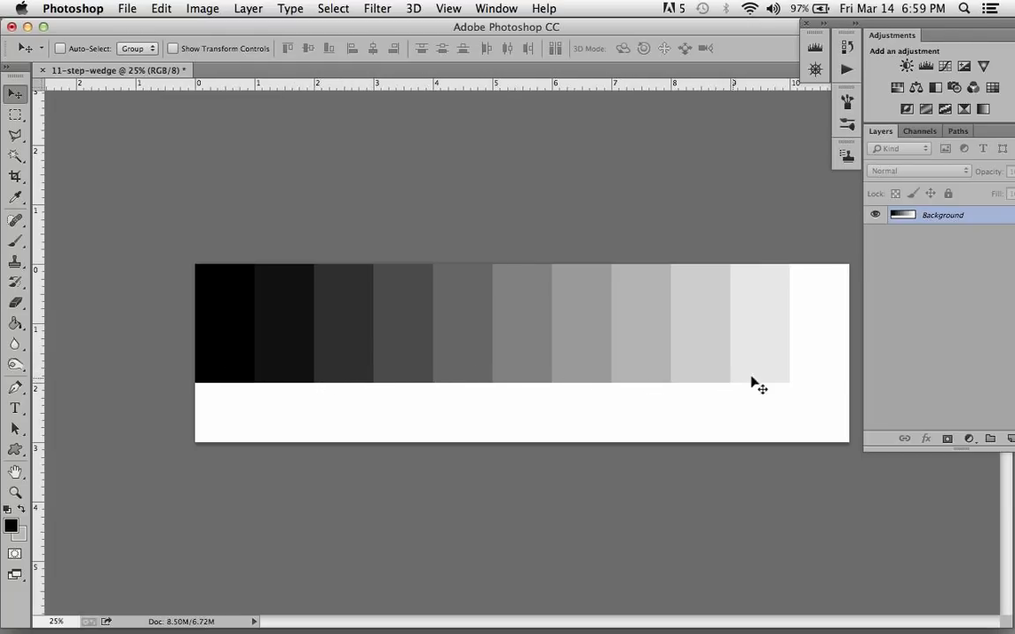
{"action": "mouse_move", "coordinate": [825, 381]}
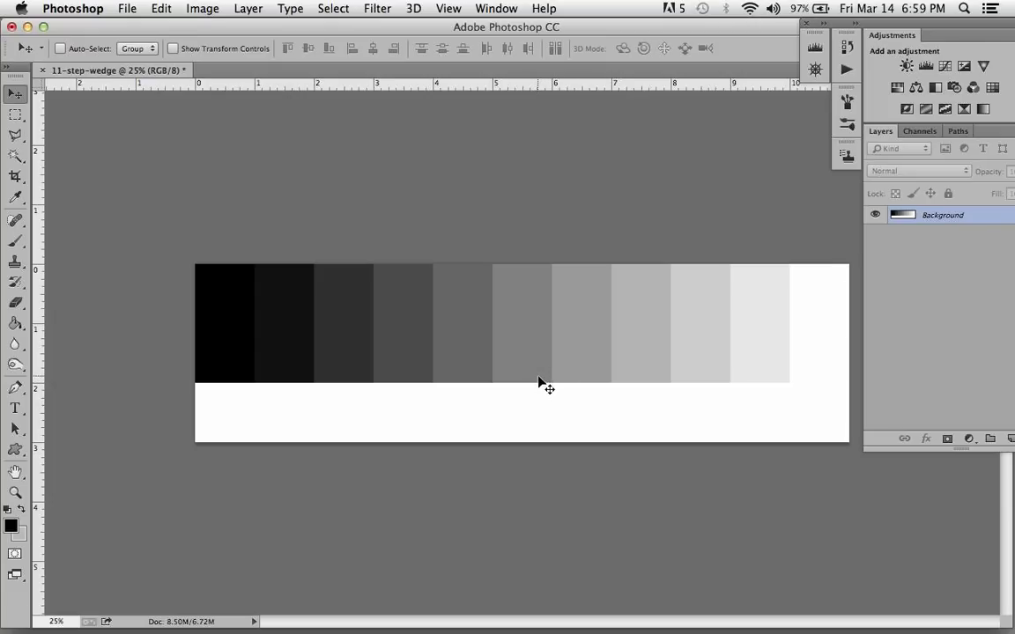
{"action": "mouse_move", "coordinate": [198, 396]}
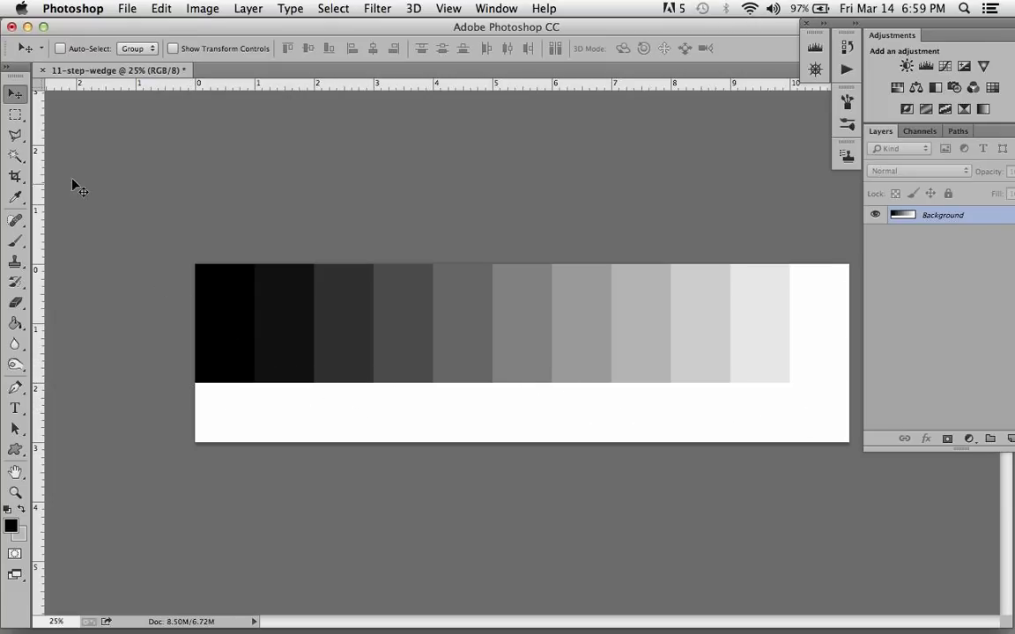
Step: Marquee-select the blank white band beneath the grayscale steps
{"action": "left_click", "coordinate": [15, 114]}
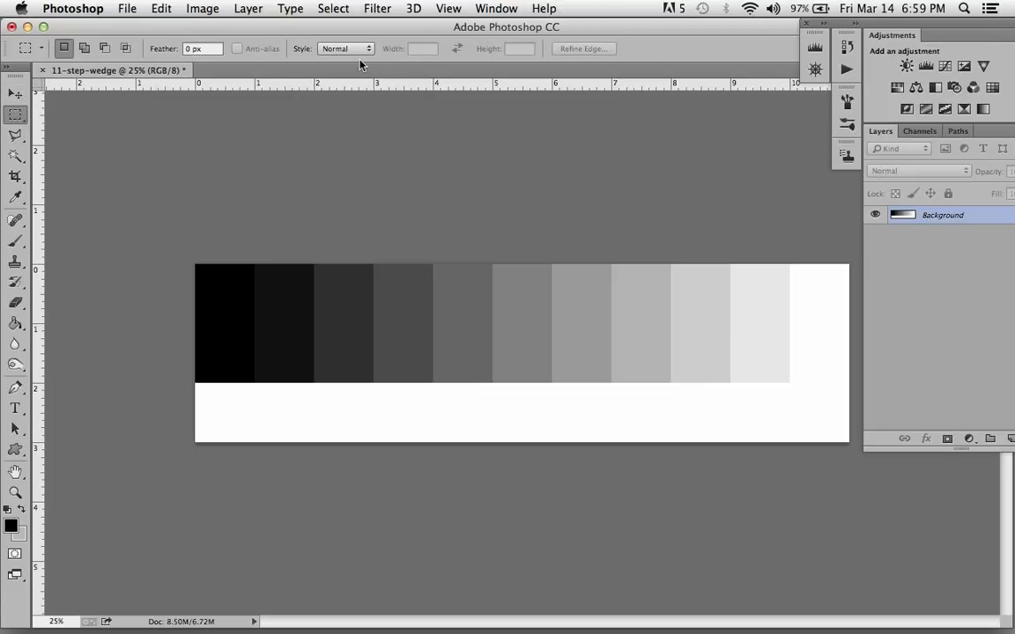
{"action": "mouse_move", "coordinate": [277, 264]}
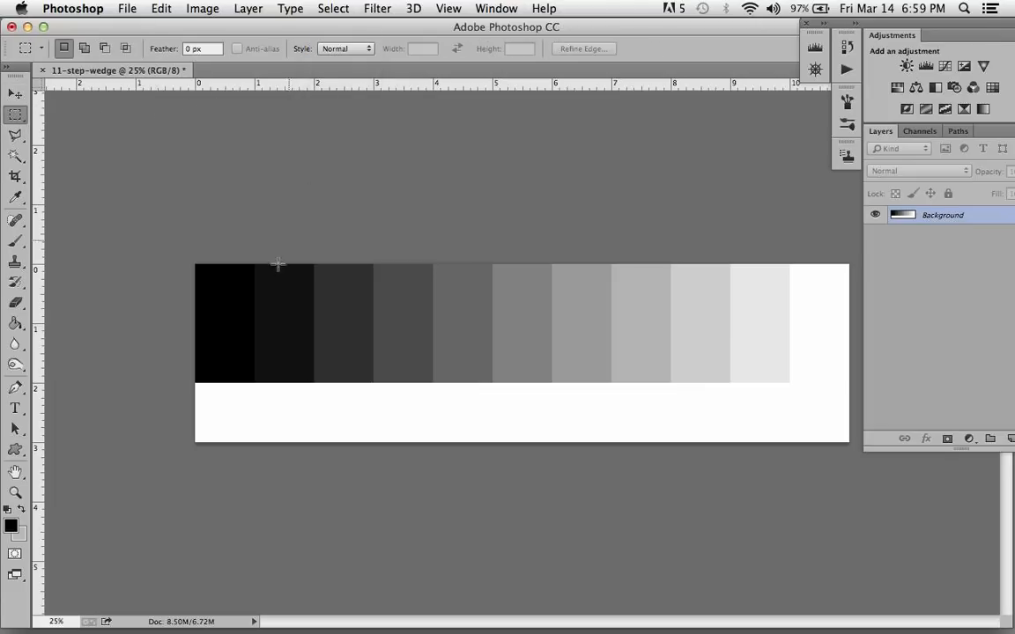
{"action": "mouse_move", "coordinate": [192, 382]}
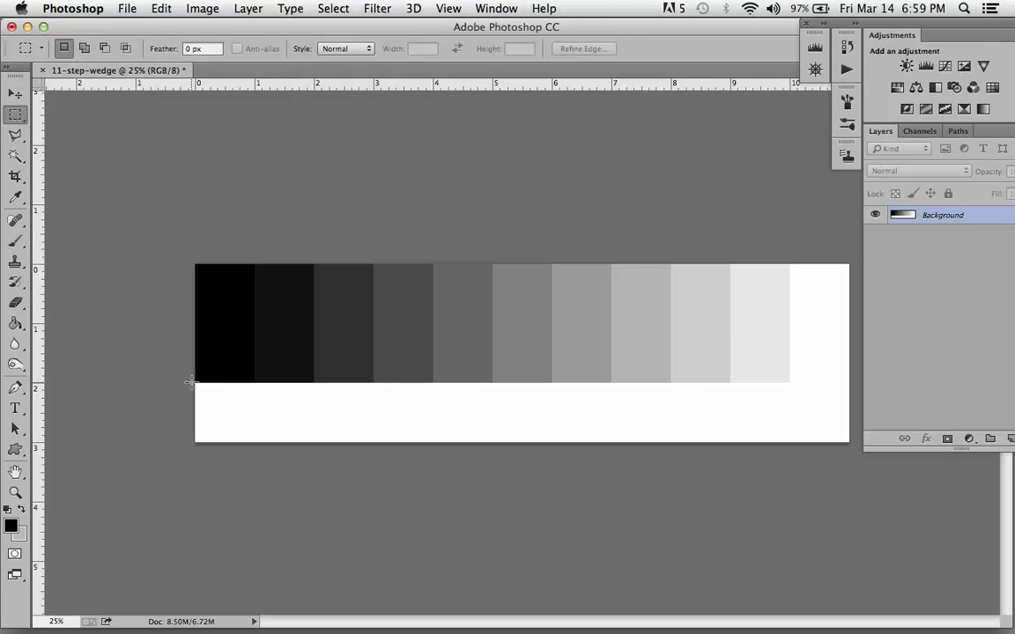
{"action": "left_click_drag", "start_coordinate": [194, 383], "coordinate": [844, 403]}
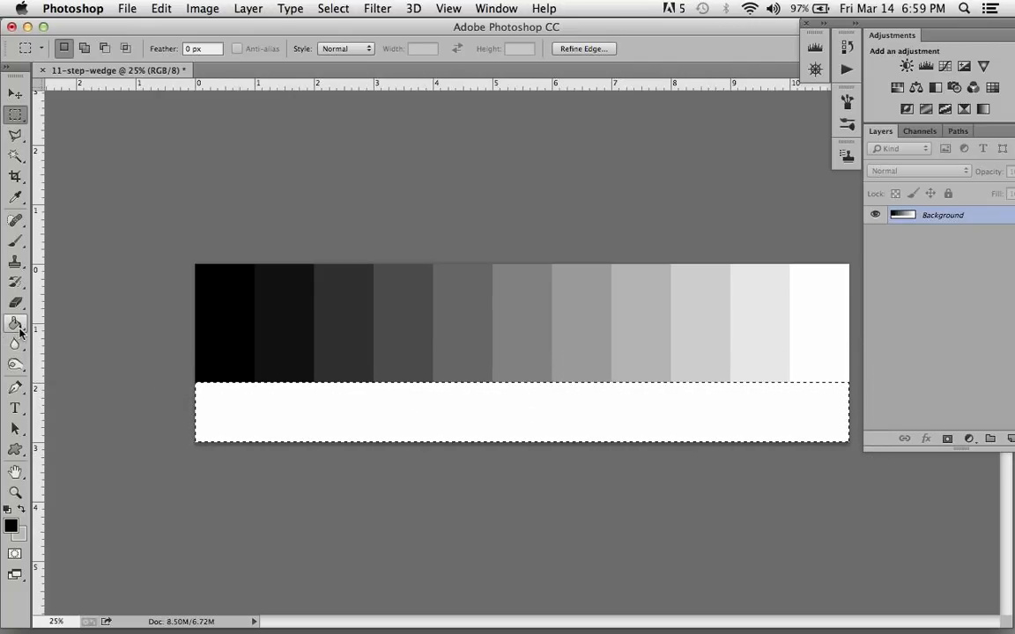
{"action": "mouse_move", "coordinate": [16, 324]}
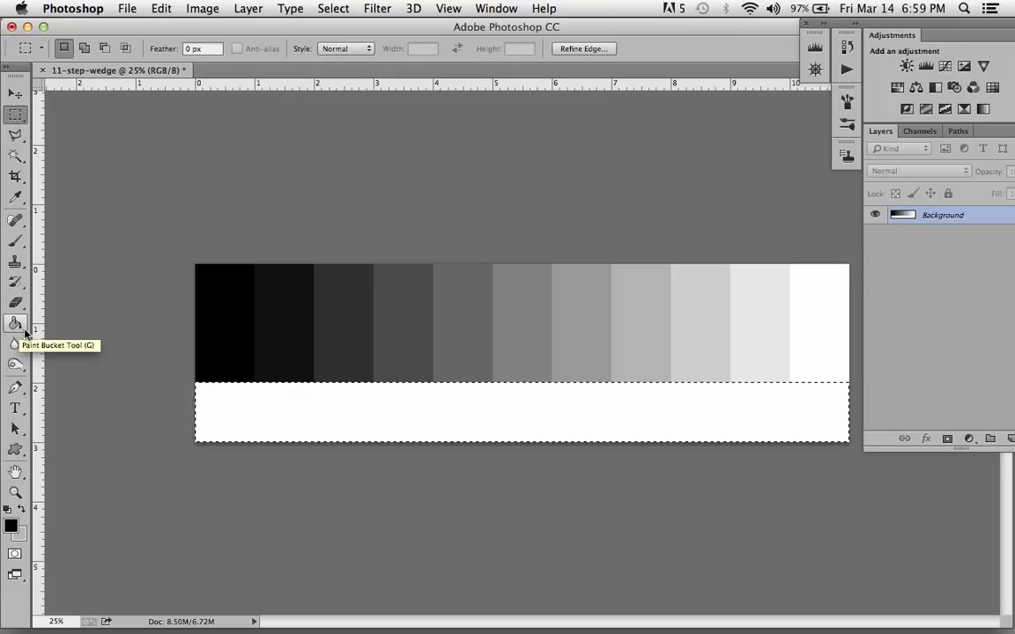
Step: Take the Gradient tool with black foreground and pure white background colours
{"action": "left_click", "coordinate": [15, 324]}
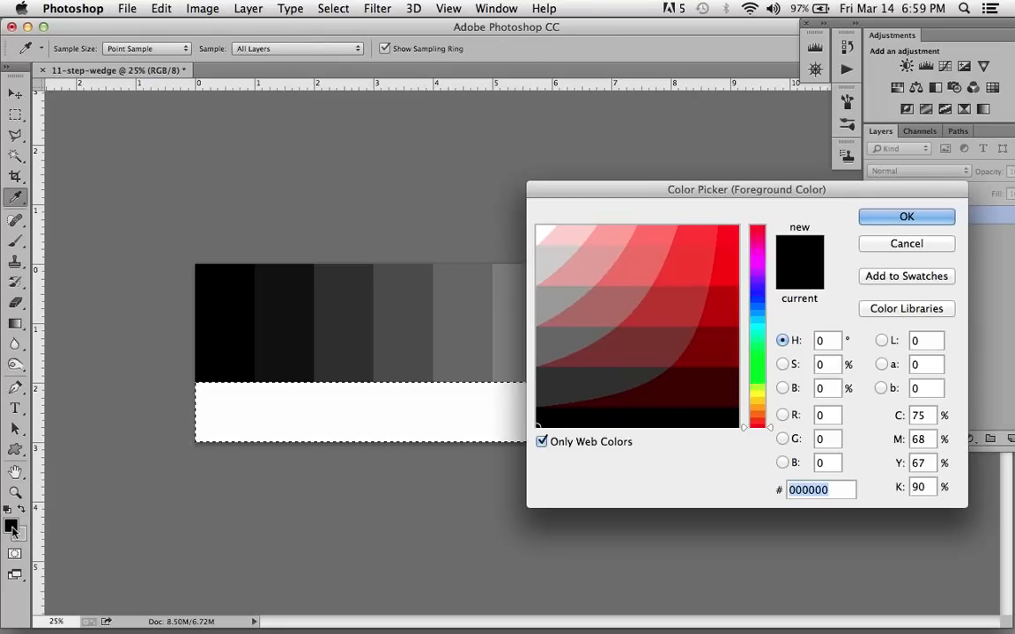
{"action": "left_click", "coordinate": [615, 375]}
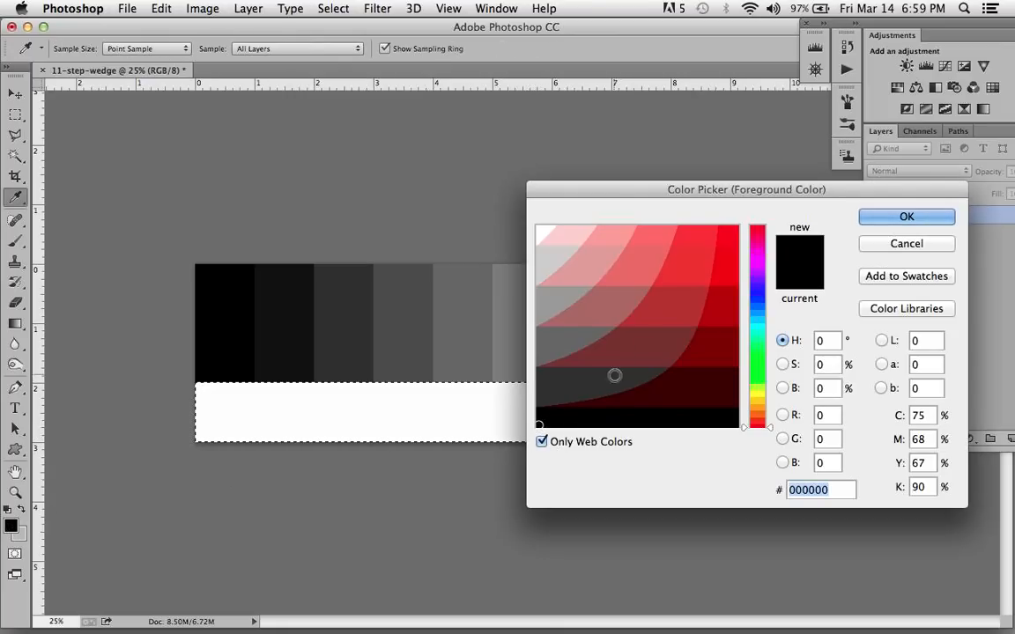
{"action": "left_click", "coordinate": [906, 217]}
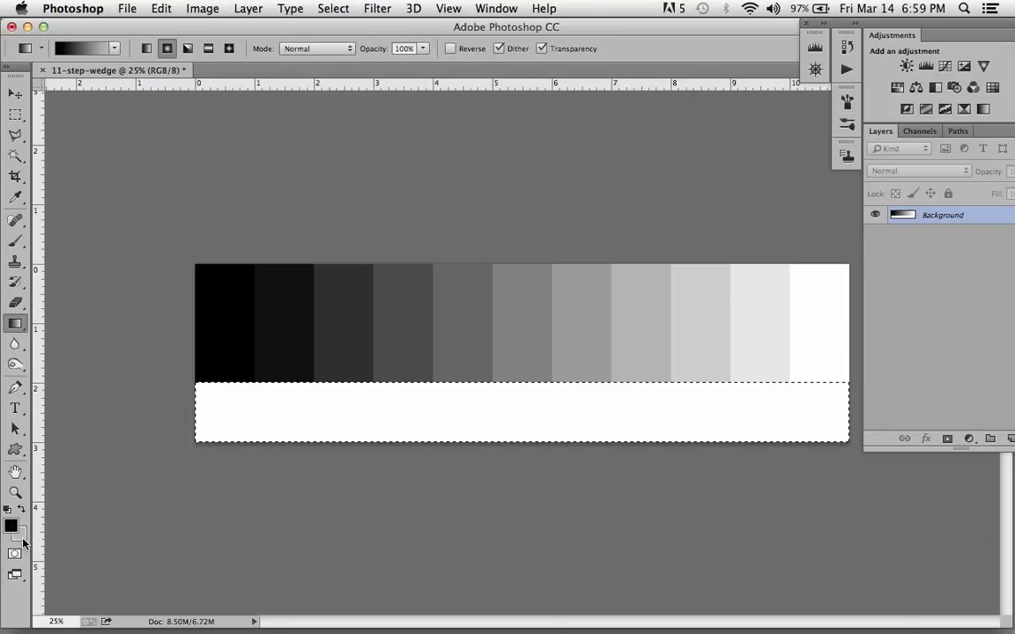
{"action": "left_click", "coordinate": [18, 535]}
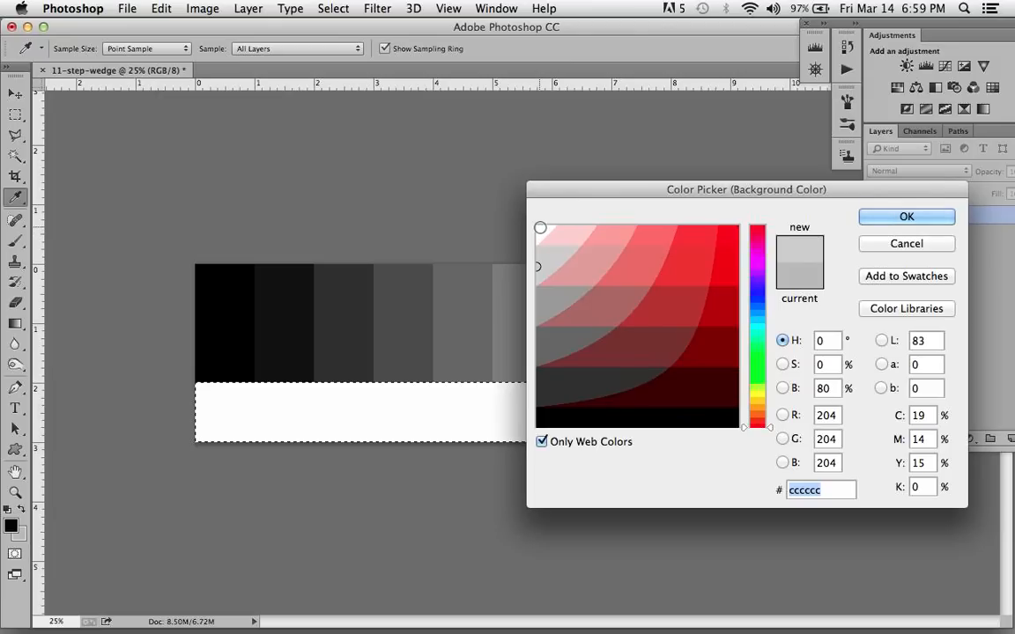
{"action": "left_click", "coordinate": [540, 227]}
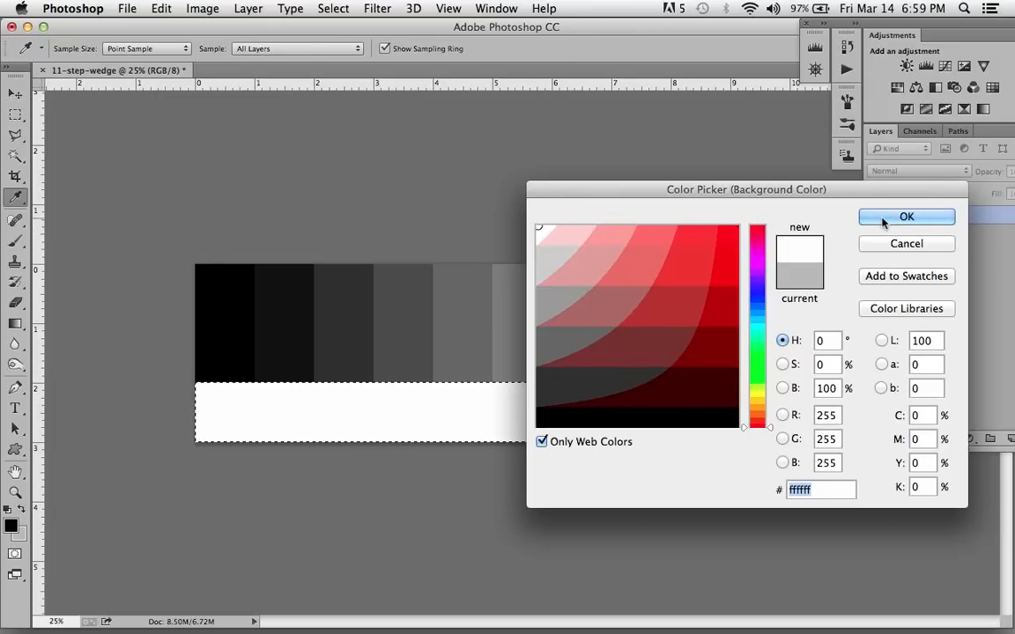
{"action": "left_click", "coordinate": [905, 217]}
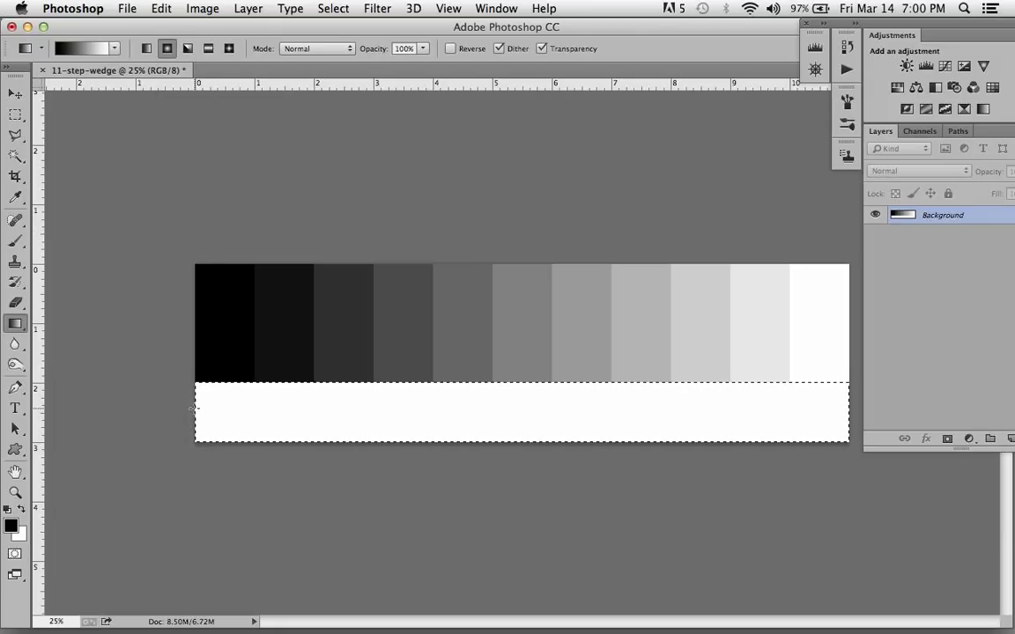
Step: Drag a black-to-white gradient left to right across the selected strip
{"action": "left_click_drag", "start_coordinate": [195, 408], "coordinate": [756, 391]}
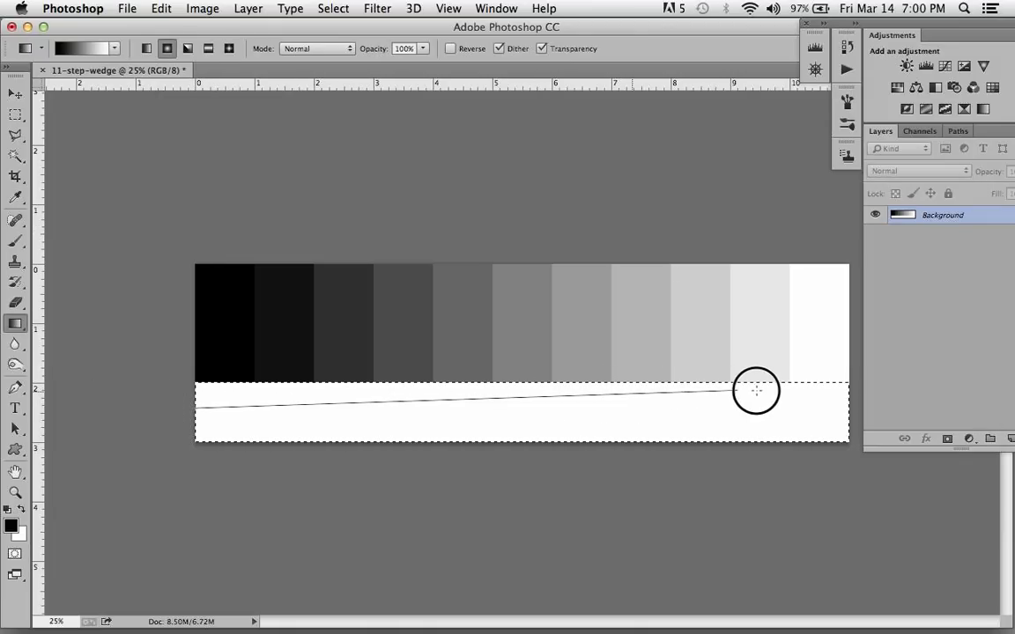
{"action": "left_click_drag", "start_coordinate": [756, 391], "coordinate": [848, 411]}
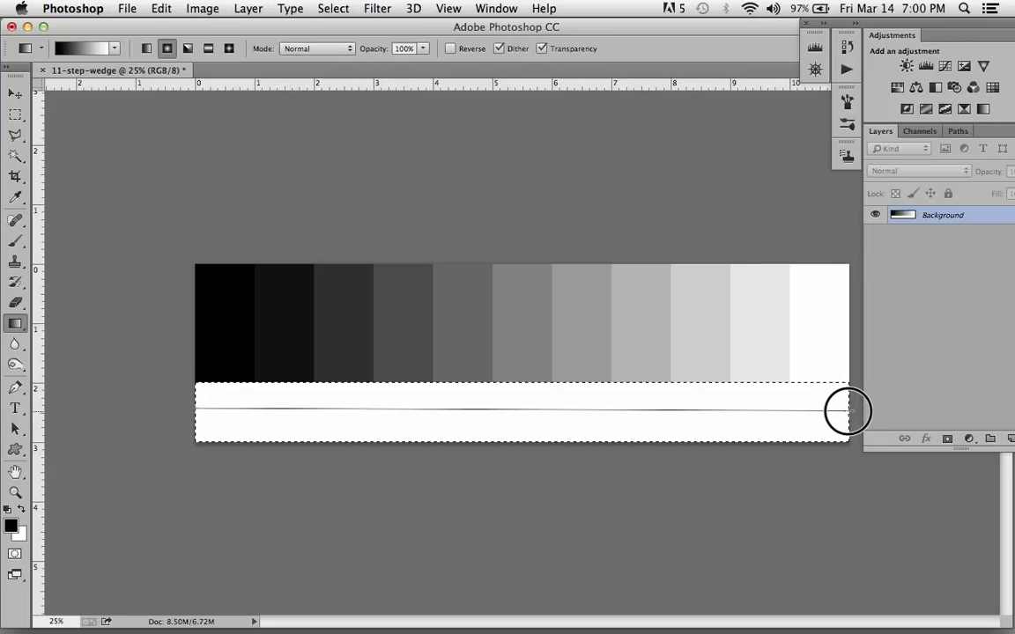
{"action": "left_click_drag", "start_coordinate": [202, 411], "coordinate": [845, 412]}
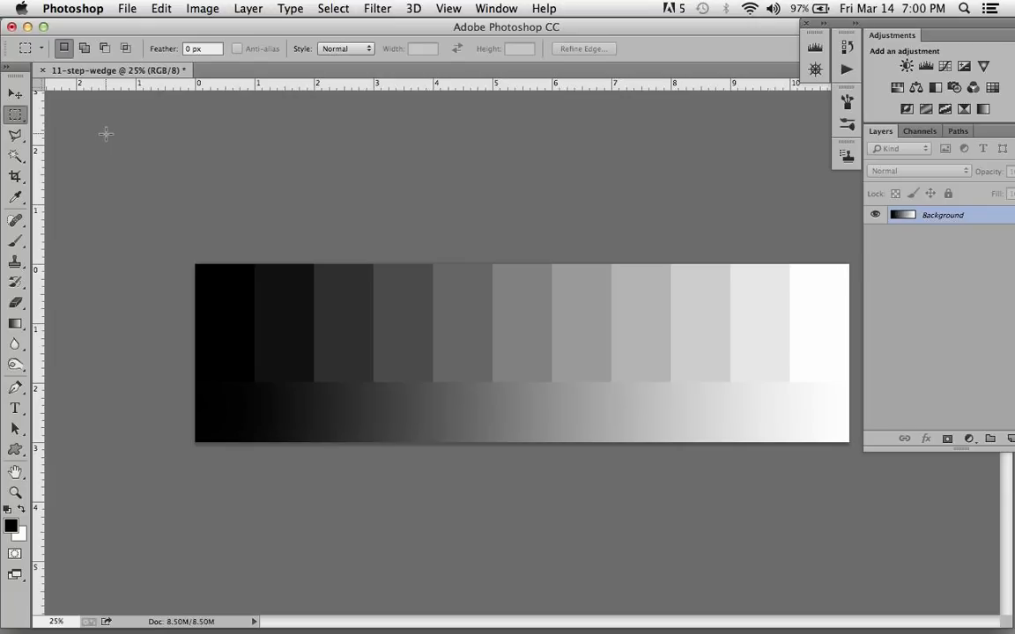
{"action": "mouse_move", "coordinate": [130, 139]}
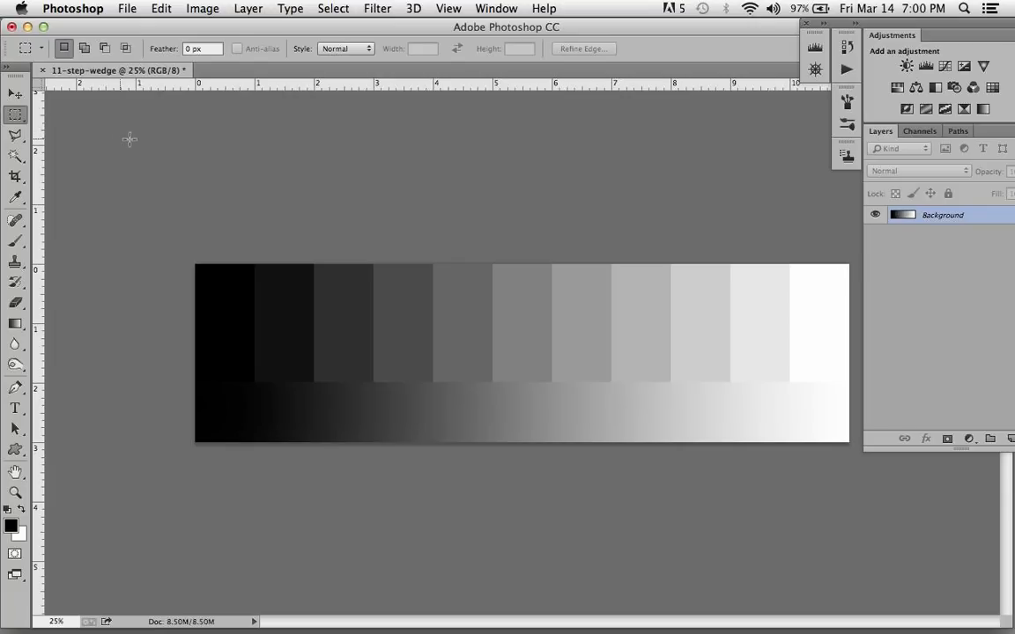
{"action": "mouse_move", "coordinate": [695, 172]}
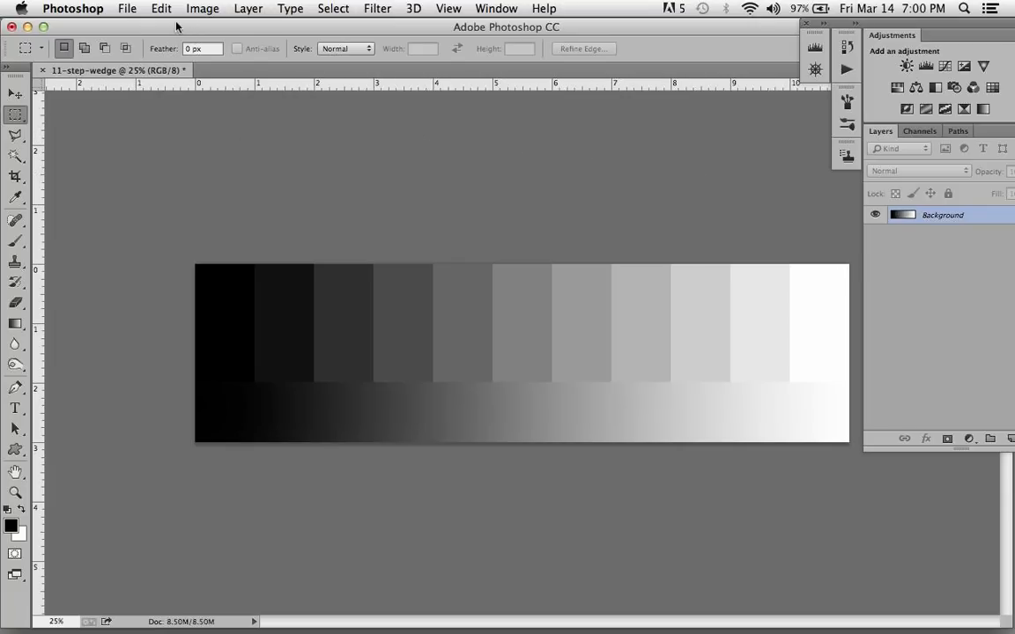
{"action": "left_click", "coordinate": [160, 8]}
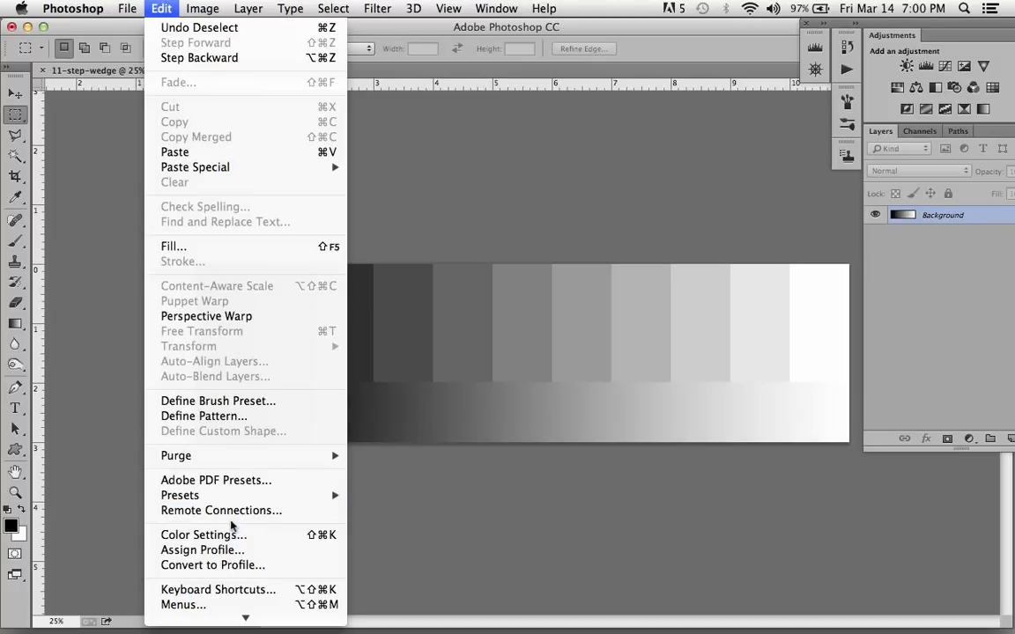
{"action": "left_click", "coordinate": [204, 534]}
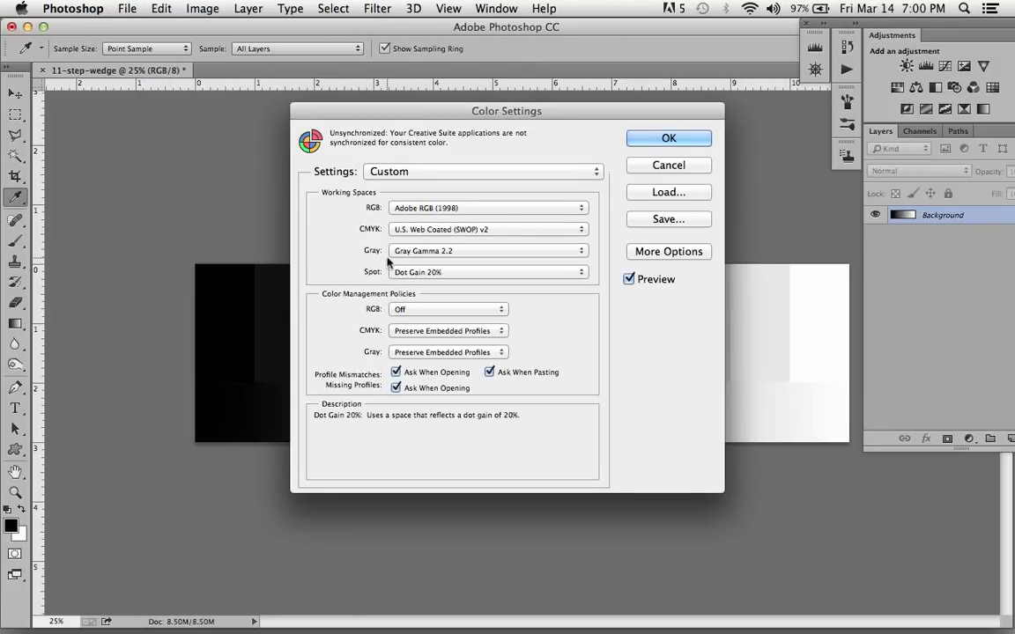
{"action": "mouse_move", "coordinate": [350, 212]}
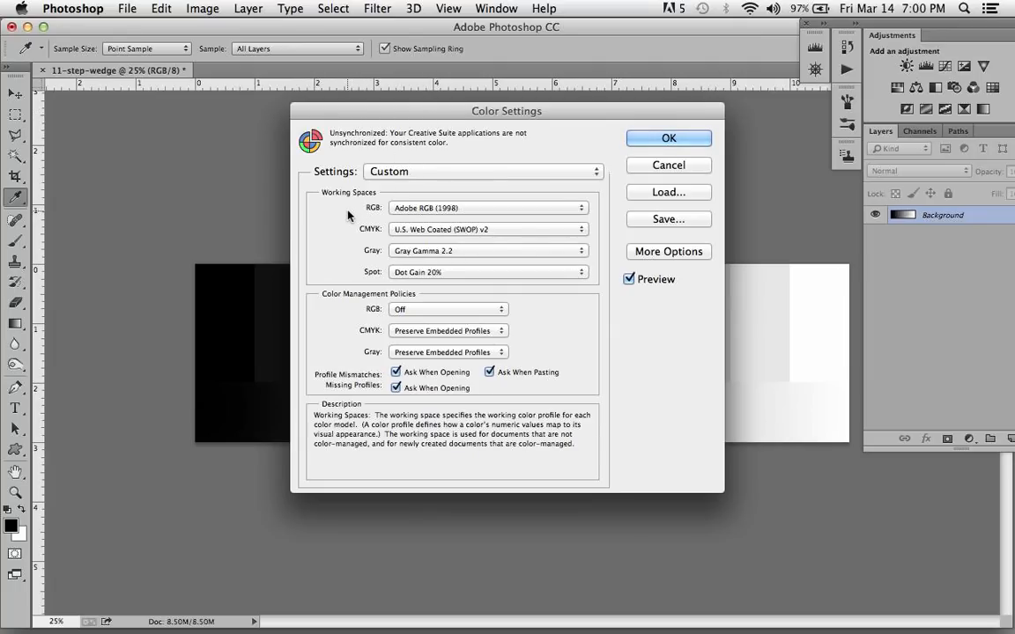
{"action": "mouse_move", "coordinate": [412, 212]}
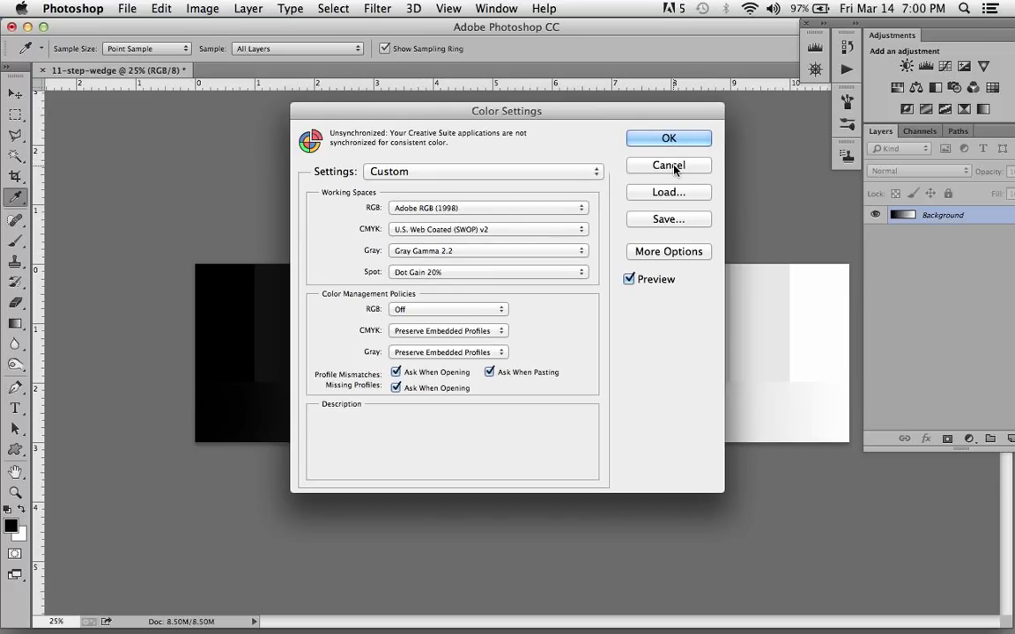
{"action": "left_click", "coordinate": [668, 166]}
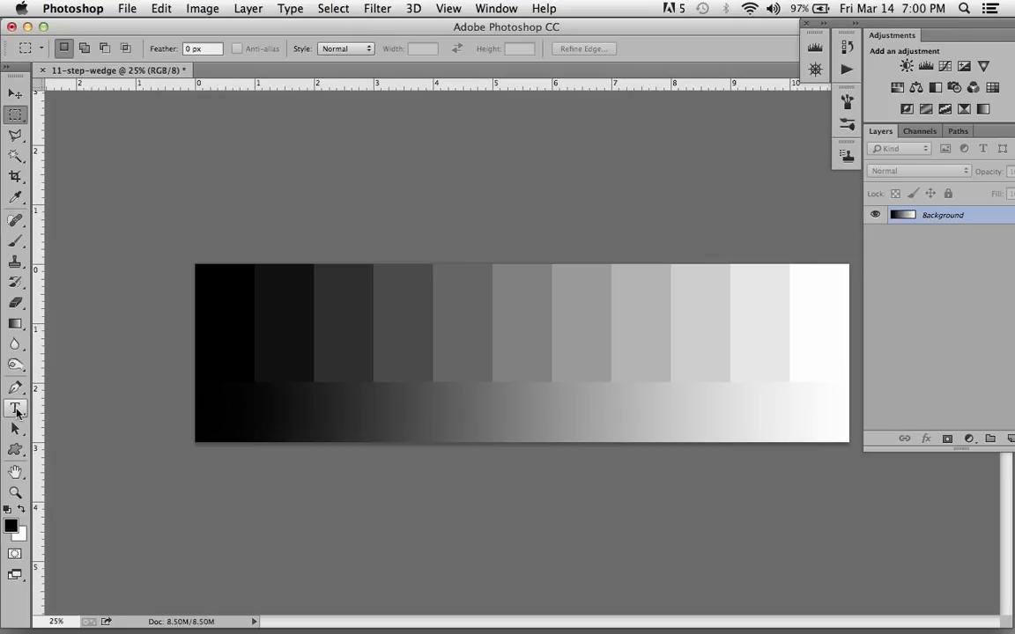
Step: Type the label 'Adobe RGB (1998) Gray Gamma 2.2' on the gradient's right side
{"action": "left_click", "coordinate": [15, 408]}
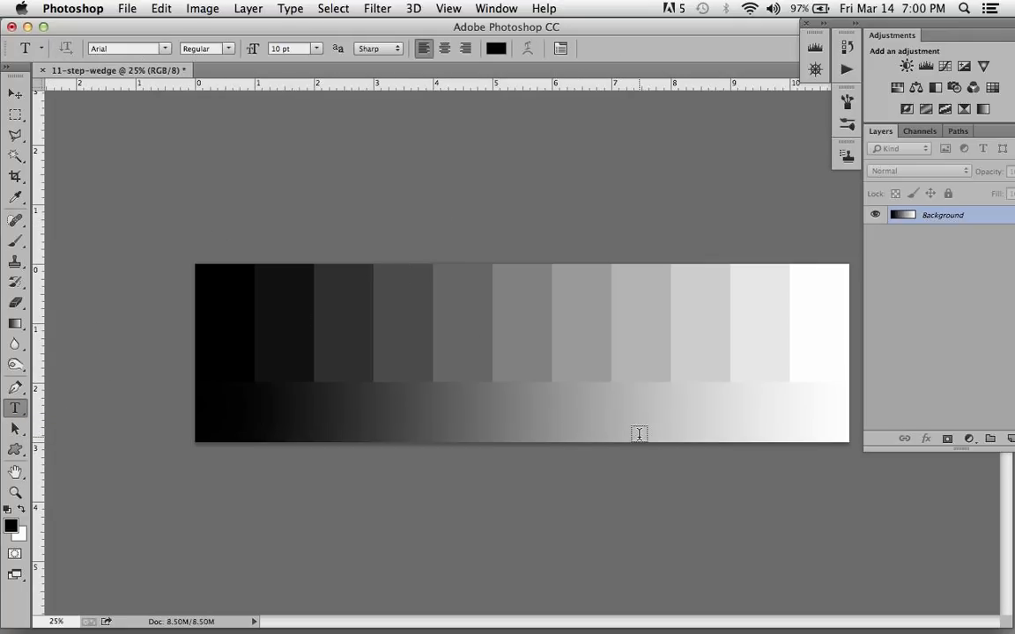
{"action": "left_click", "coordinate": [634, 433]}
{"action": "type", "text": "Adobe"}
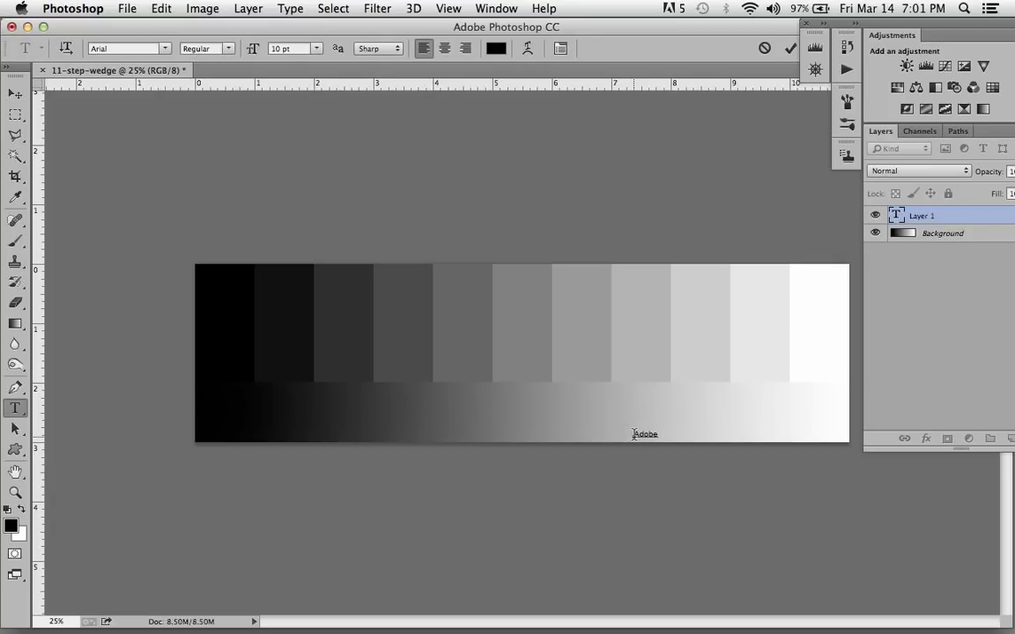
{"action": "type", "text": "RGB"}
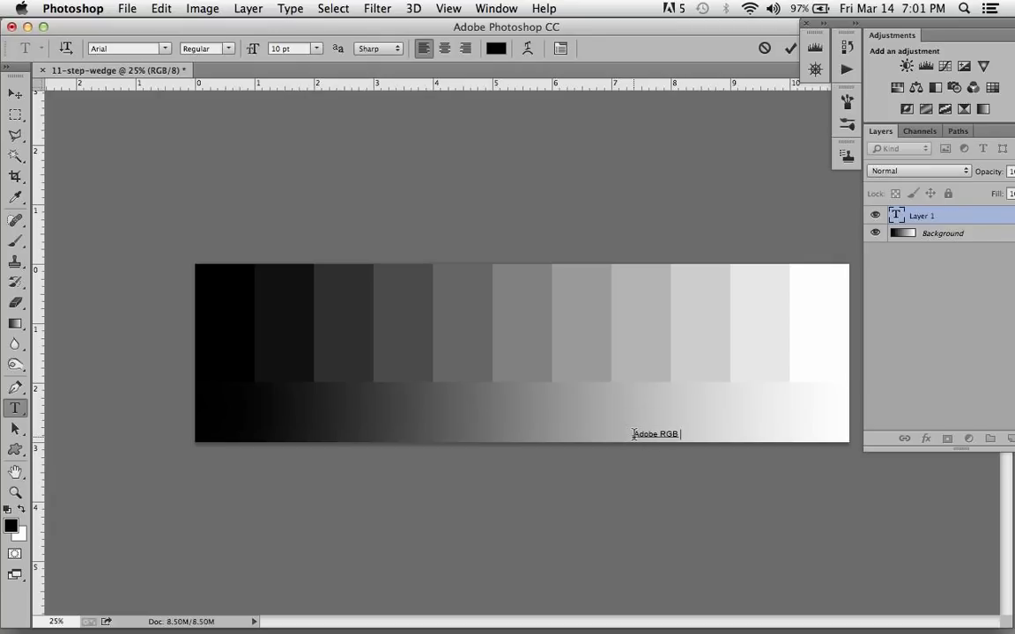
{"action": "type", "text": "(1998)  Gray Gamma 2.2"}
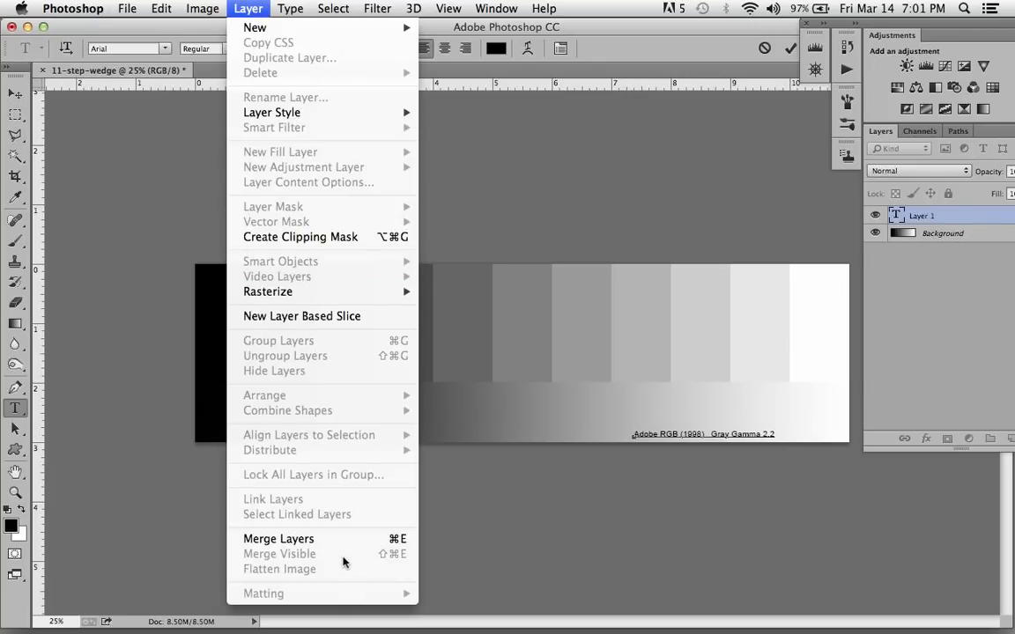
Step: Flatten the text label into the single Background layer
{"action": "left_click", "coordinate": [279, 569]}
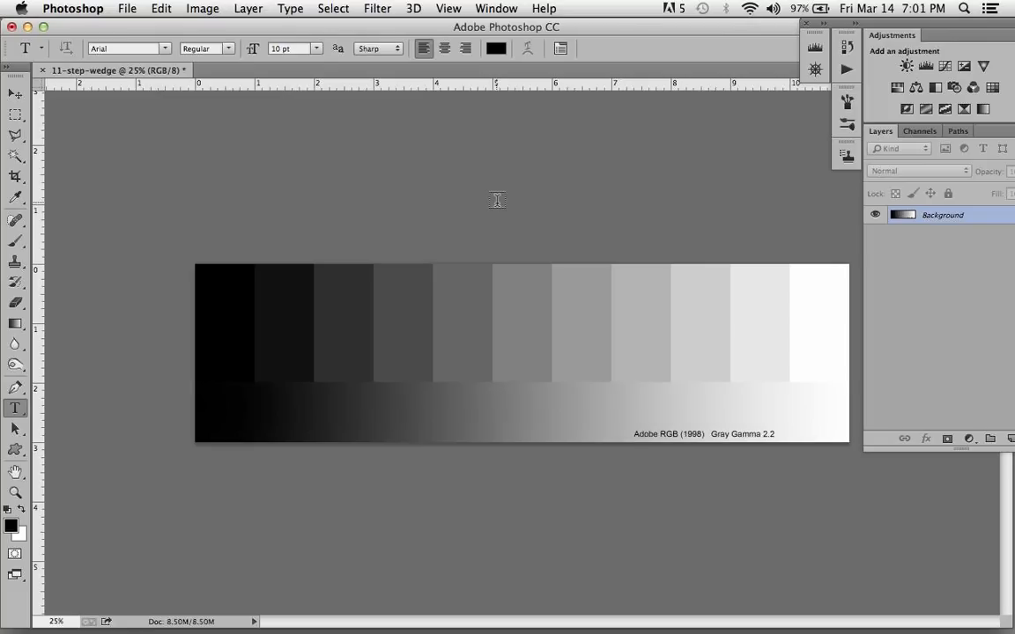
{"action": "mouse_move", "coordinate": [687, 170]}
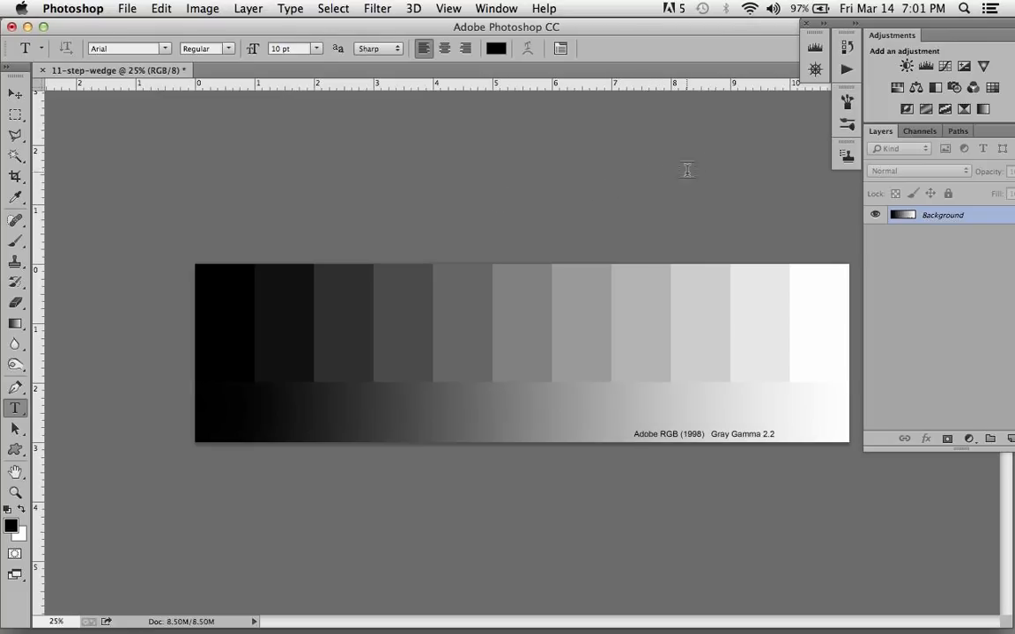